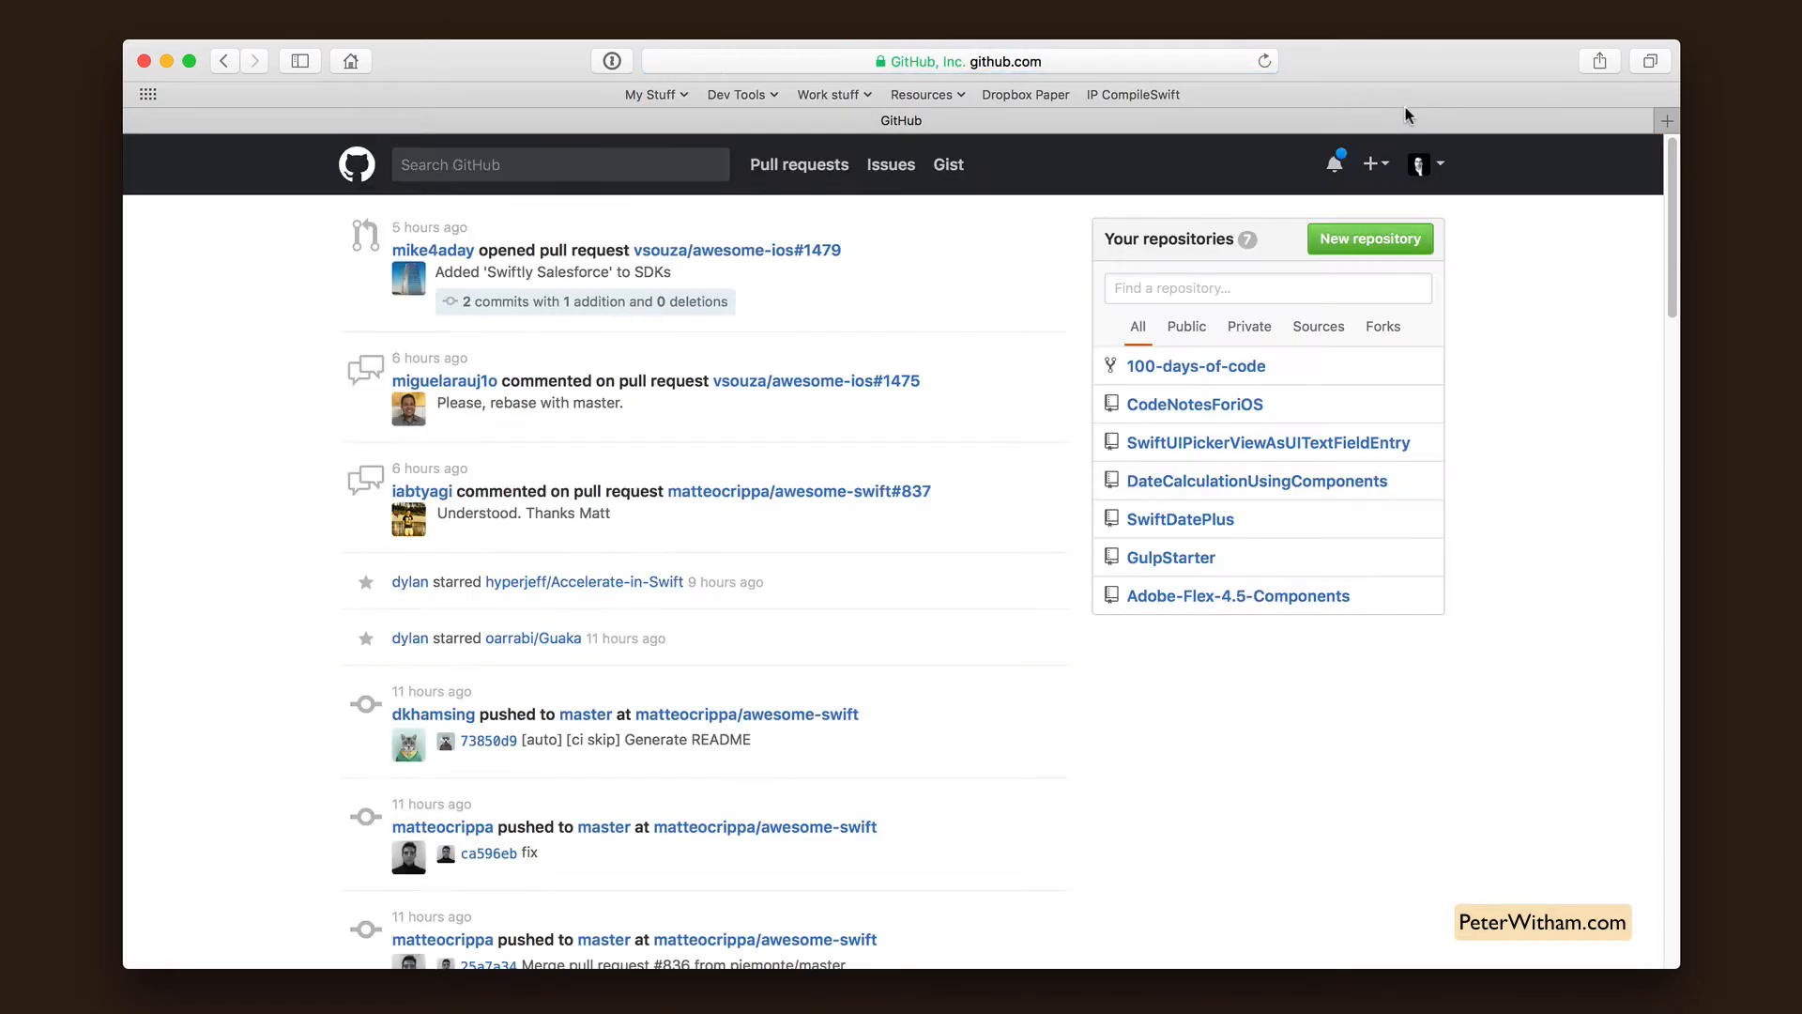
- Enter repository name MySampleRepo and description 'This is a demonstration repository.'
{"action": "left_click", "coordinate": [1371, 239]}
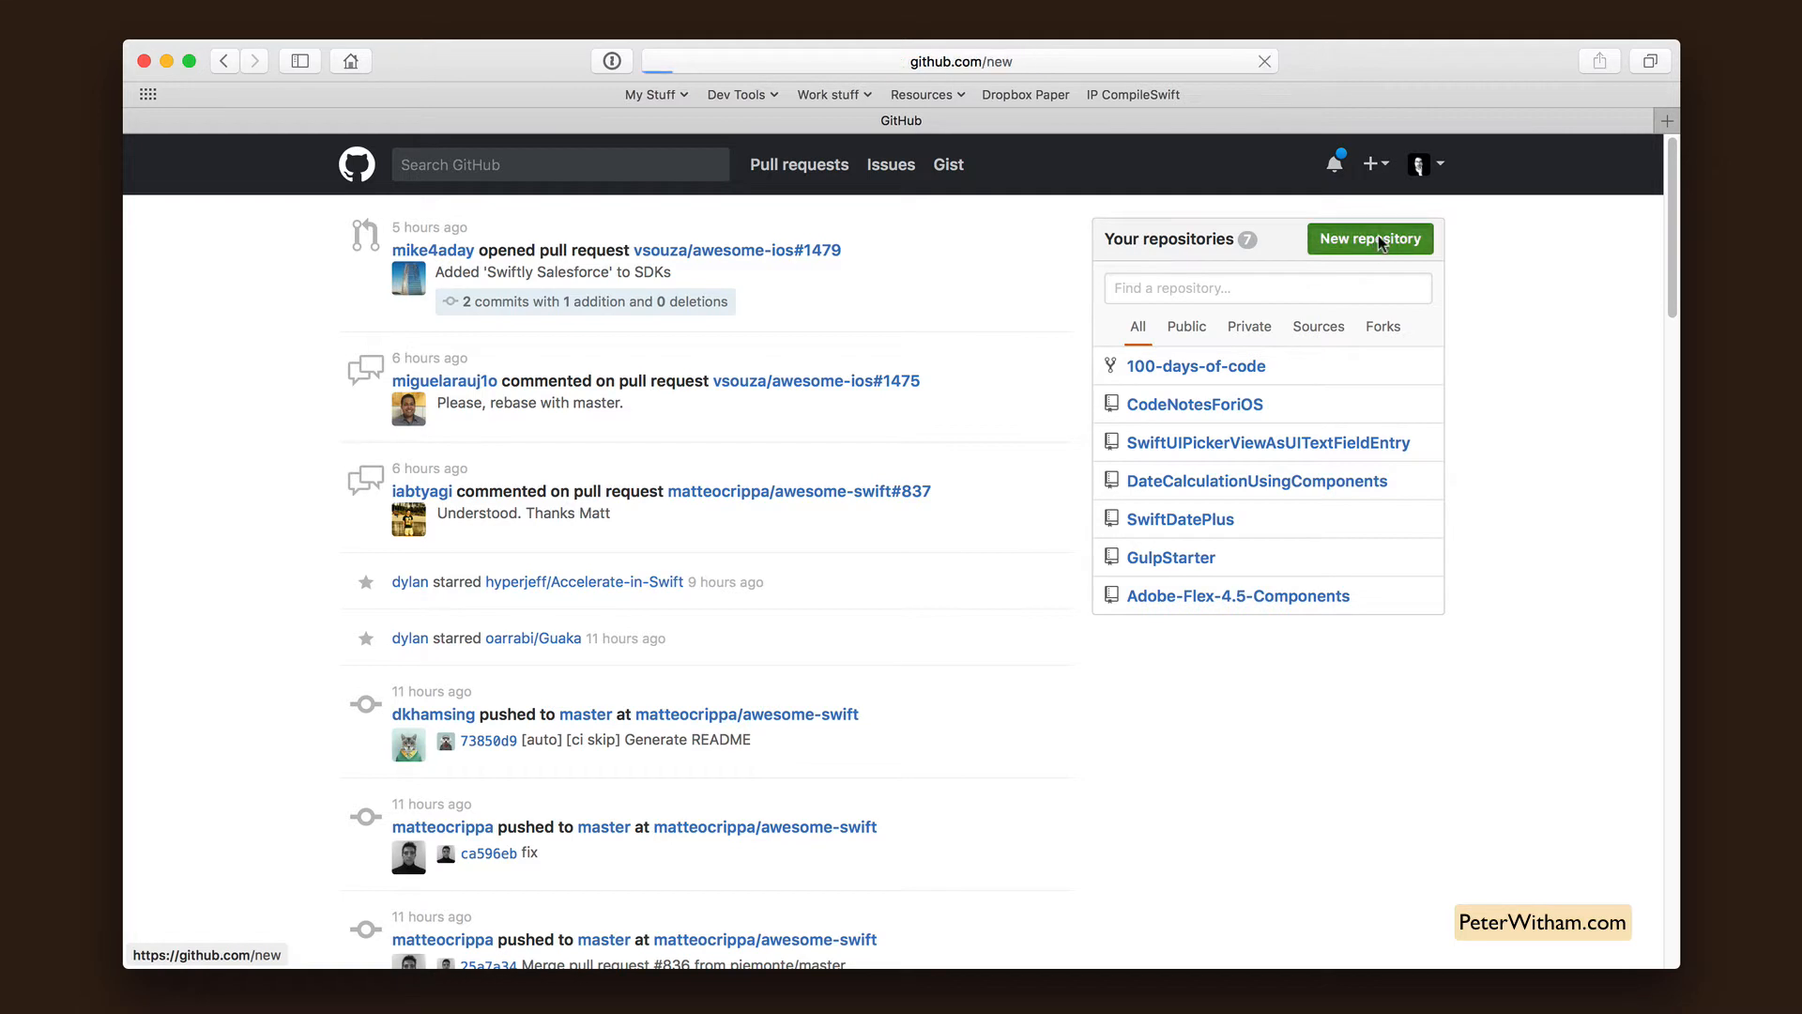
{"action": "left_click", "coordinate": [1370, 238]}
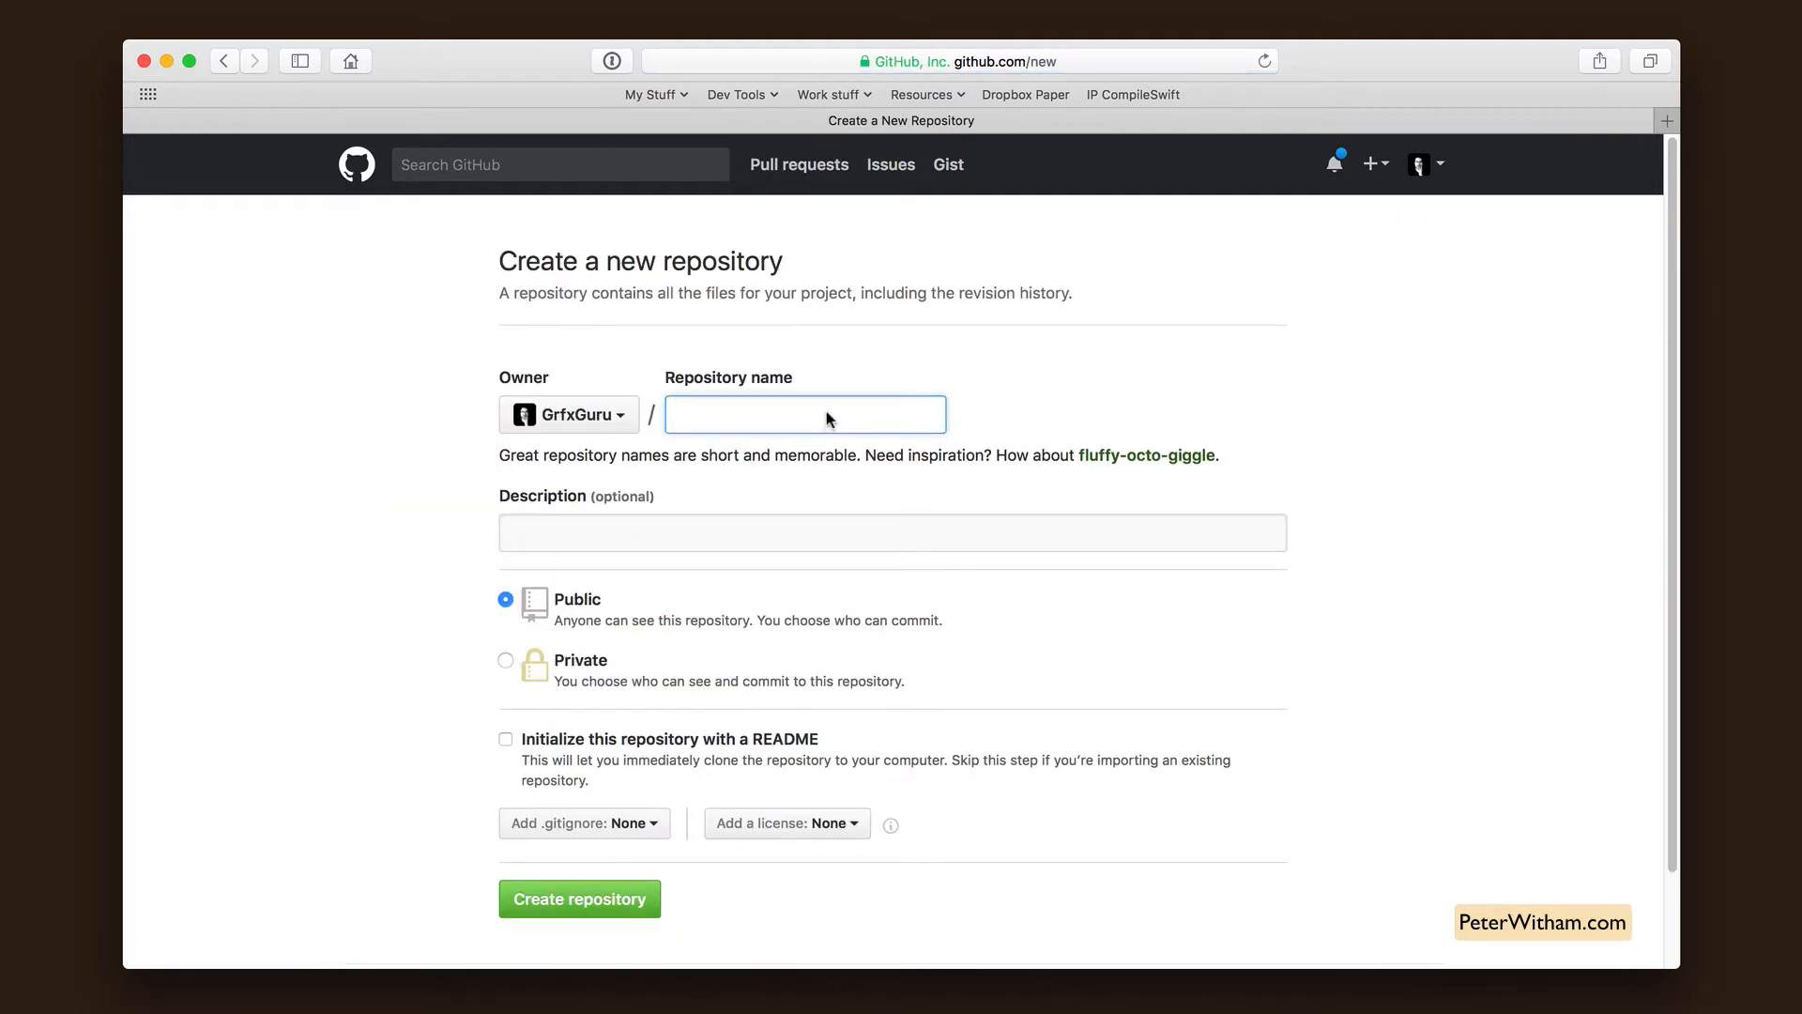
{"action": "type", "text": "MySampleRepo"}
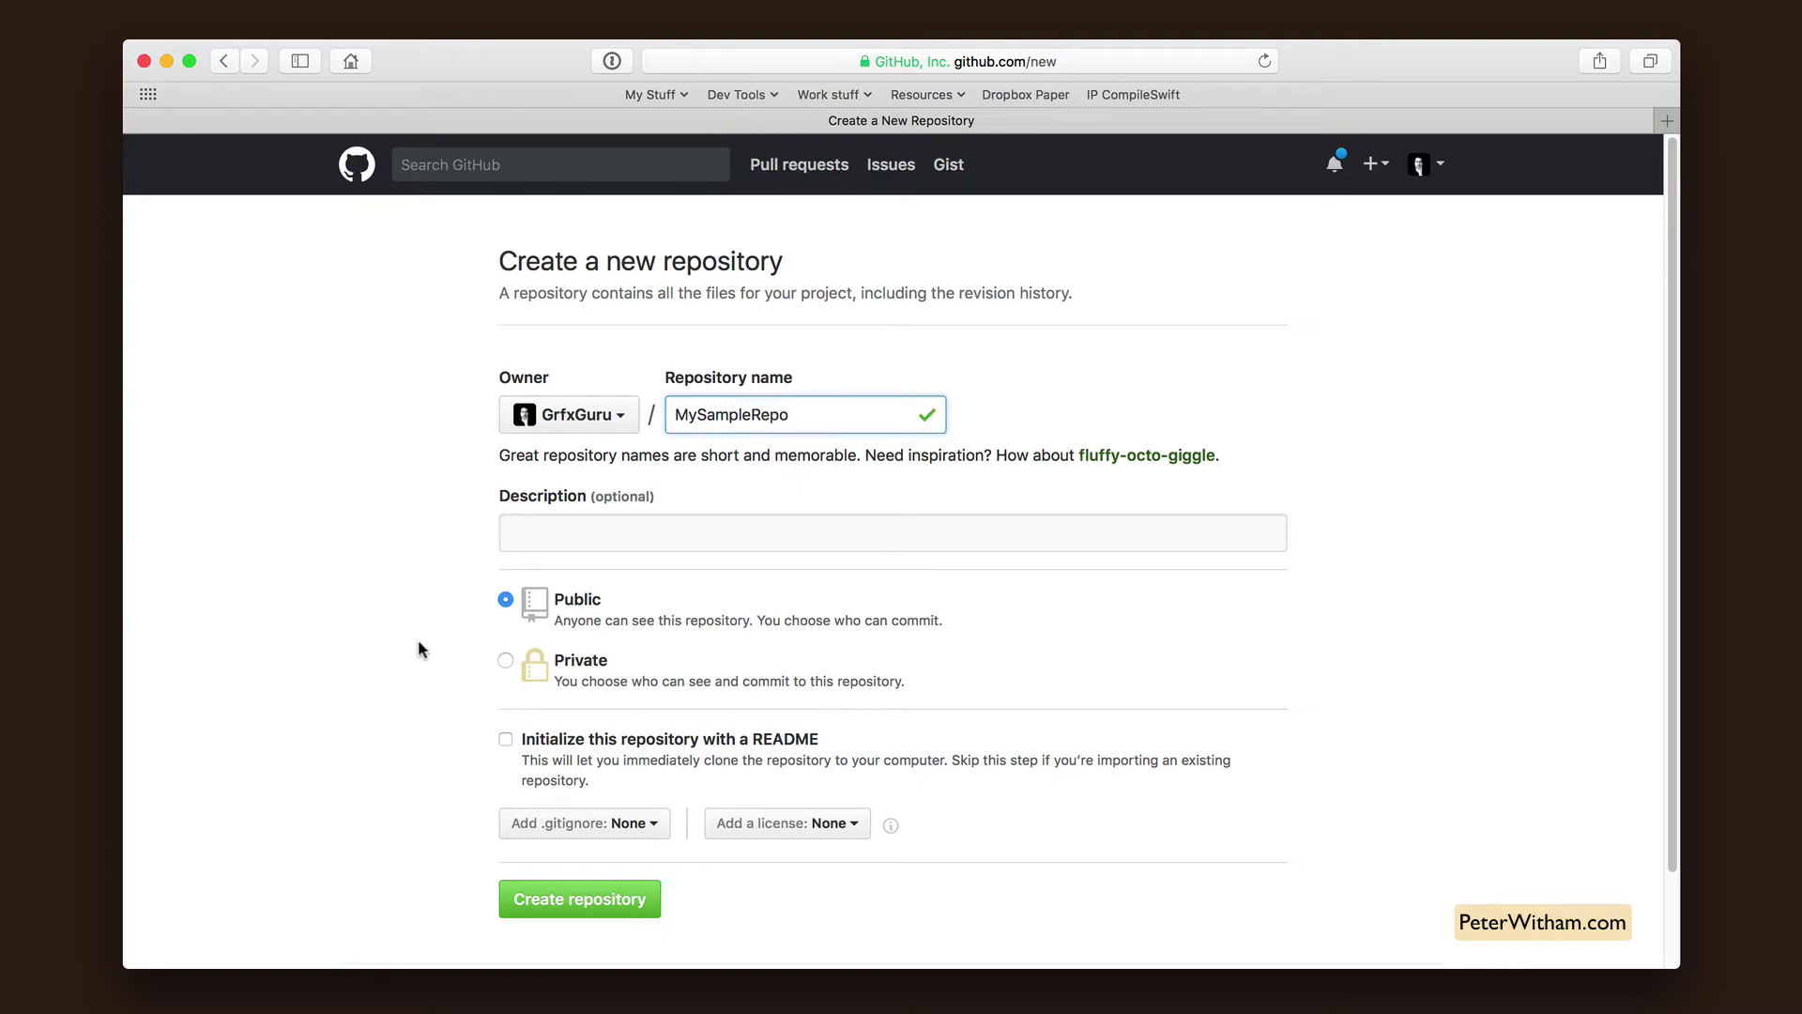
{"action": "left_click", "coordinate": [892, 545]}
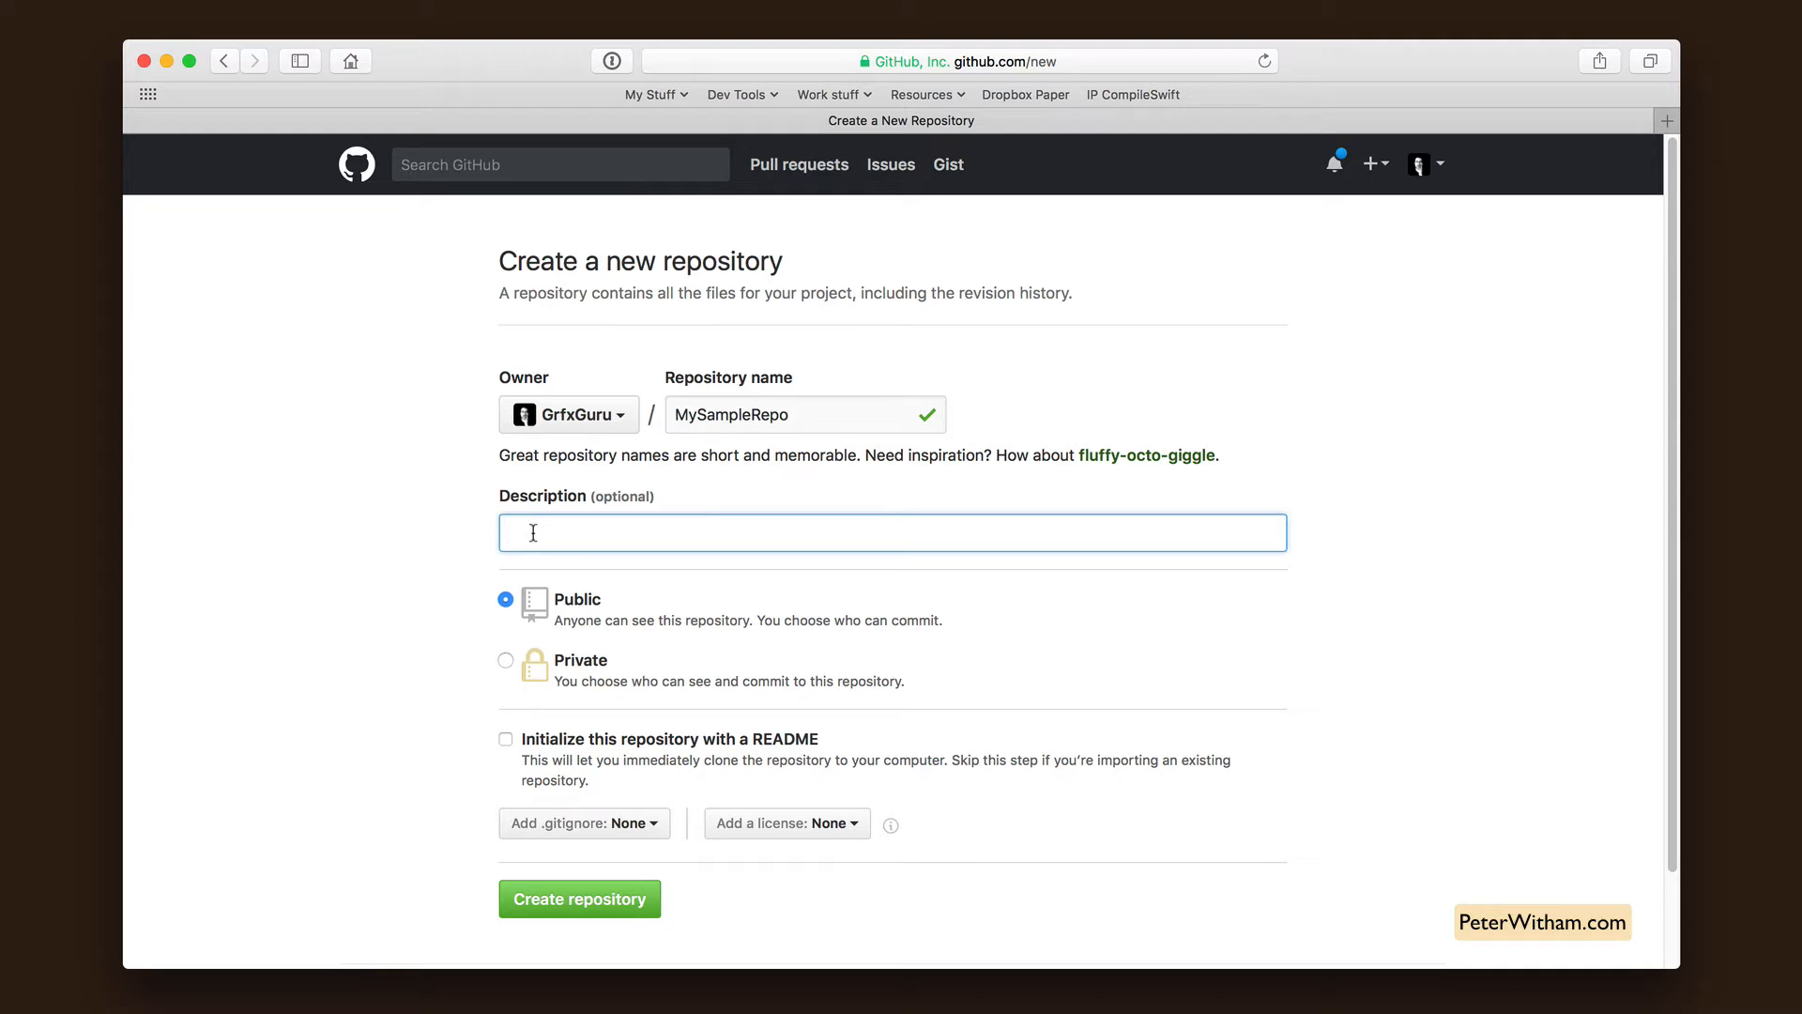
{"action": "type", "text": "This is a dem"}
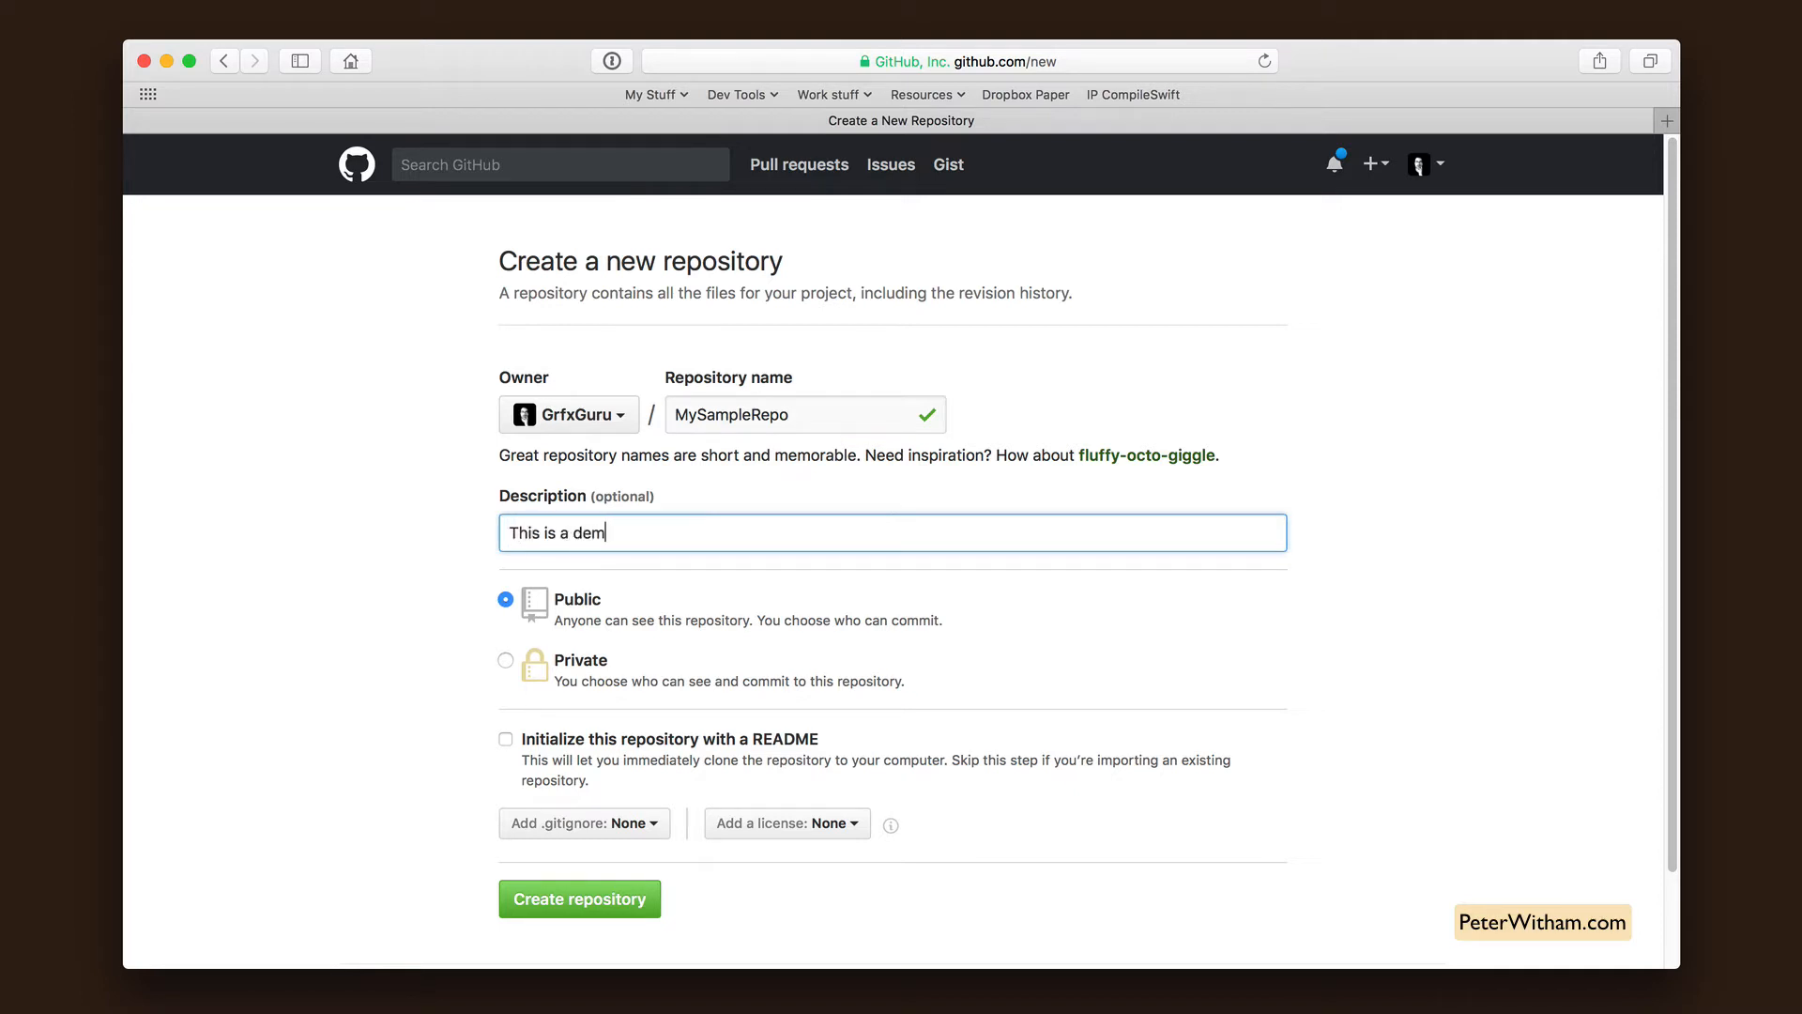
{"action": "type", "text": "onstration reposi"}
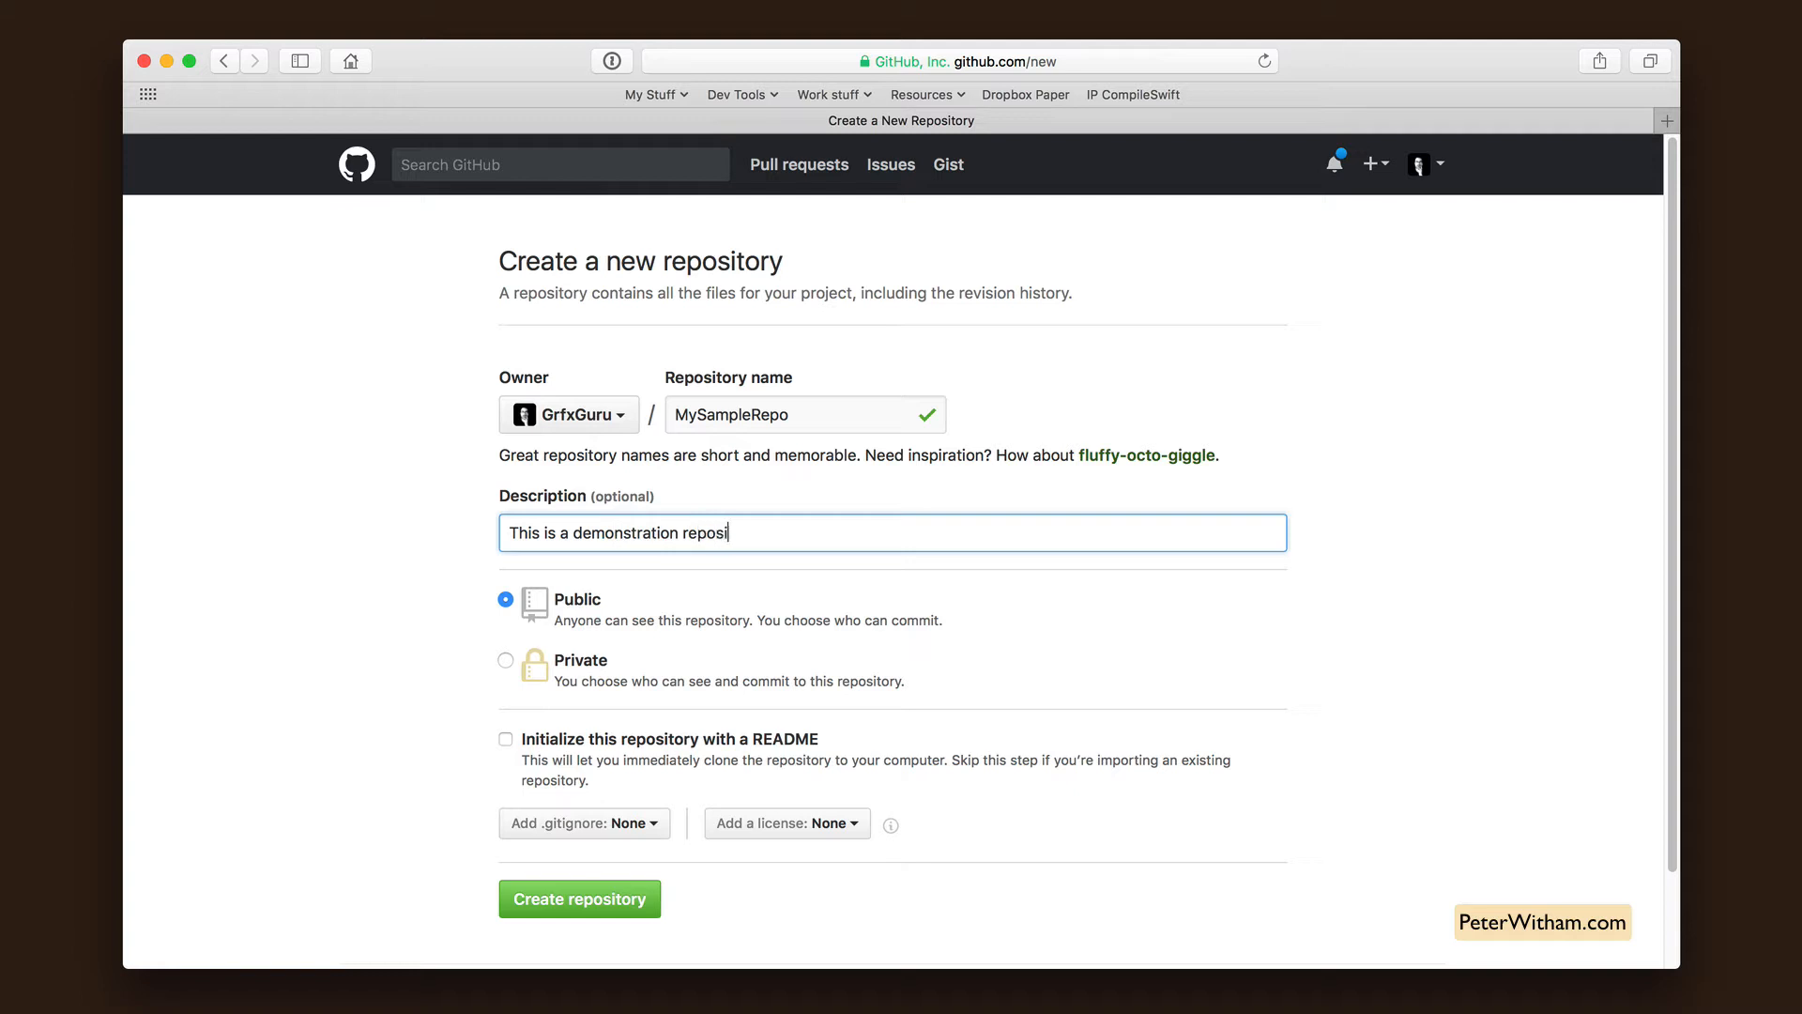
{"action": "type", "text": "tory."}
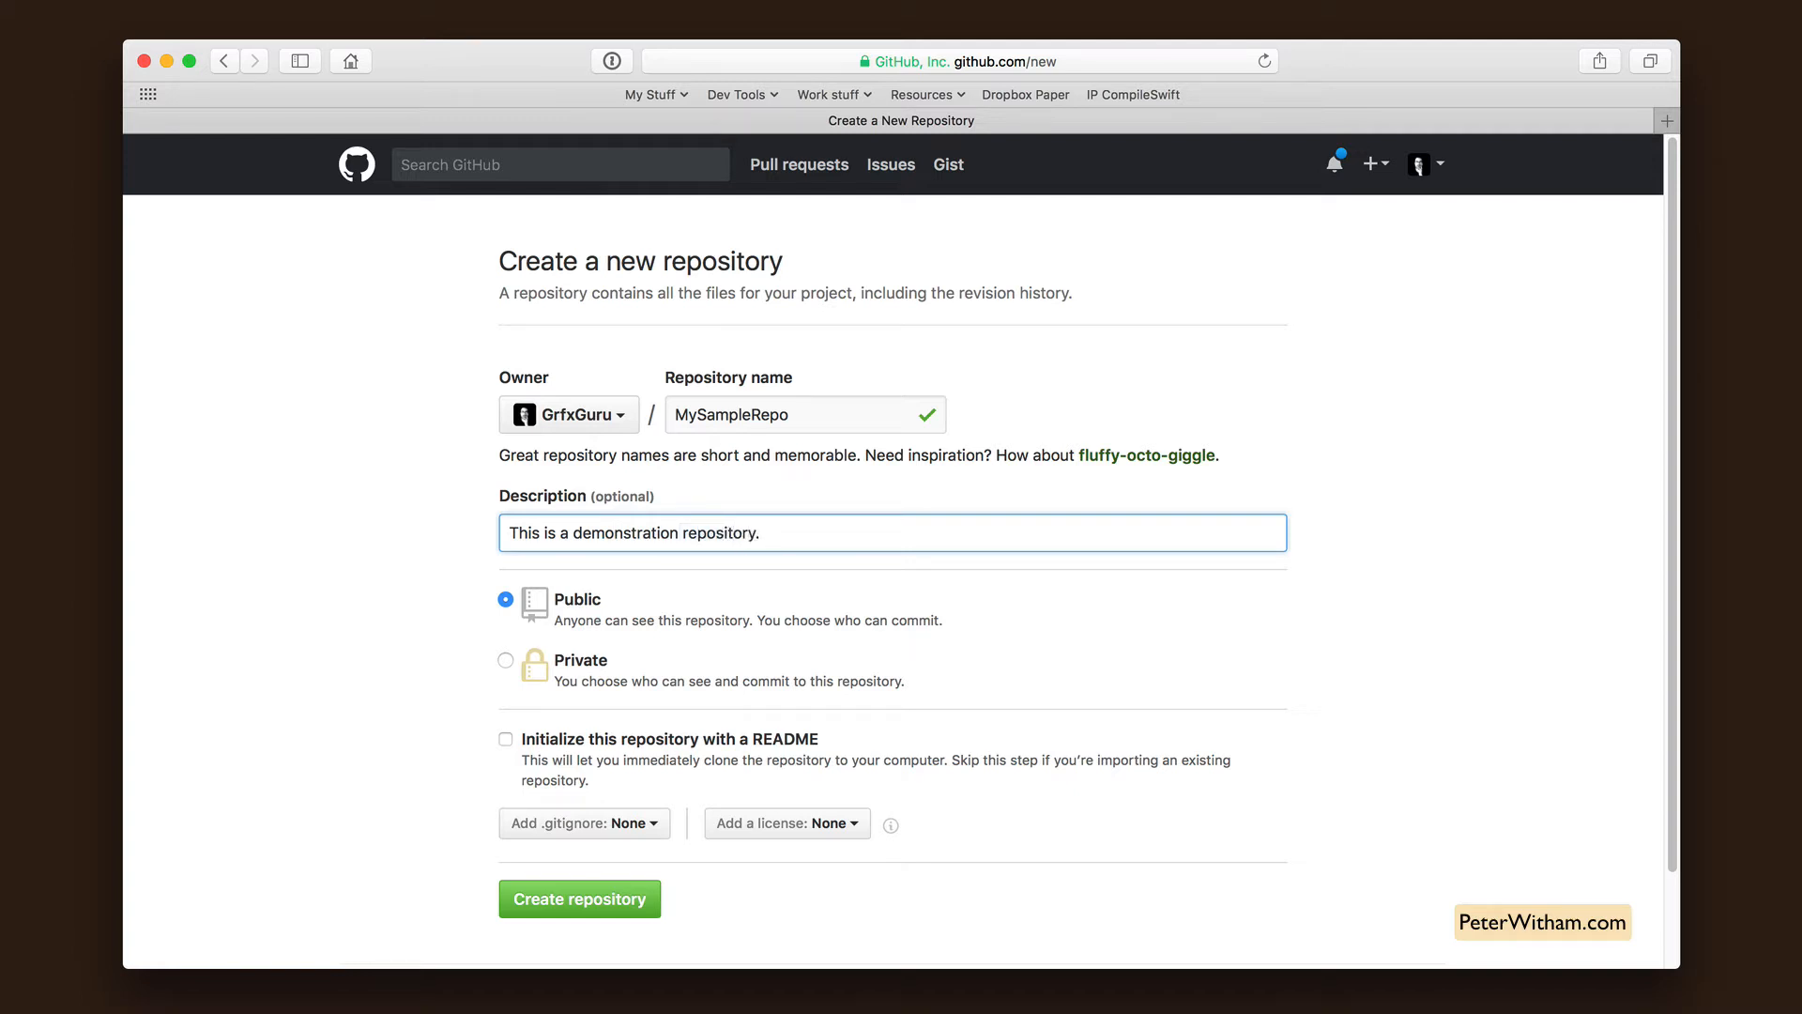
{"action": "mouse_move", "coordinate": [637, 826]}
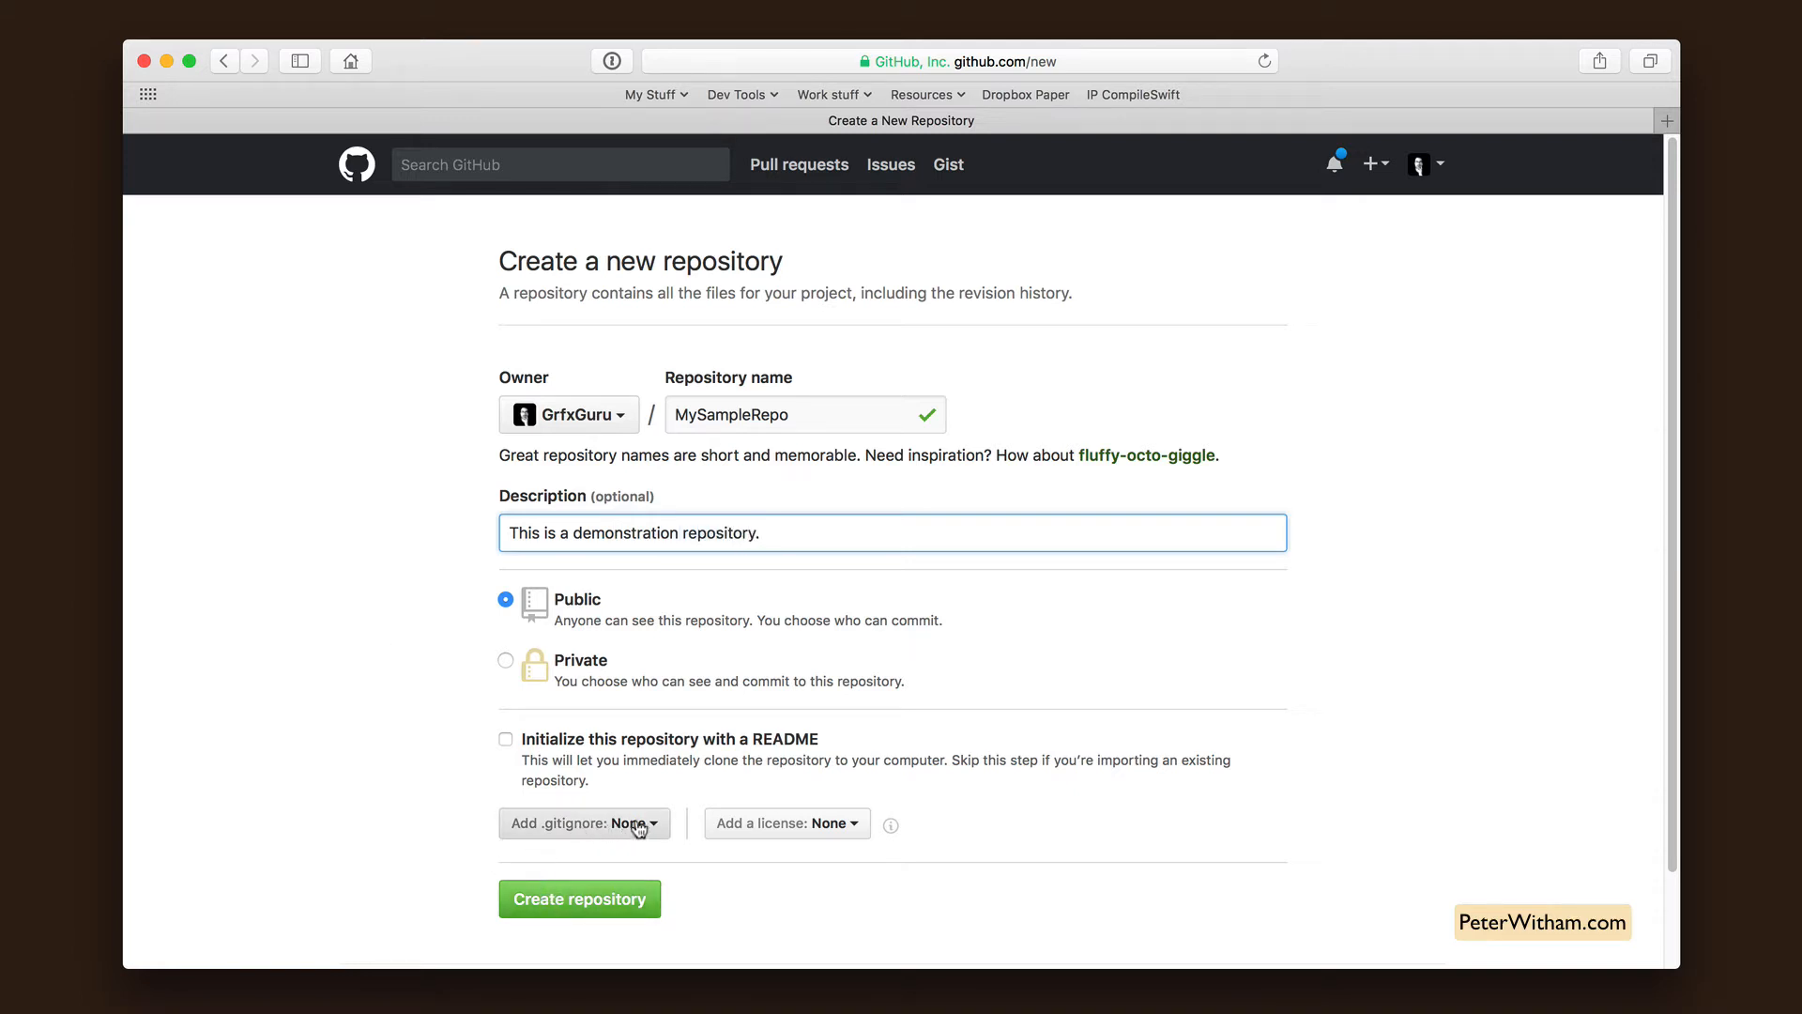
- Choose the Swift .gitignore template and submit the MySampleRepo repository form
{"action": "left_click", "coordinate": [584, 824]}
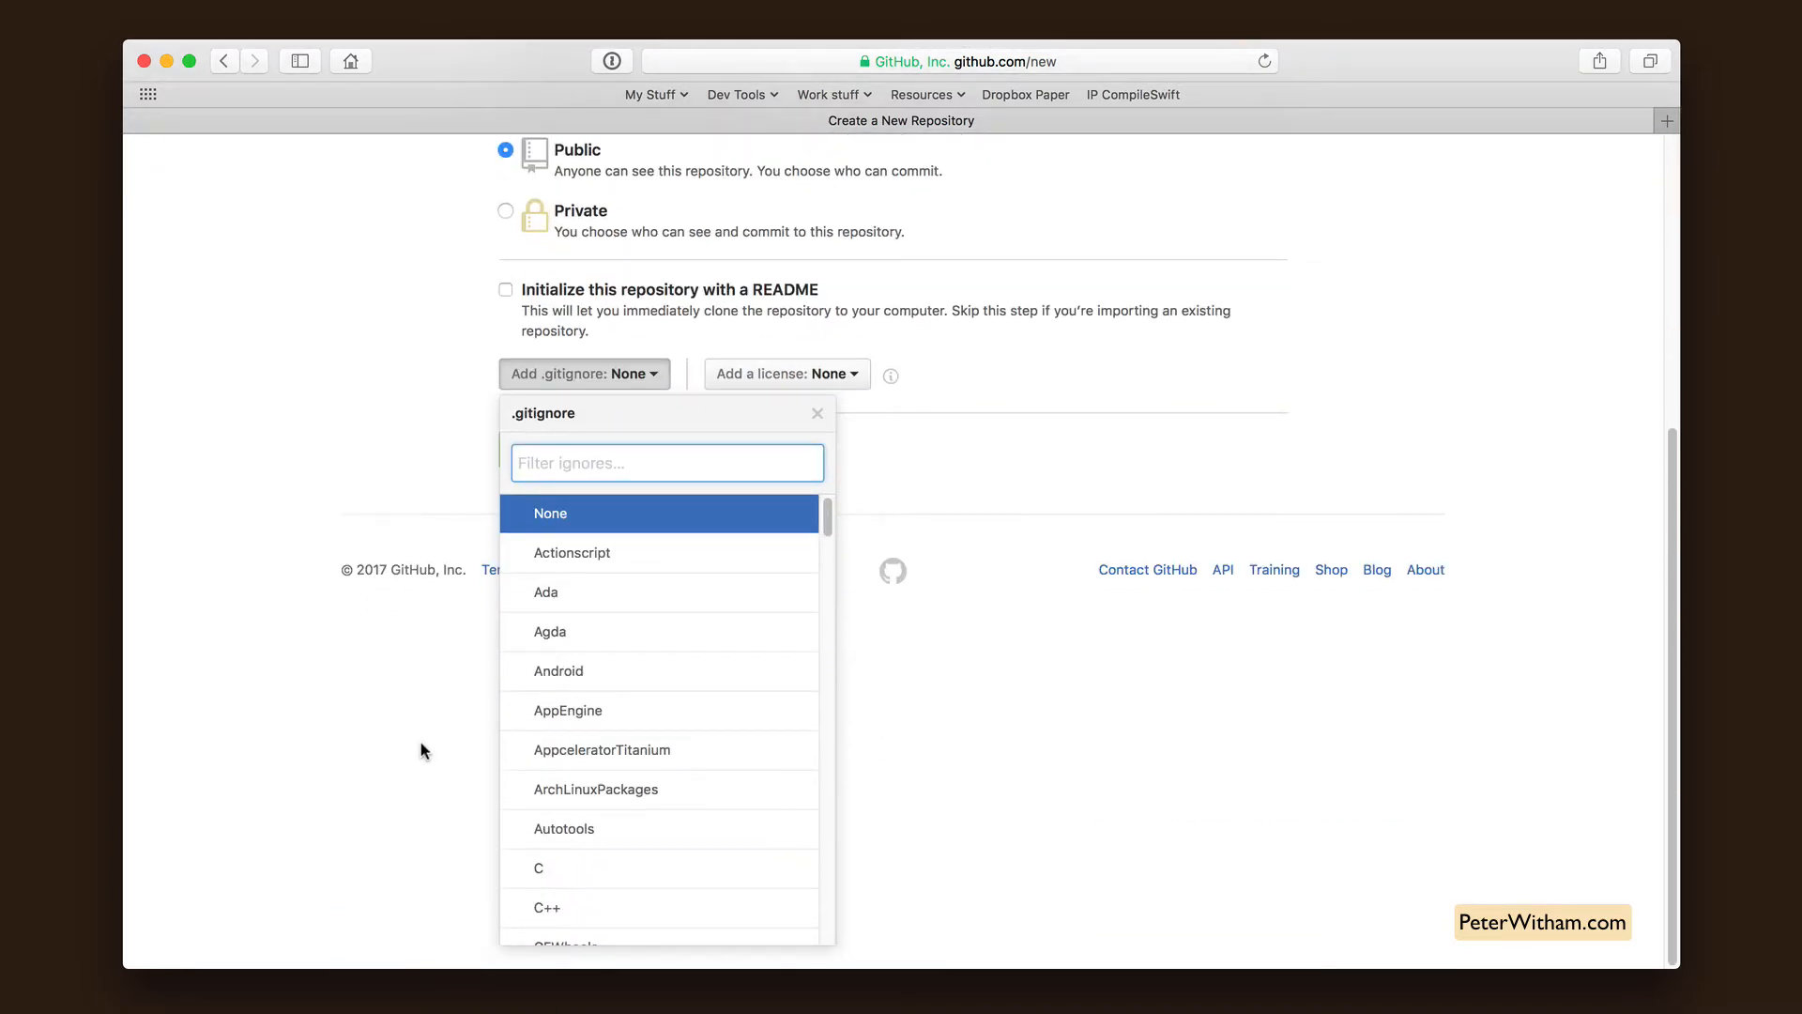
{"action": "type", "text": "s"}
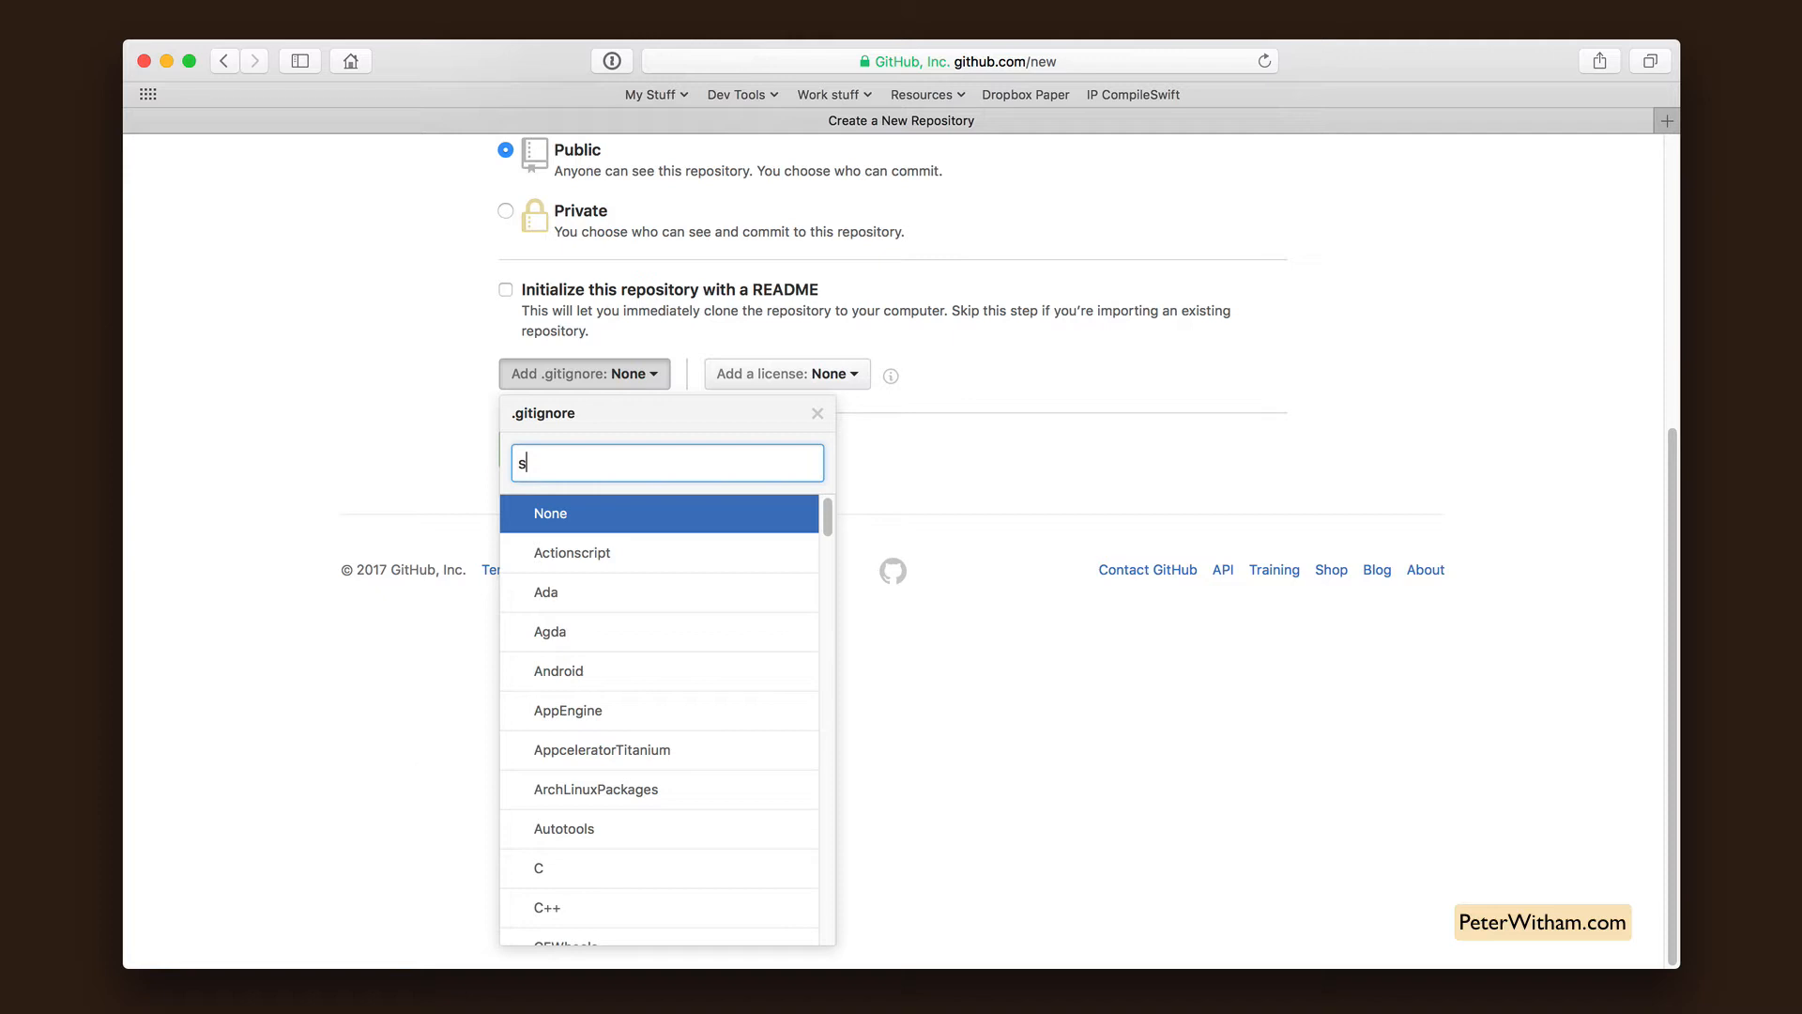
{"action": "type", "text": "wift"}
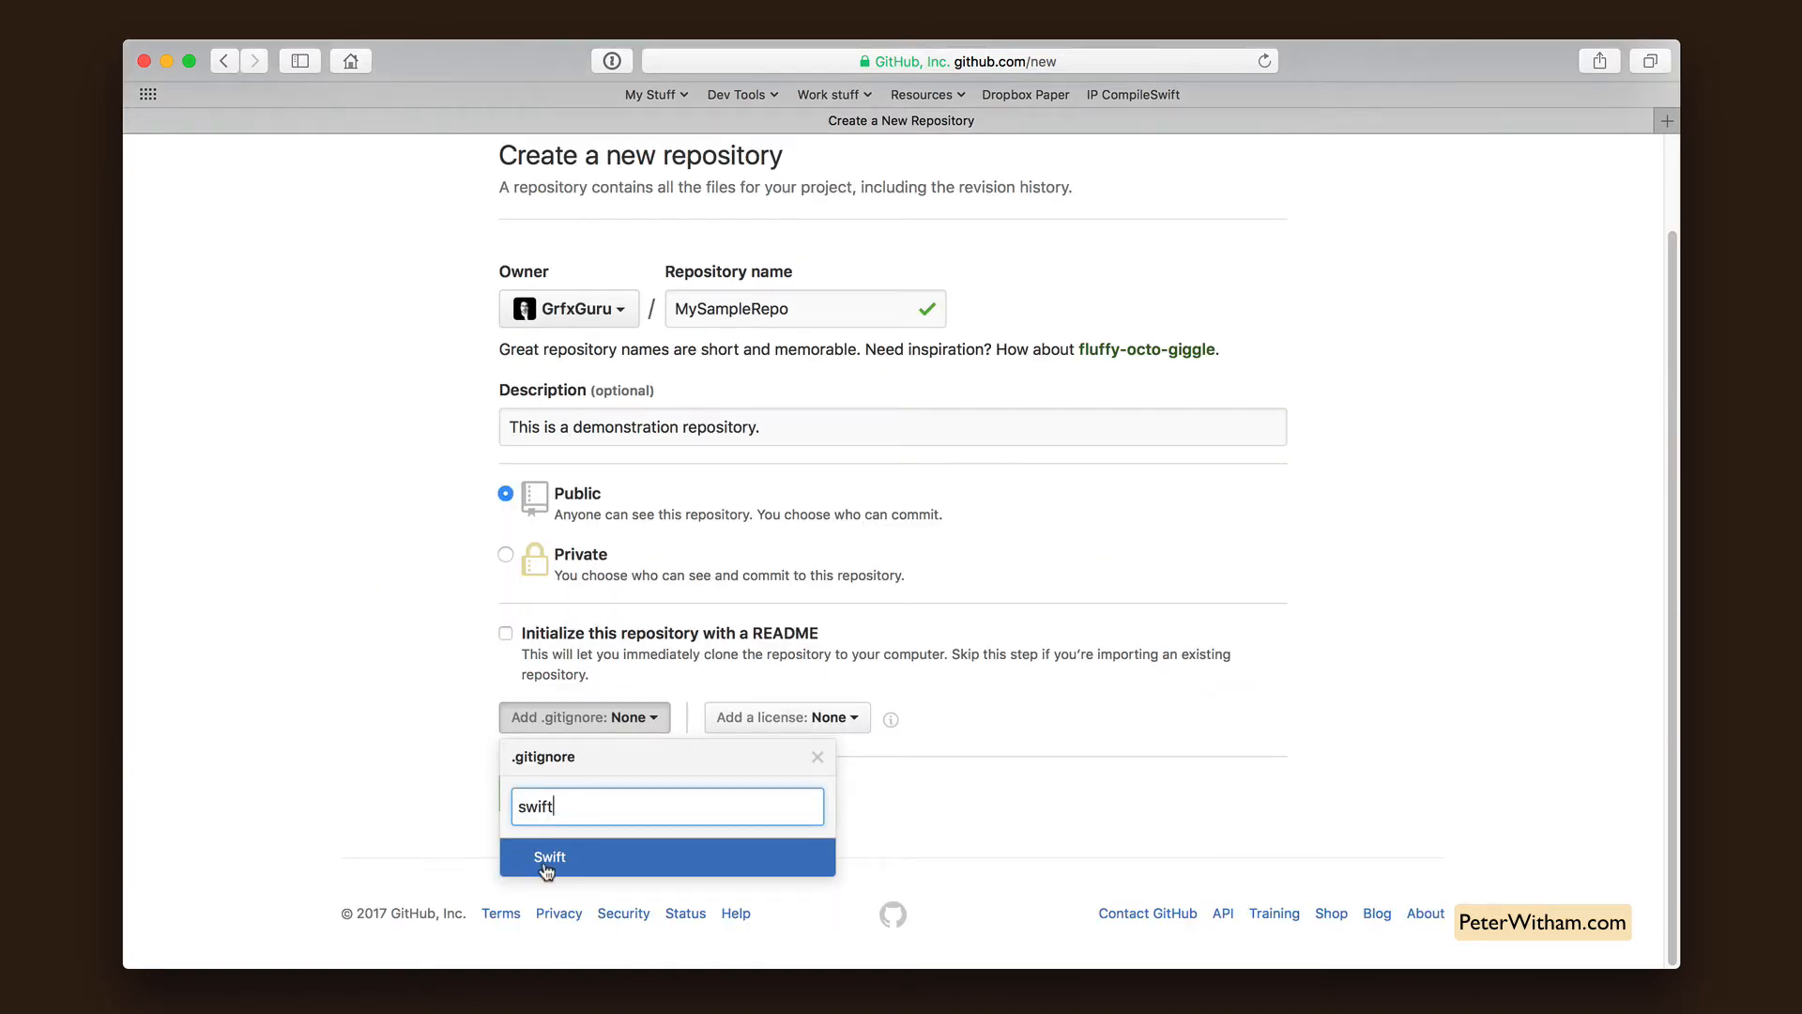
{"action": "left_click", "coordinate": [550, 857]}
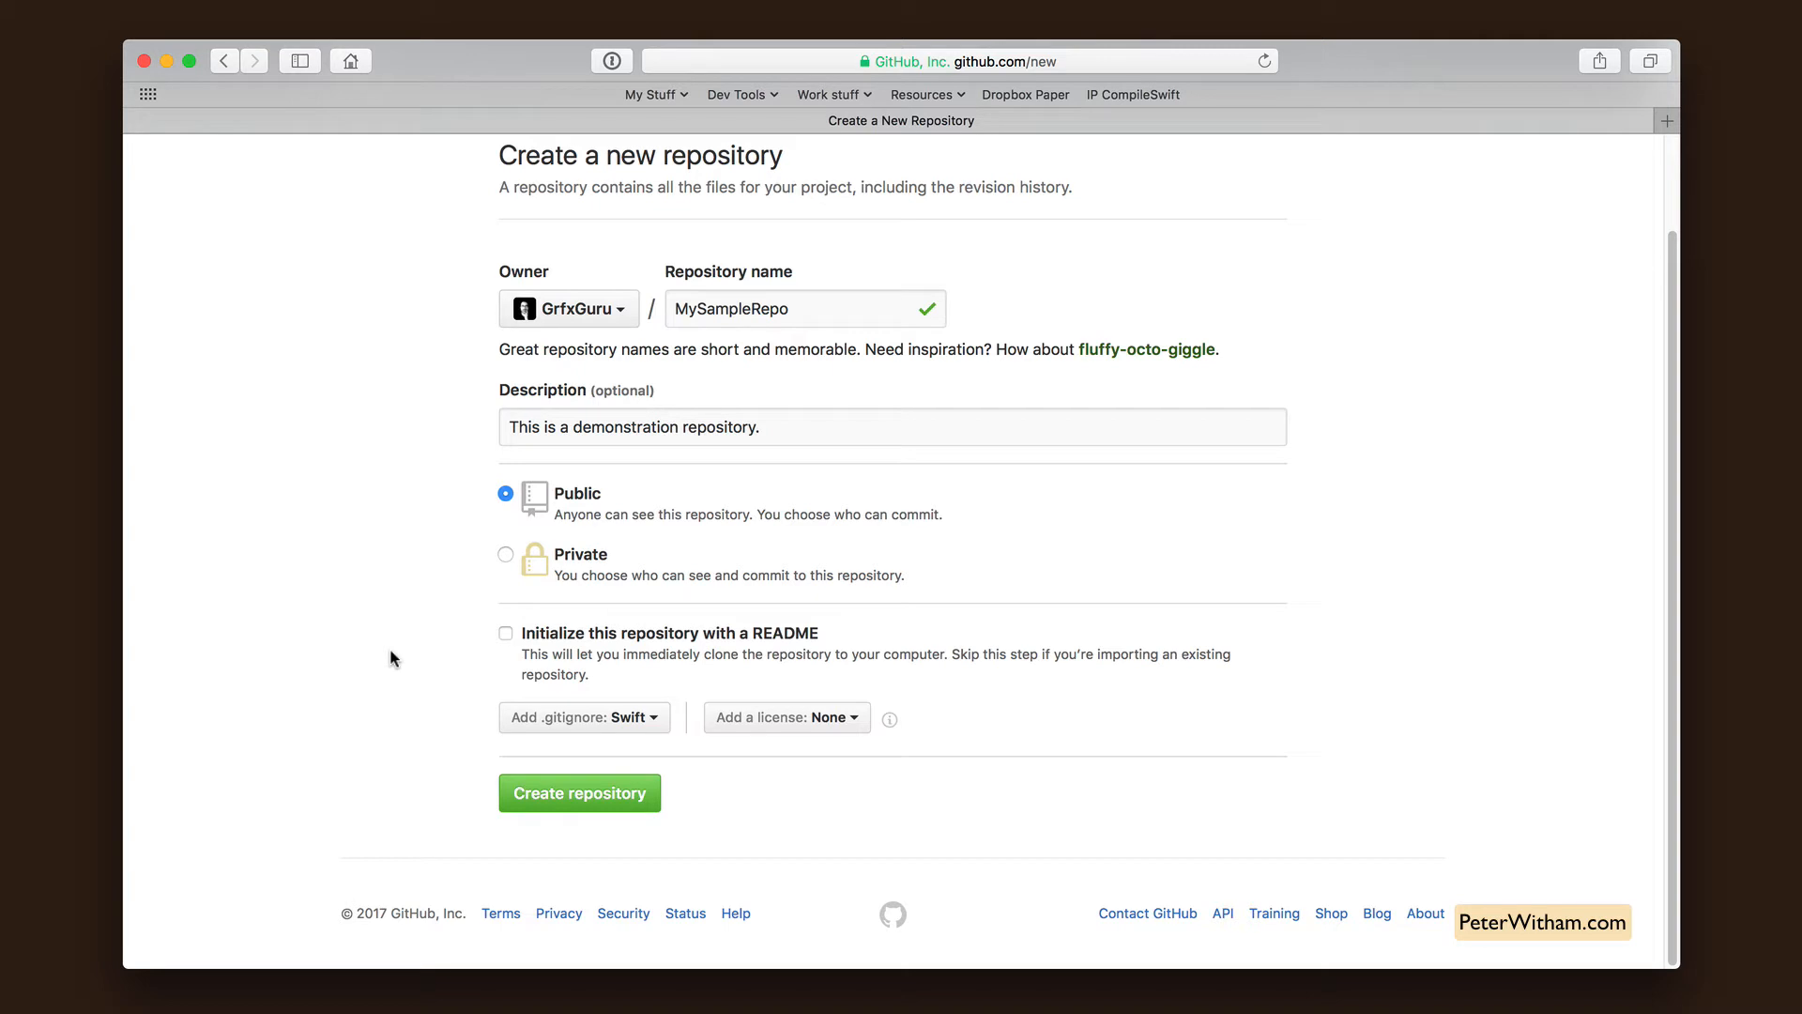
{"action": "mouse_move", "coordinate": [591, 794]}
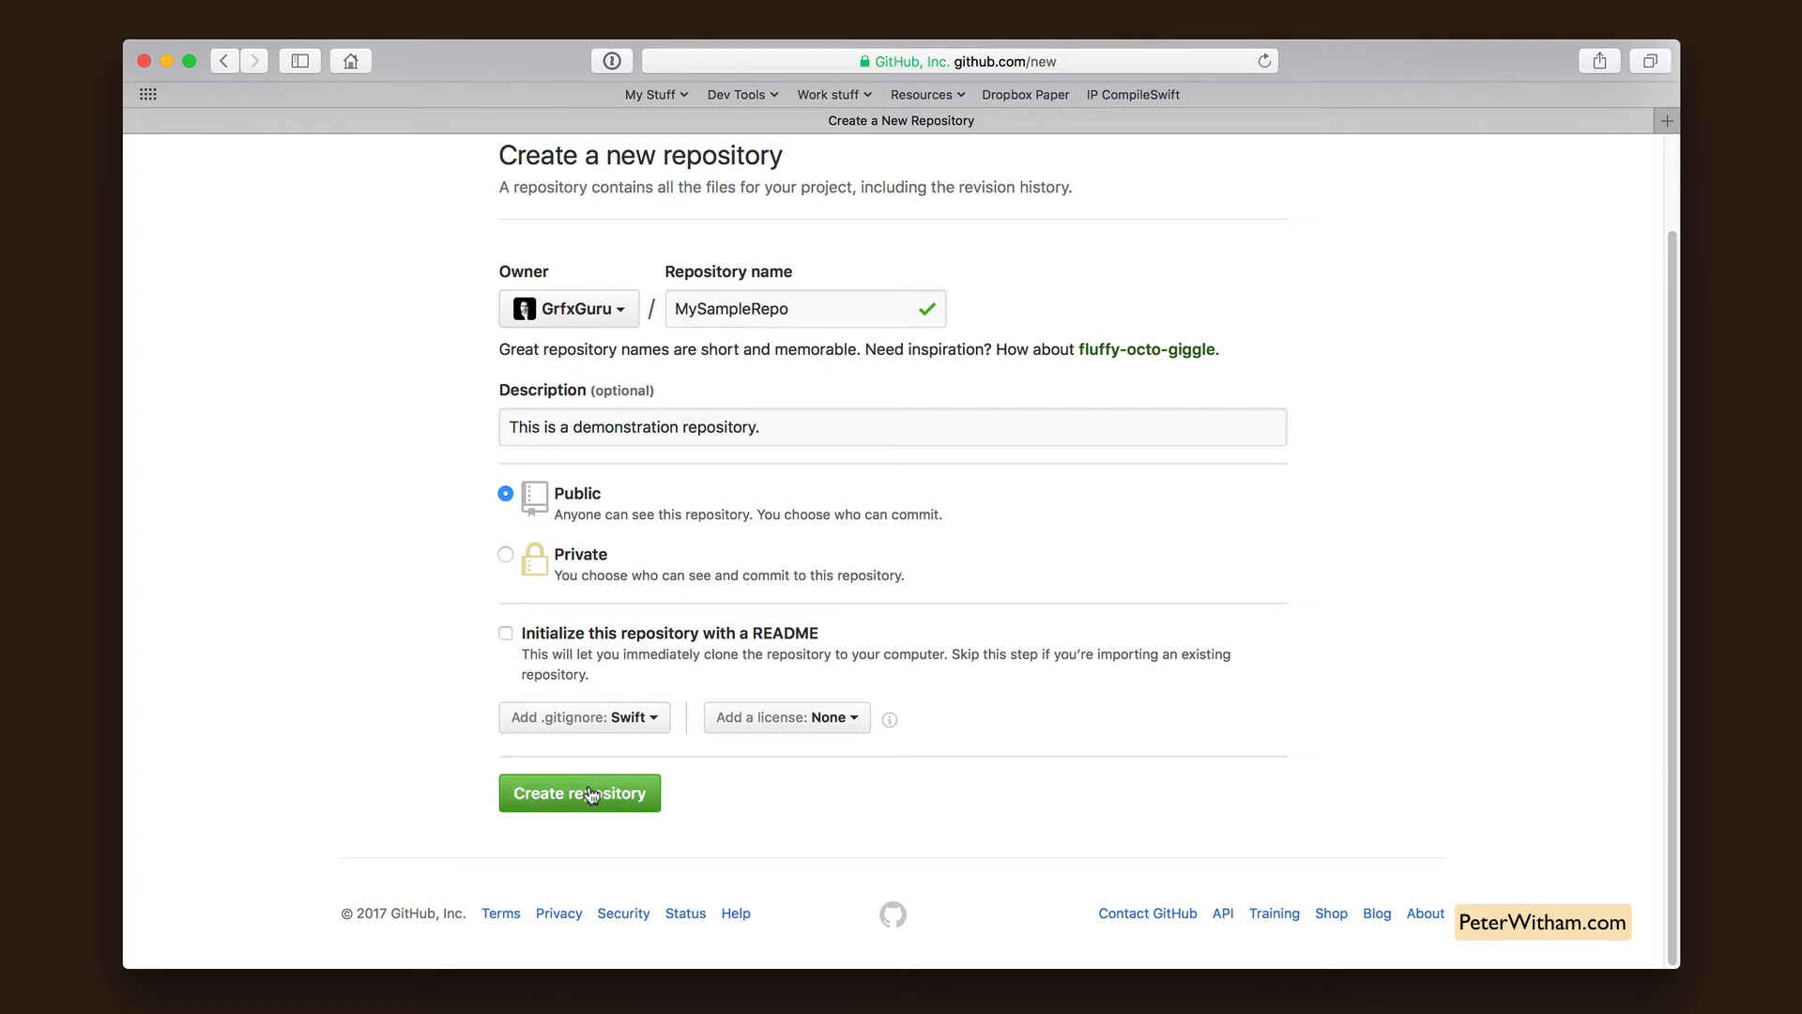
{"action": "left_click", "coordinate": [579, 792]}
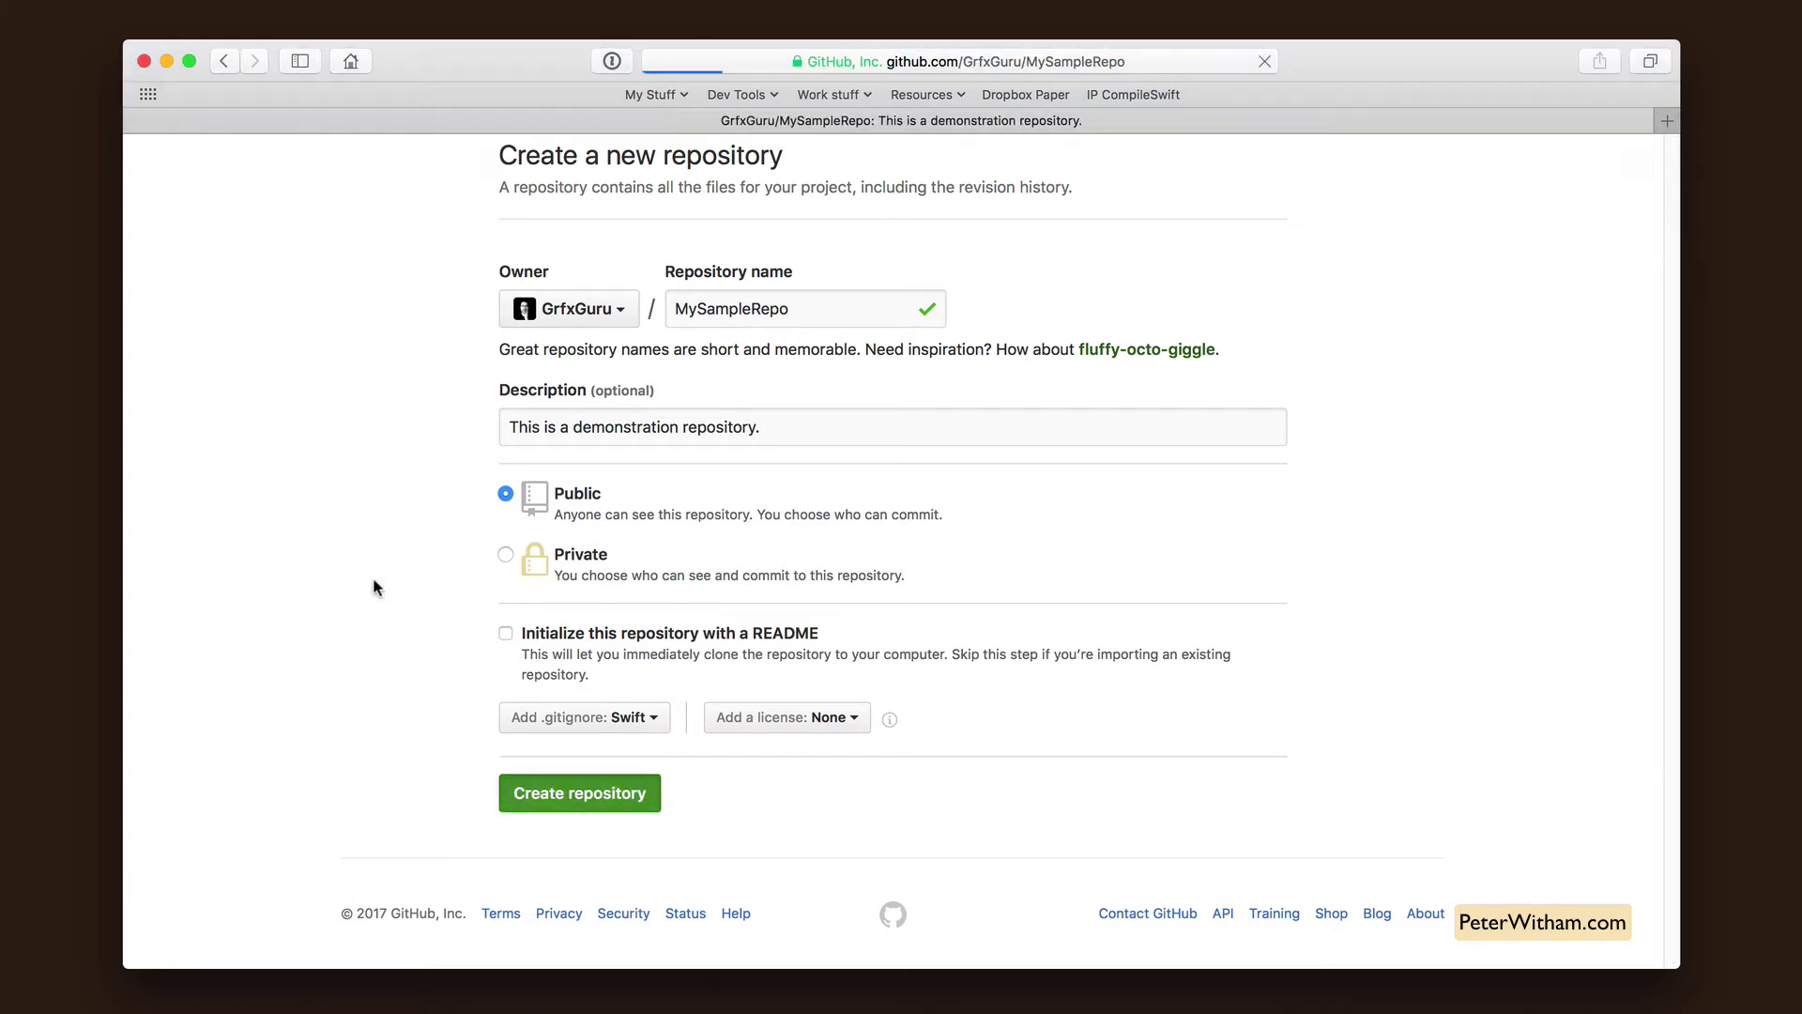
- Reveal the Clone or download panel and highlight MySampleRepo's HTTPS clone URL
{"action": "left_click", "coordinate": [579, 792]}
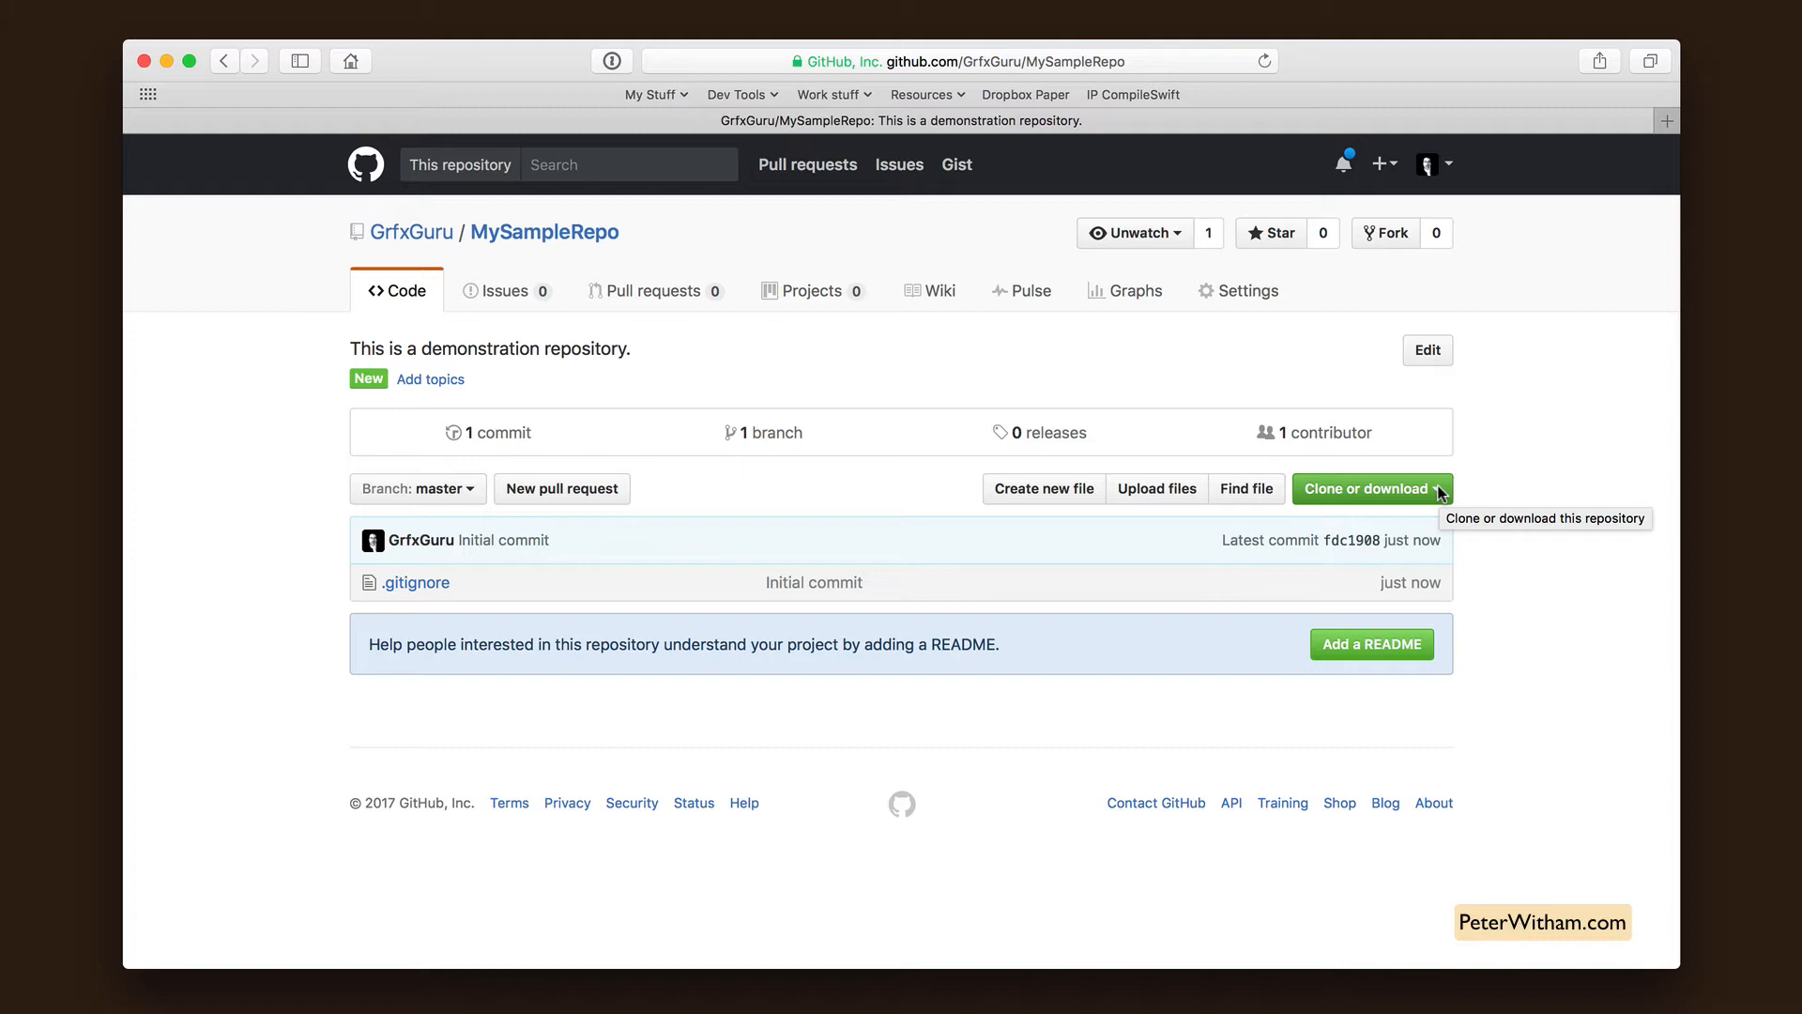
{"action": "left_click", "coordinate": [1370, 488]}
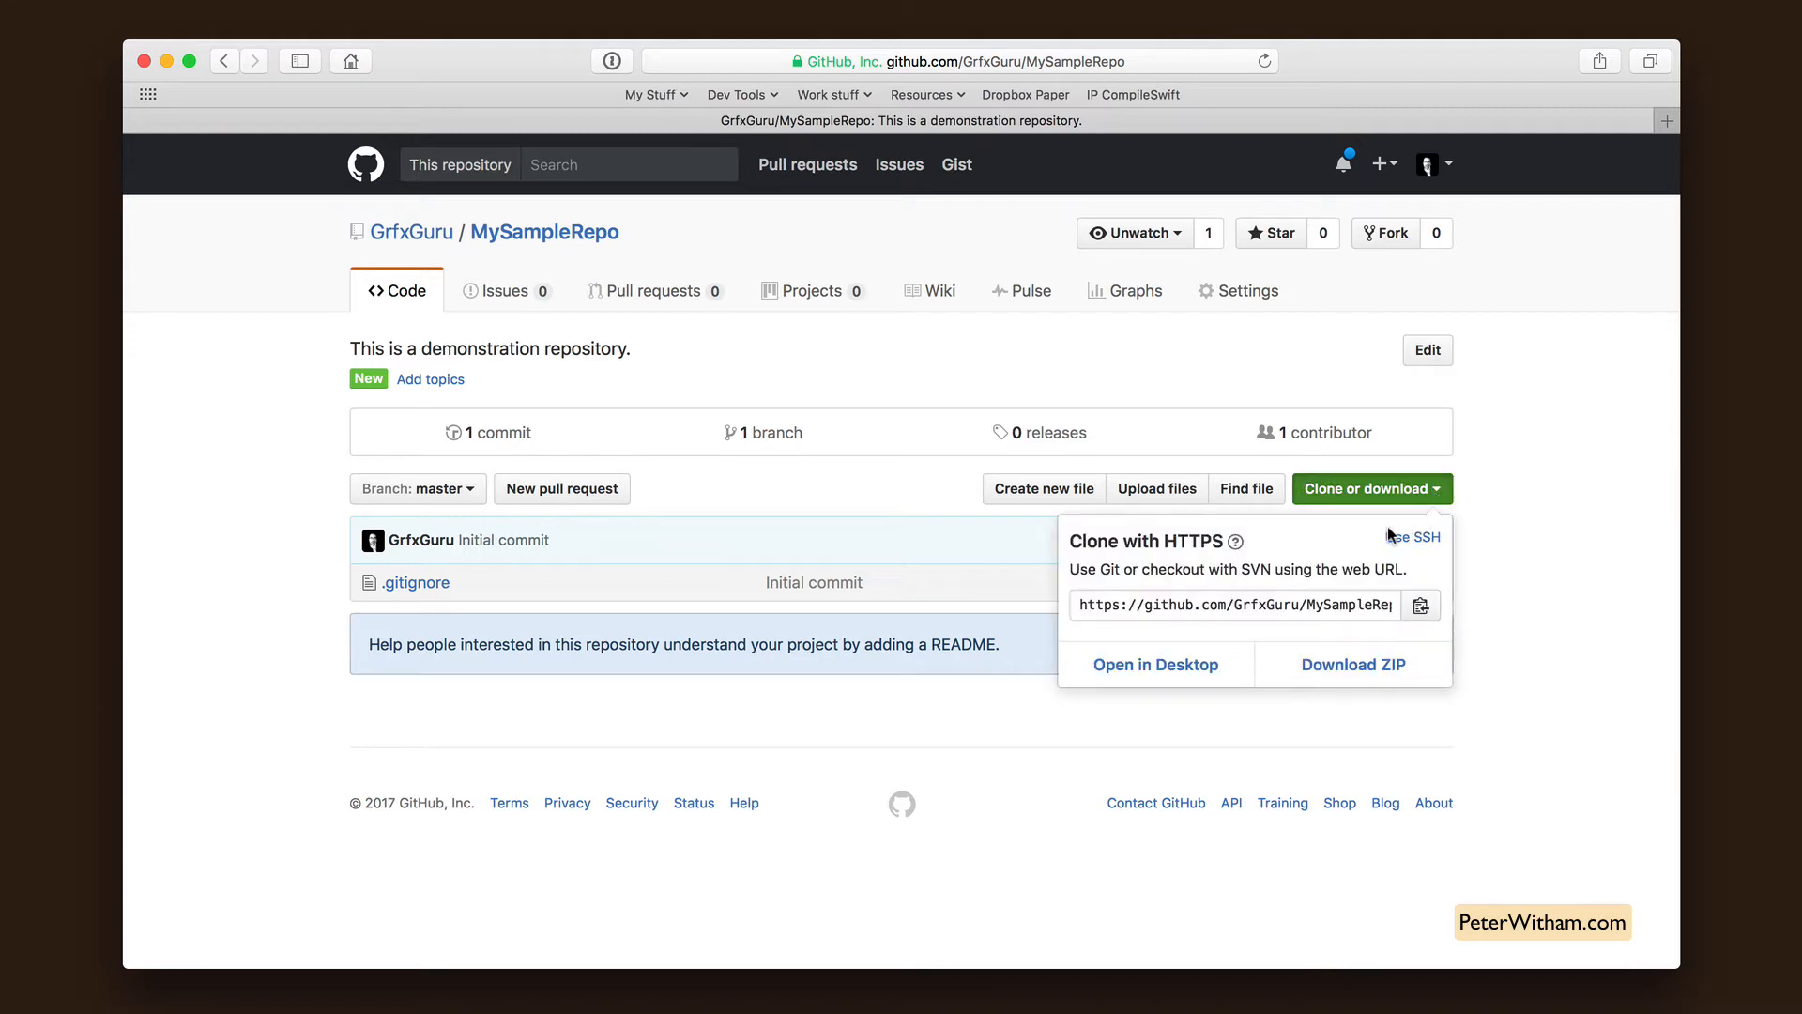
{"action": "mouse_move", "coordinate": [1135, 612]}
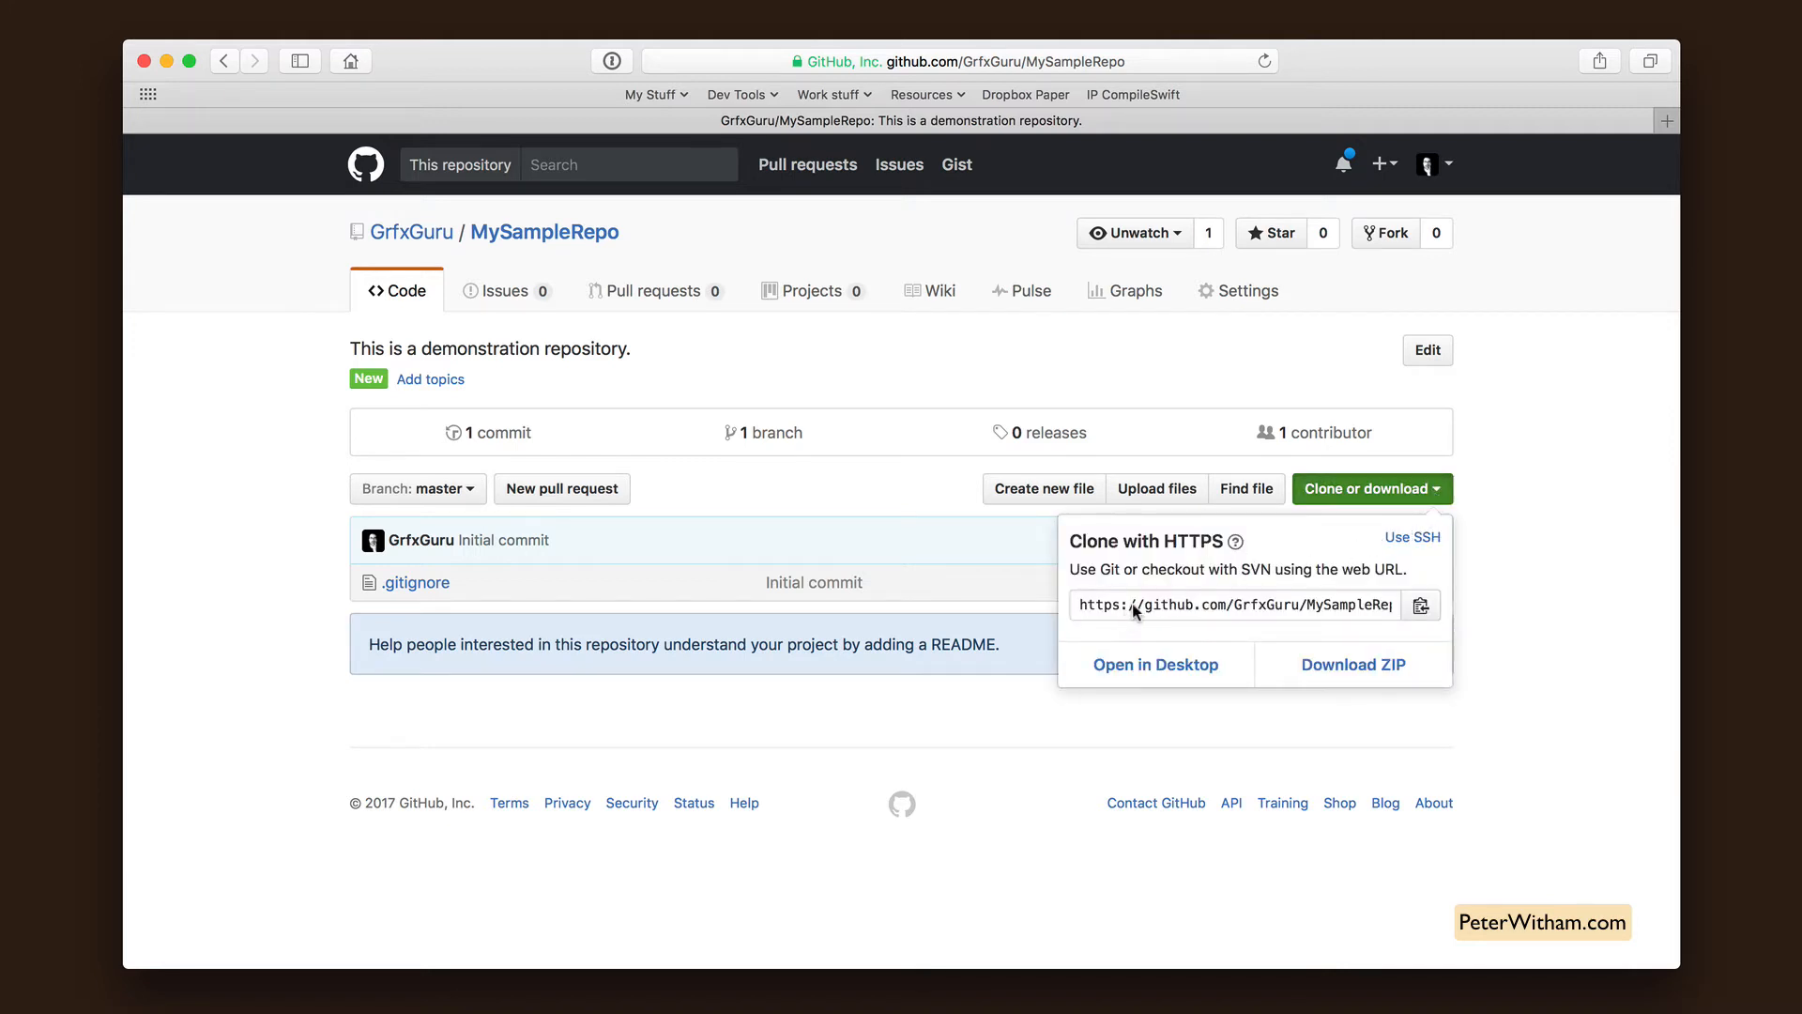
{"action": "left_click", "coordinate": [1230, 605]}
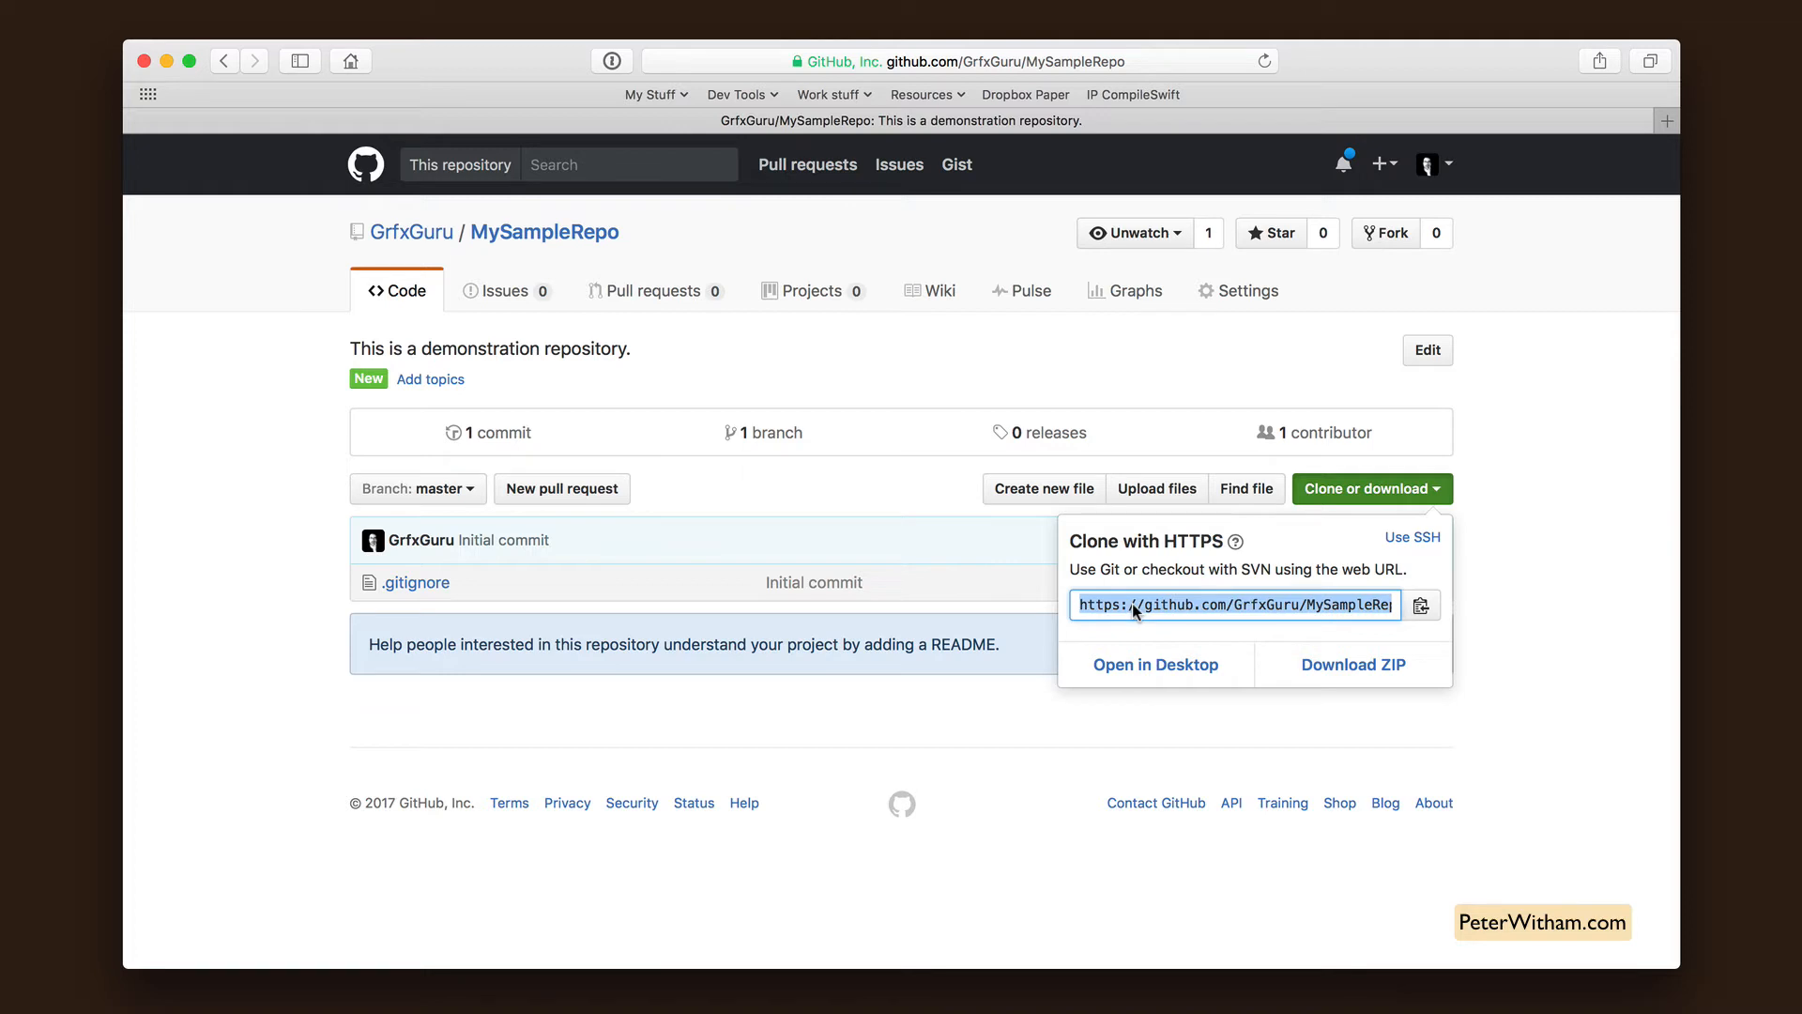
{"action": "mouse_move", "coordinate": [1602, 586]}
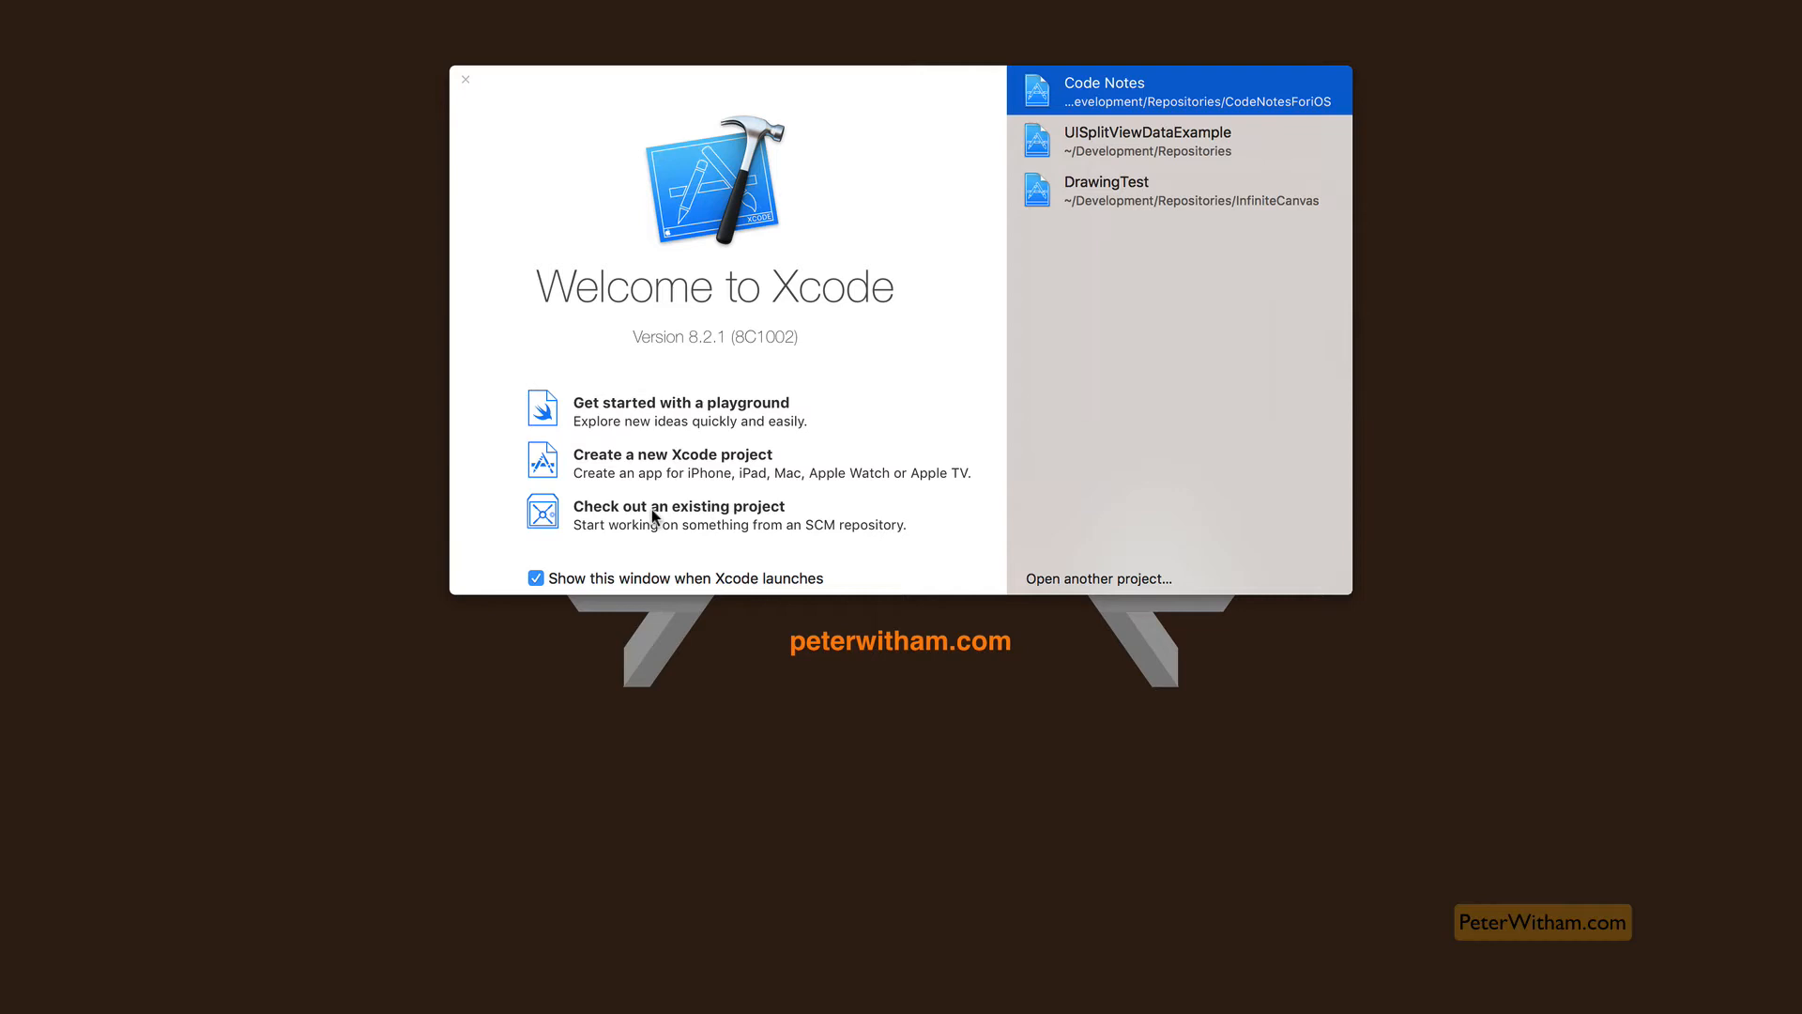
{"action": "left_click", "coordinate": [677, 506]}
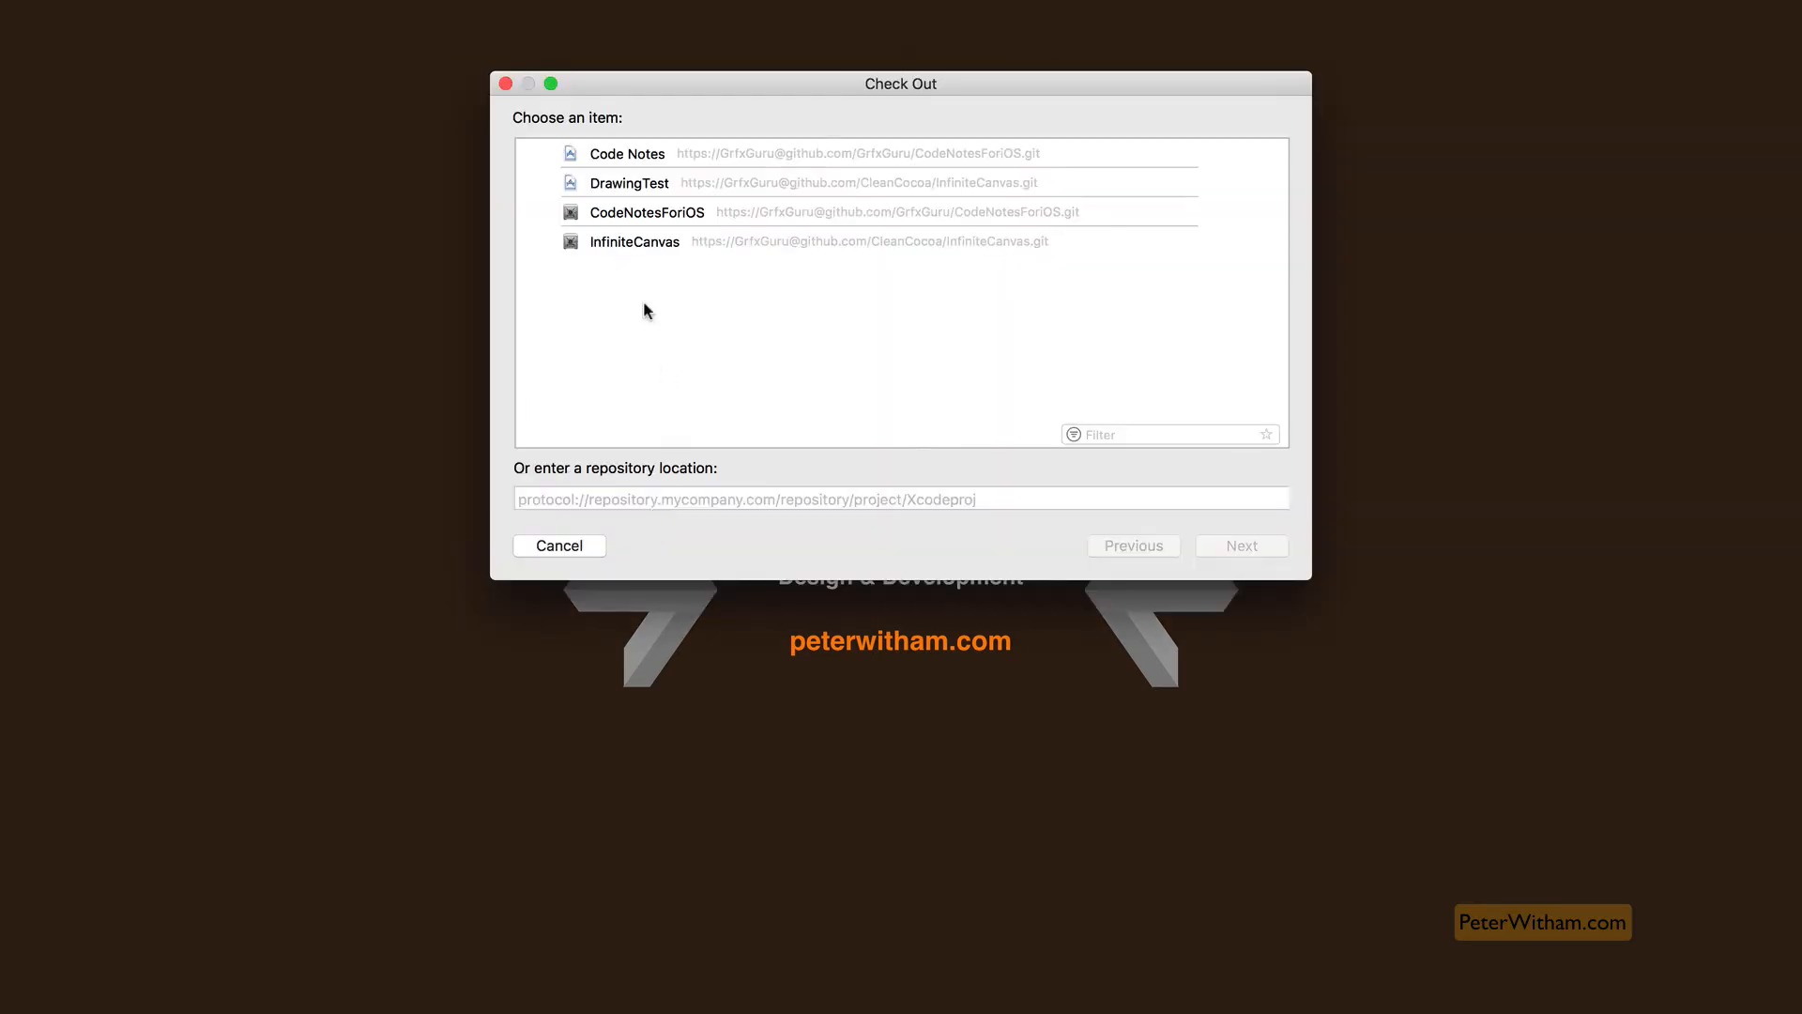
{"action": "type", "text": "https://github.com/GrfxGuru/MySampleRepo.git"}
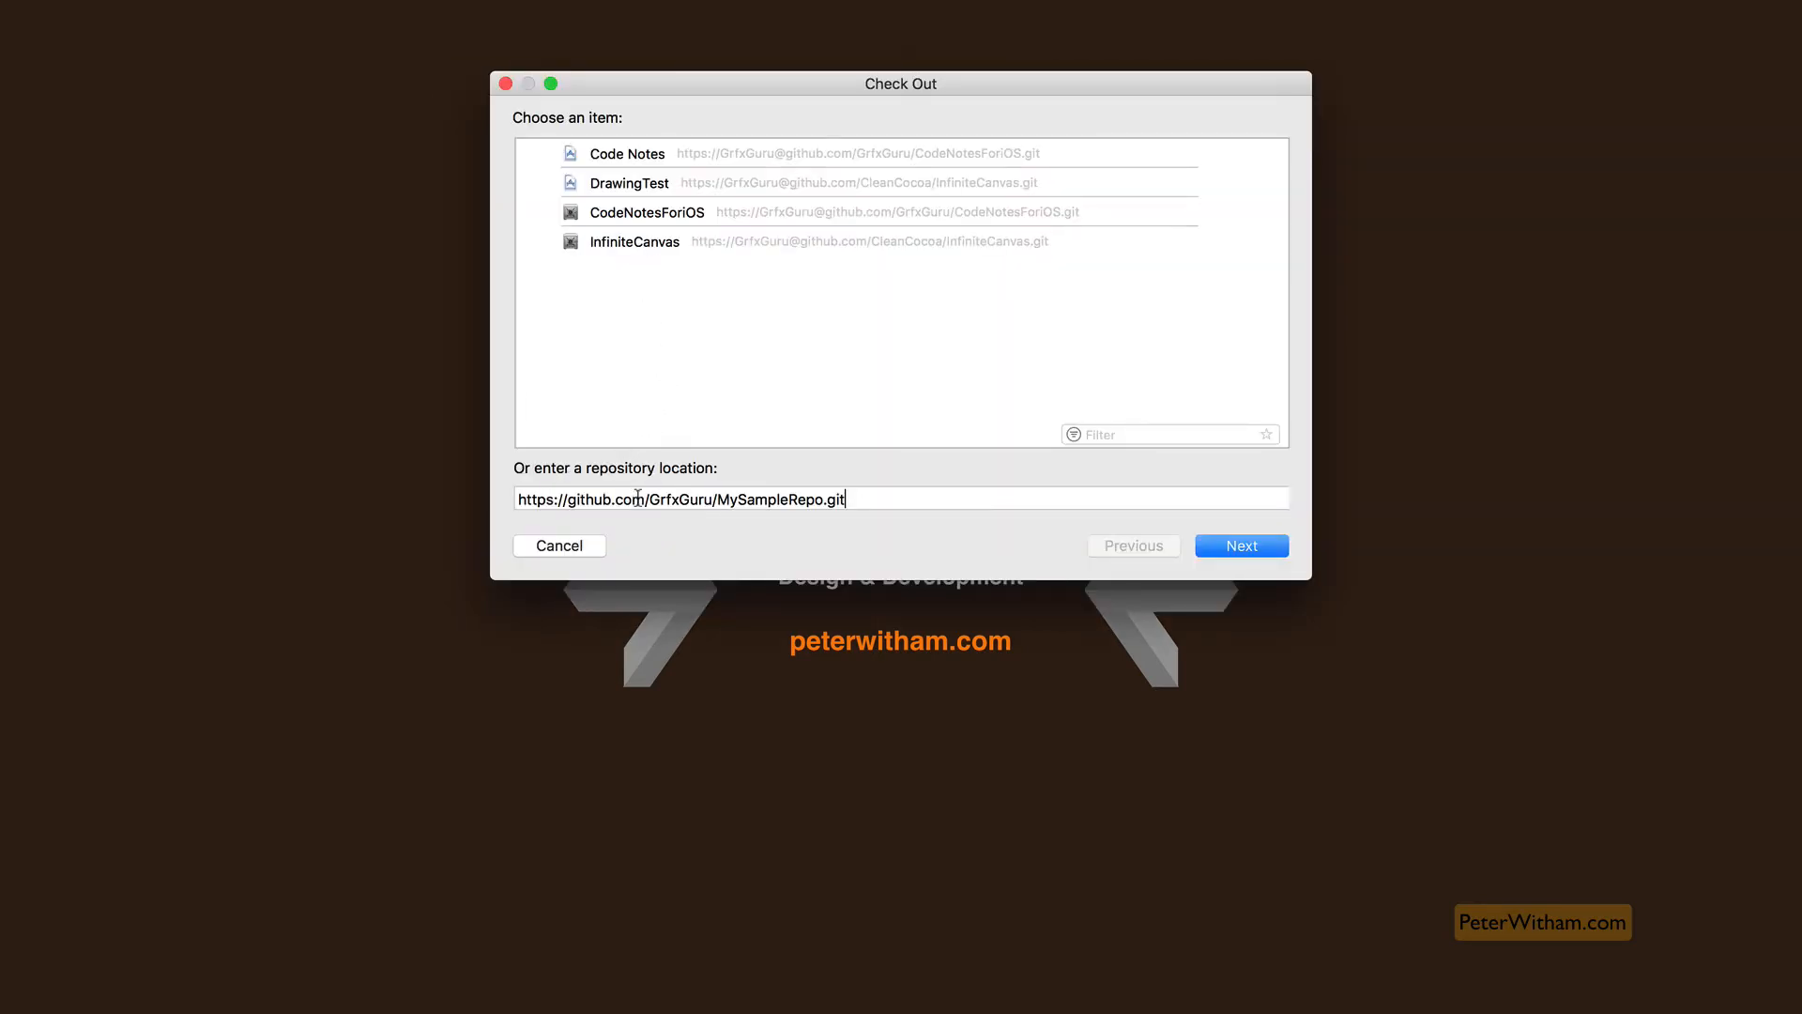
{"action": "left_click", "coordinate": [1242, 545]}
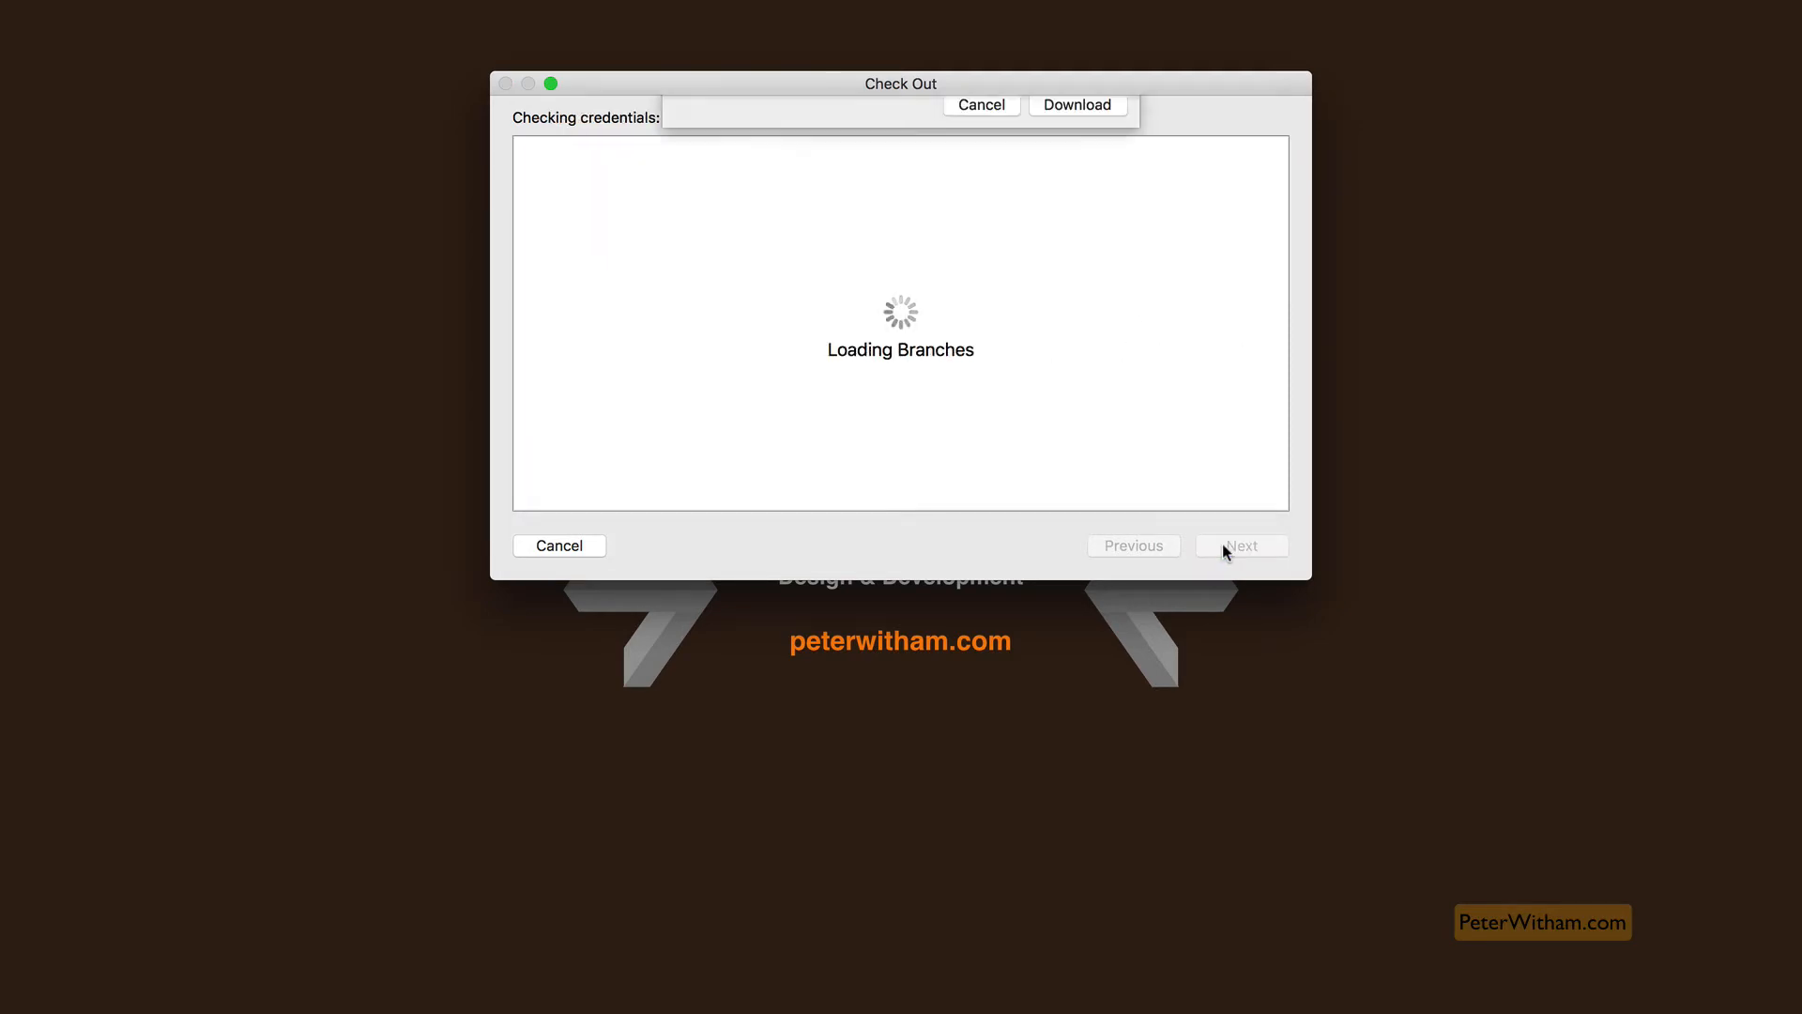
{"action": "left_click", "coordinate": [1077, 105]}
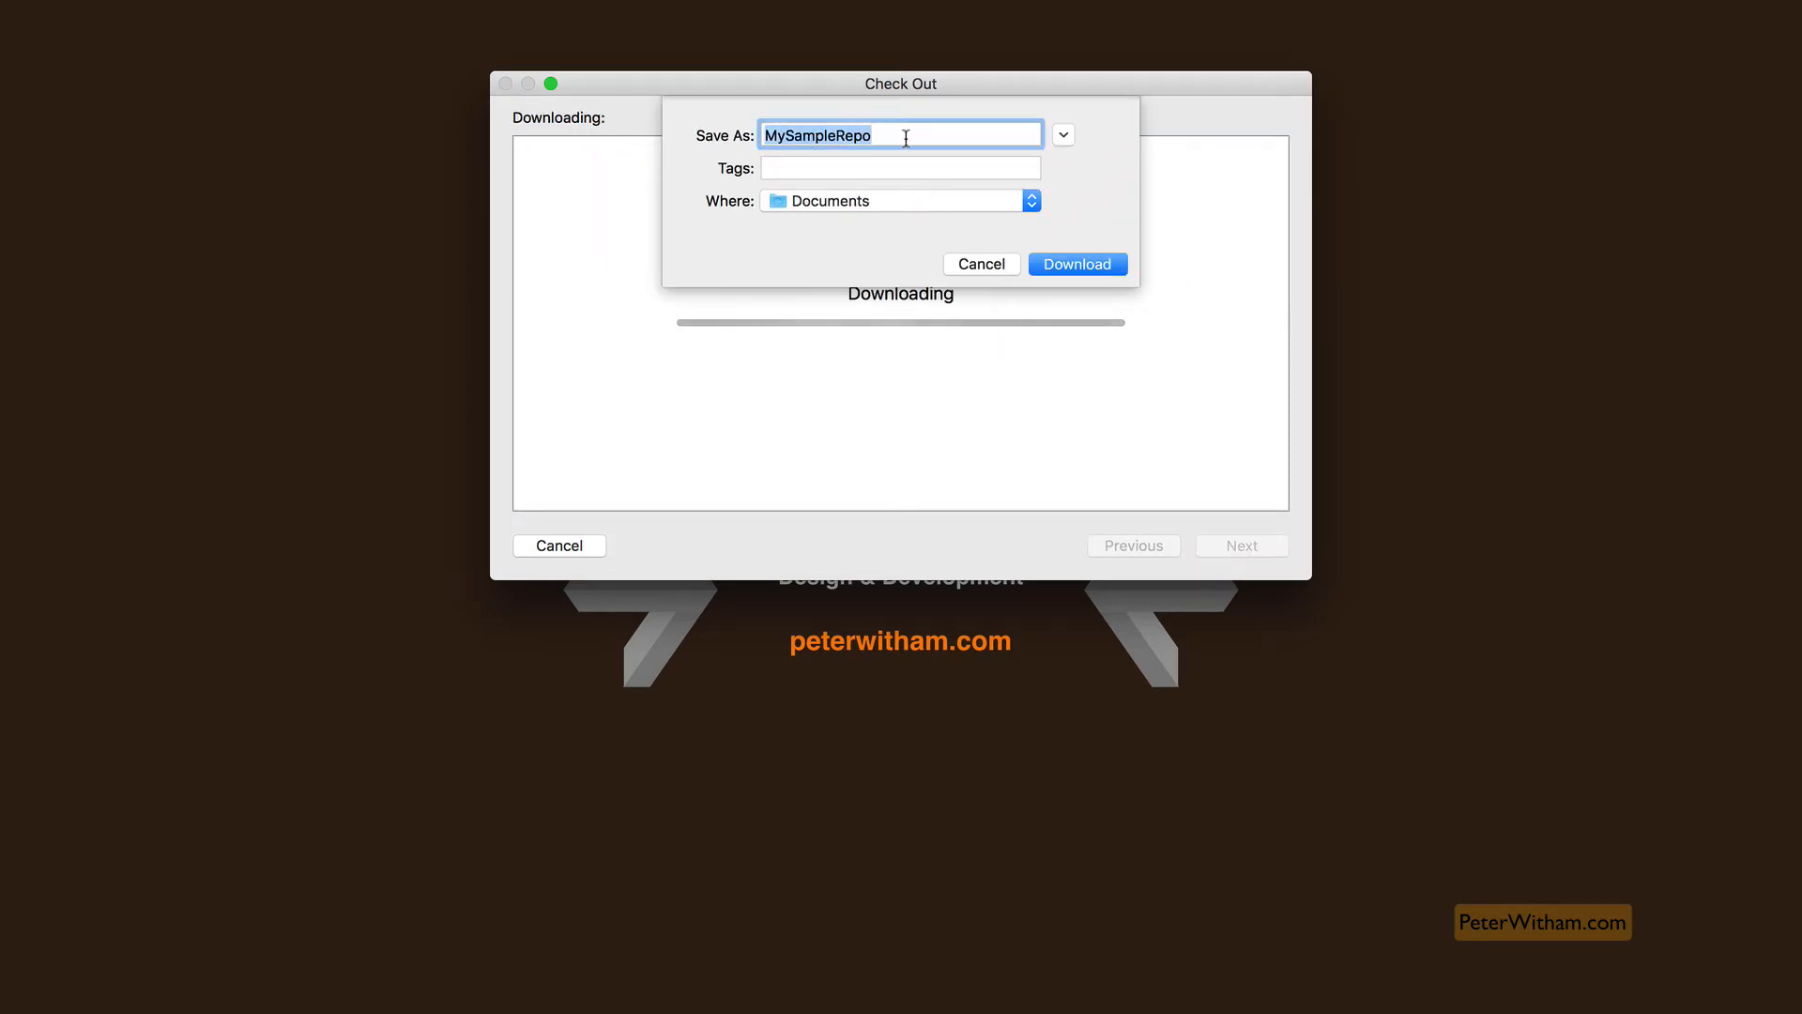
{"action": "mouse_move", "coordinate": [863, 167]}
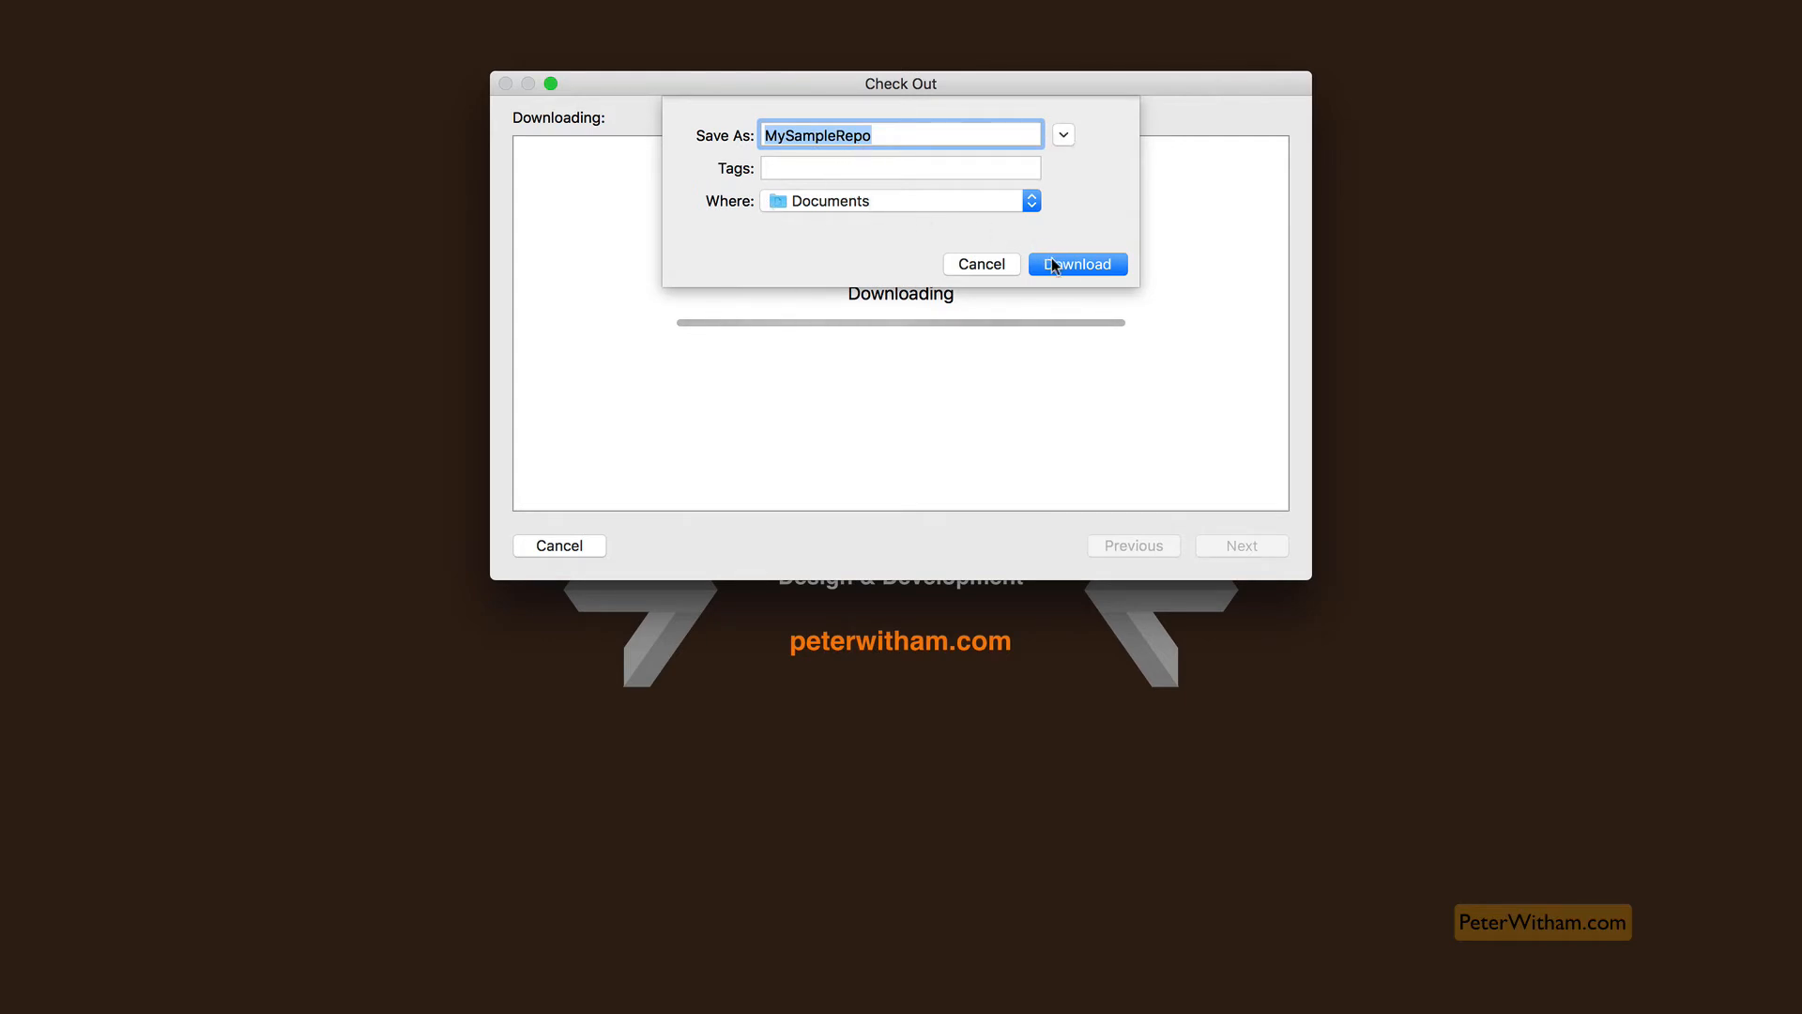
{"action": "left_click", "coordinate": [1078, 263]}
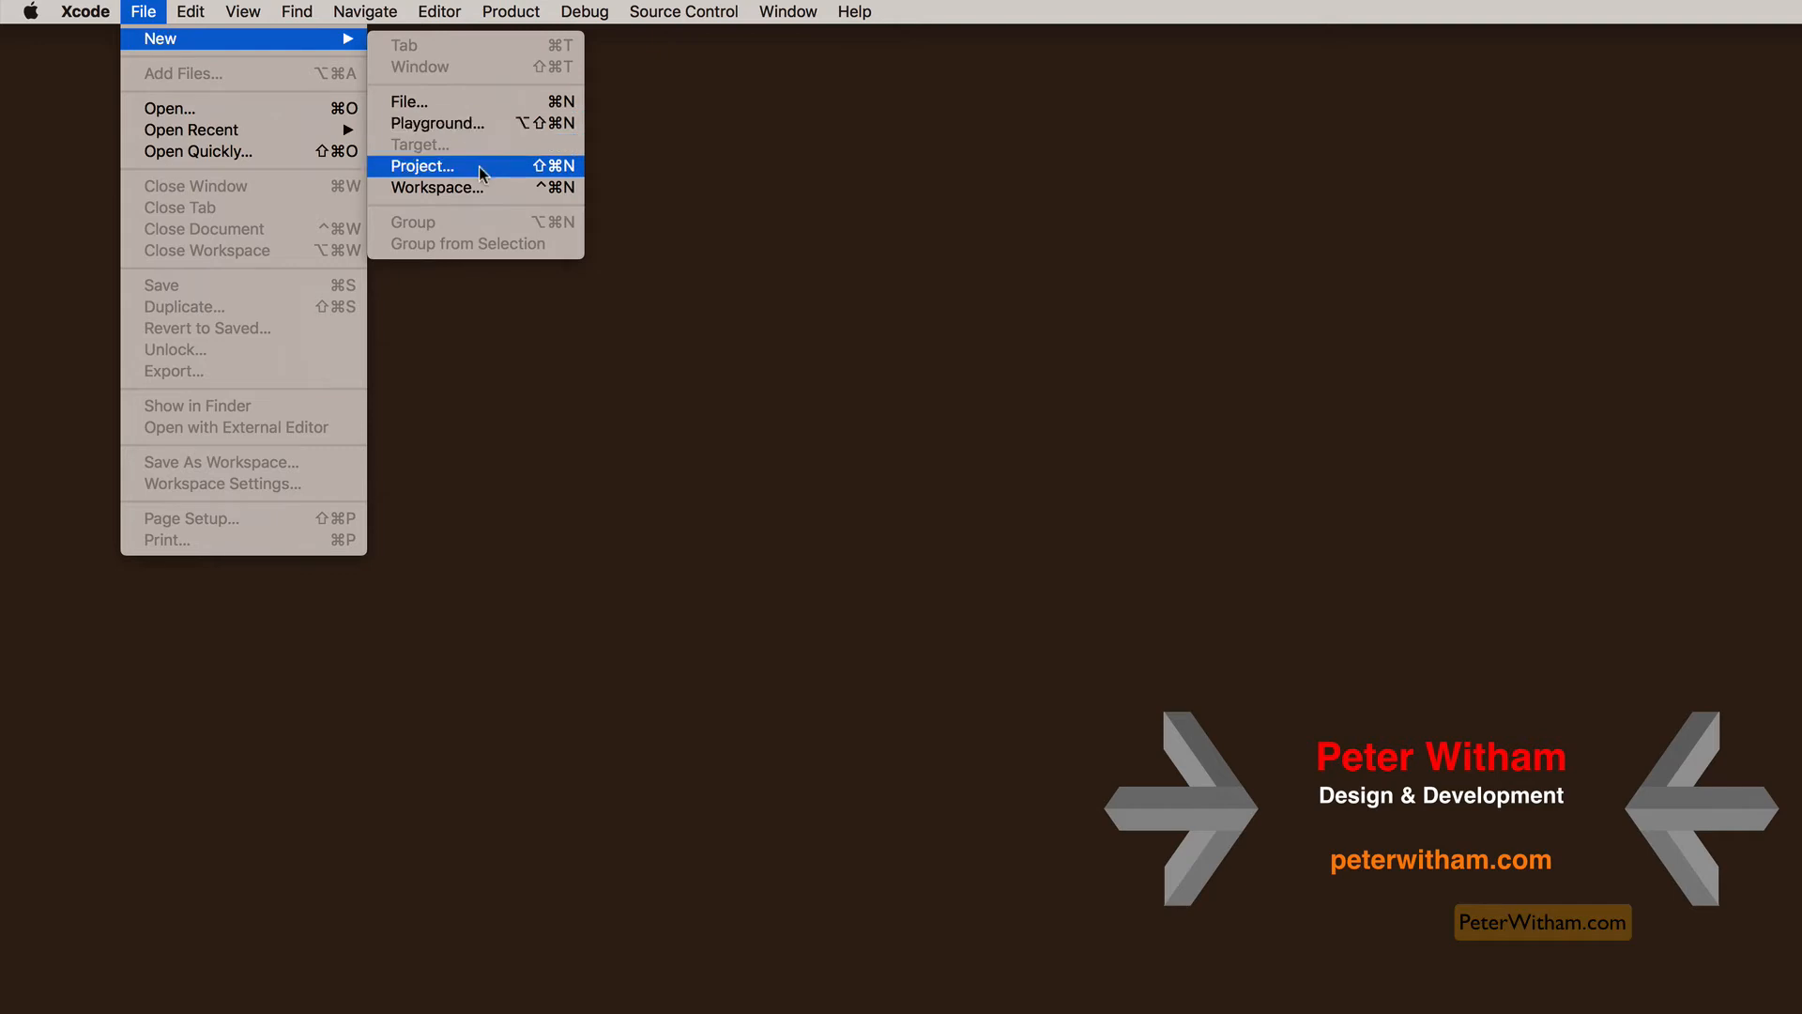
- Create Single View Application 'MySampleProject' (Universal) inside the Documents/MySampleRepo folder
{"action": "left_click", "coordinate": [422, 167]}
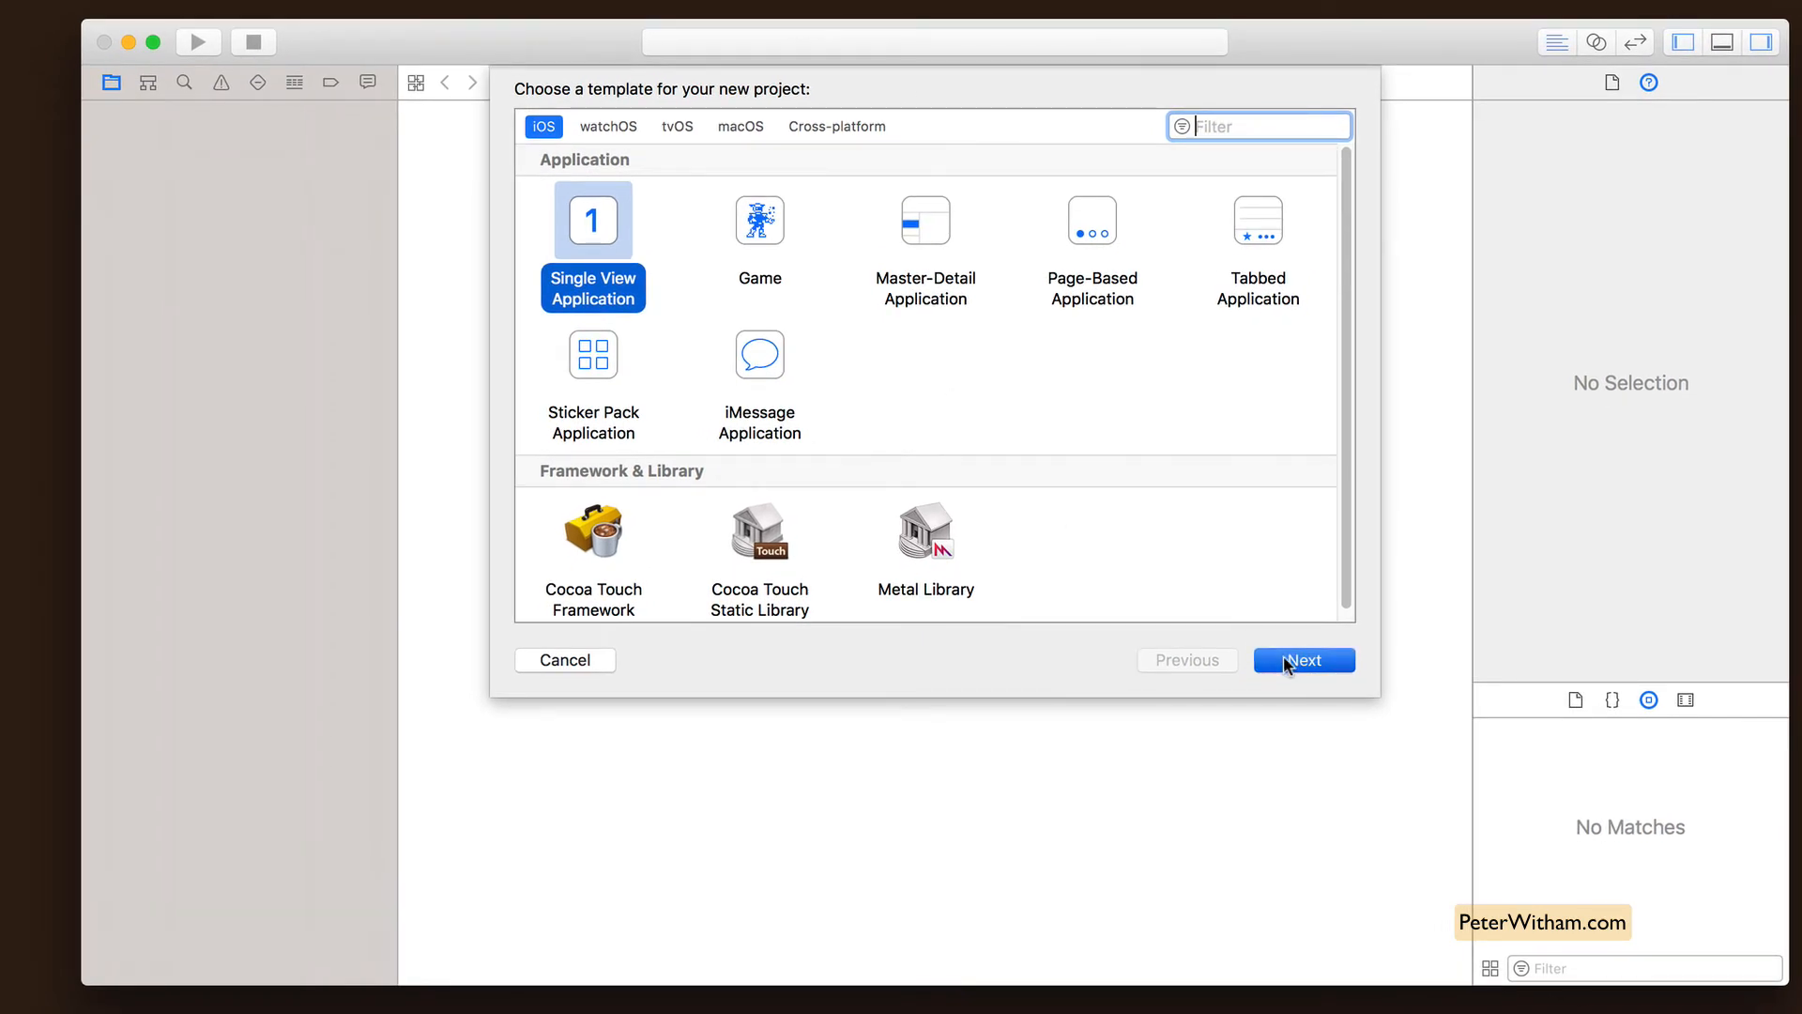
{"action": "left_click", "coordinate": [1304, 660]}
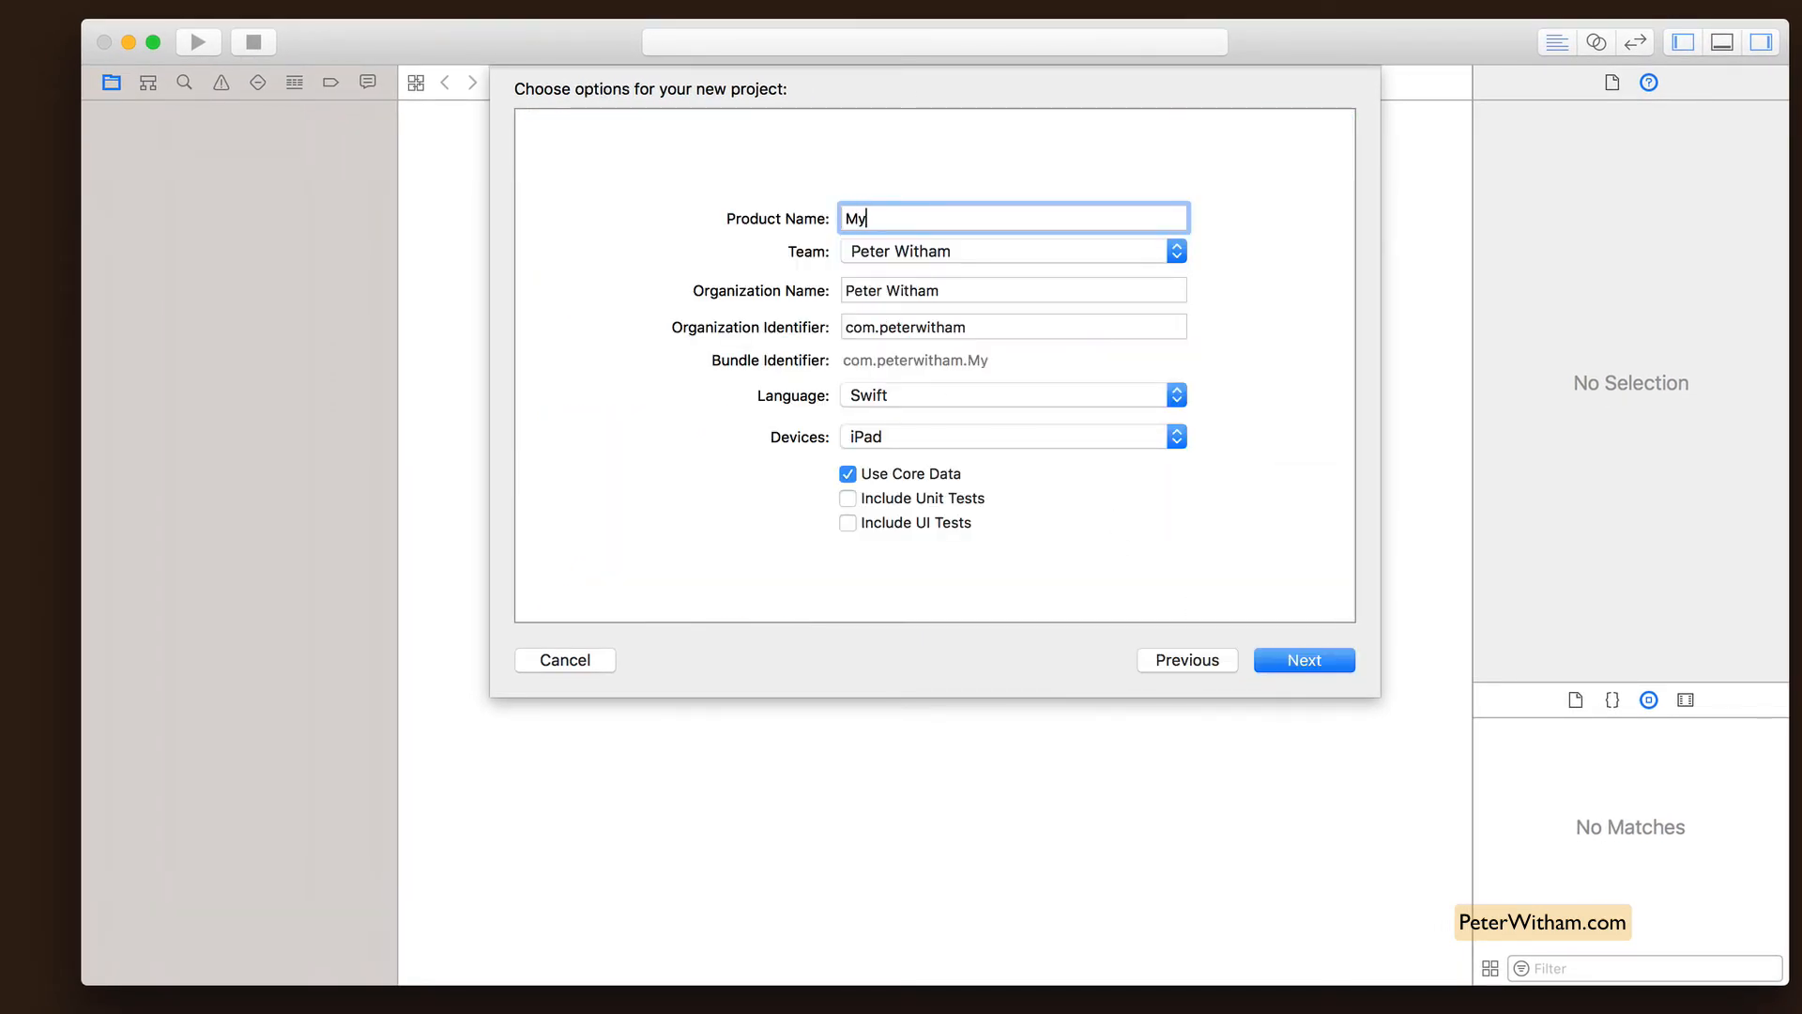
{"action": "type", "text": "SampleProject"}
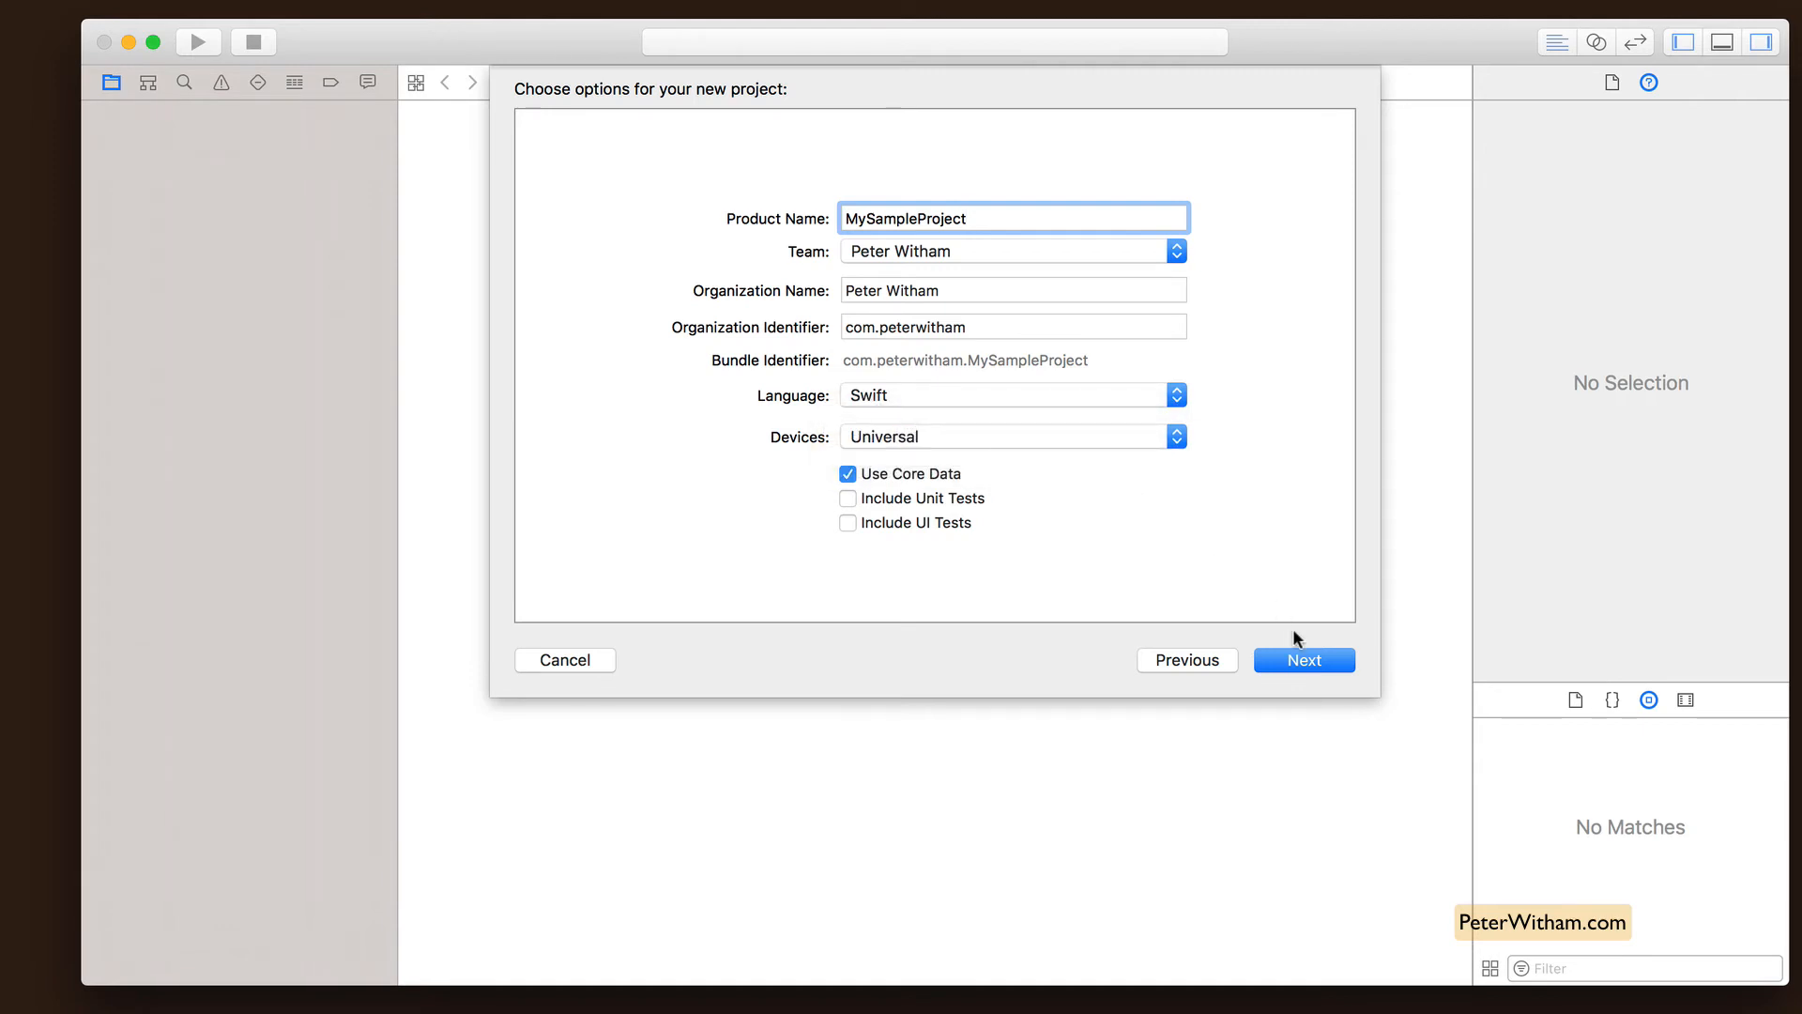
{"action": "left_click", "coordinate": [1304, 660]}
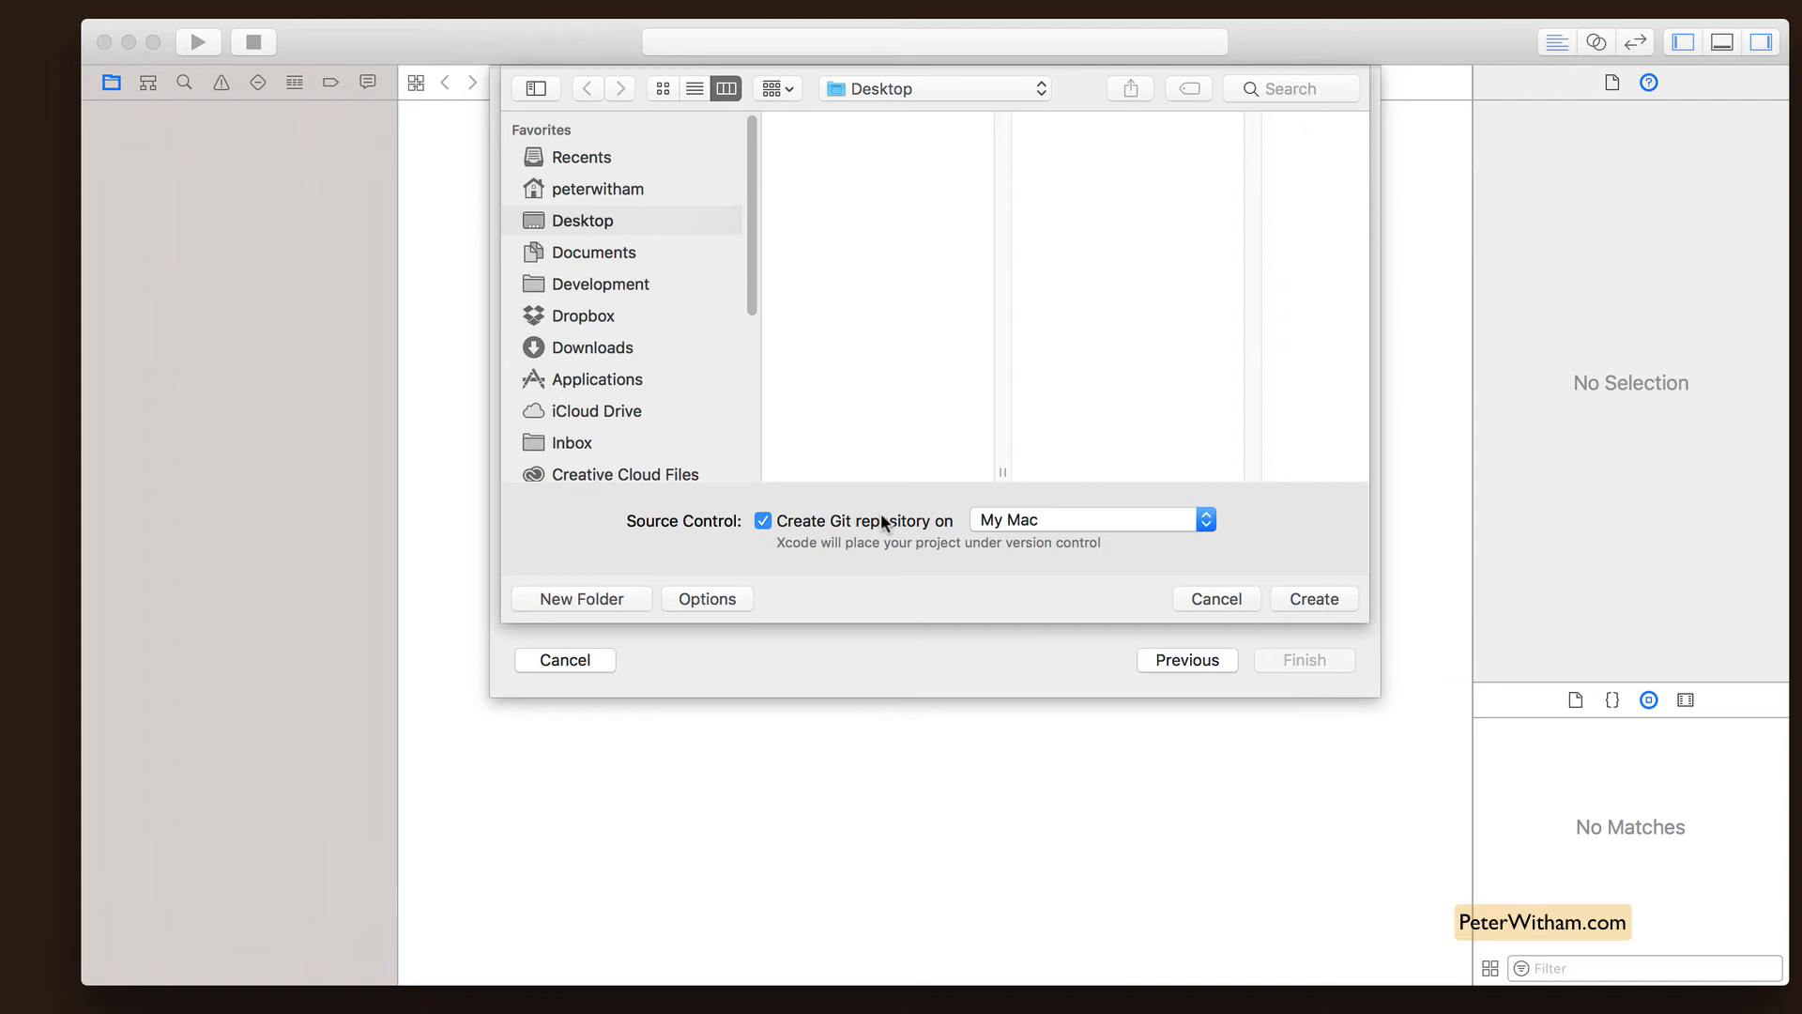
{"action": "mouse_move", "coordinate": [859, 525]}
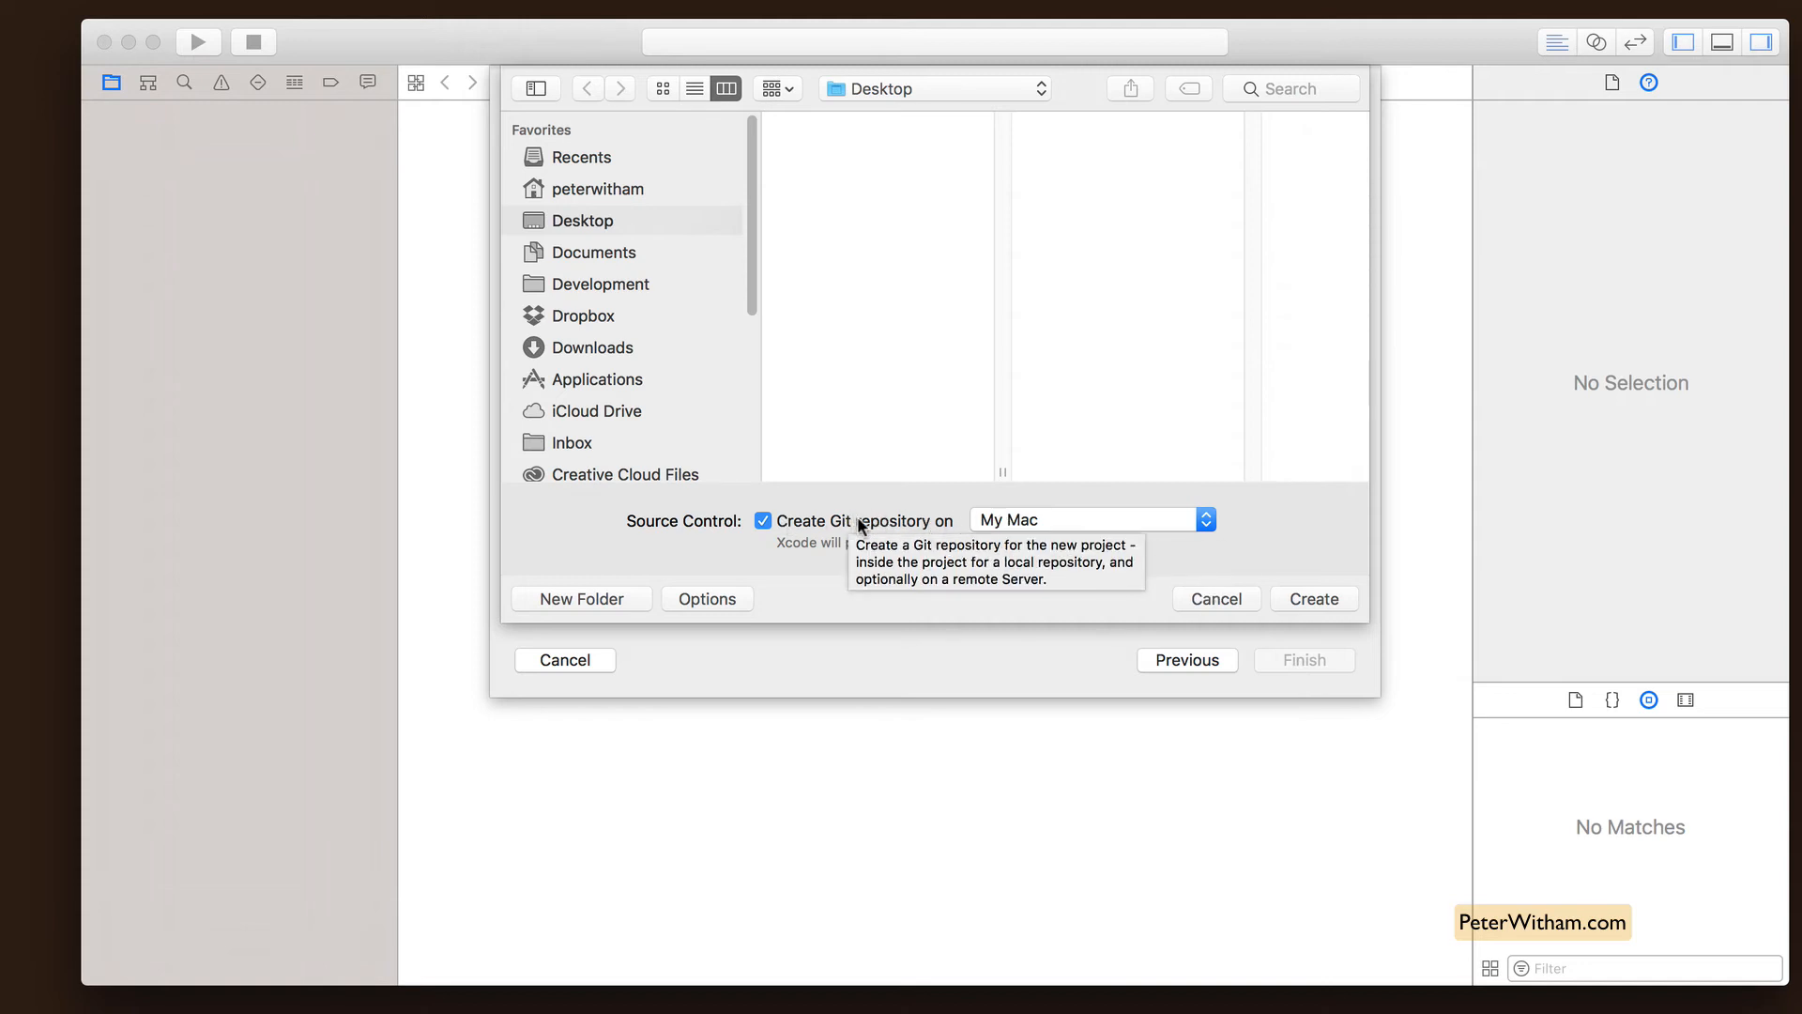
{"action": "left_click", "coordinate": [763, 520]}
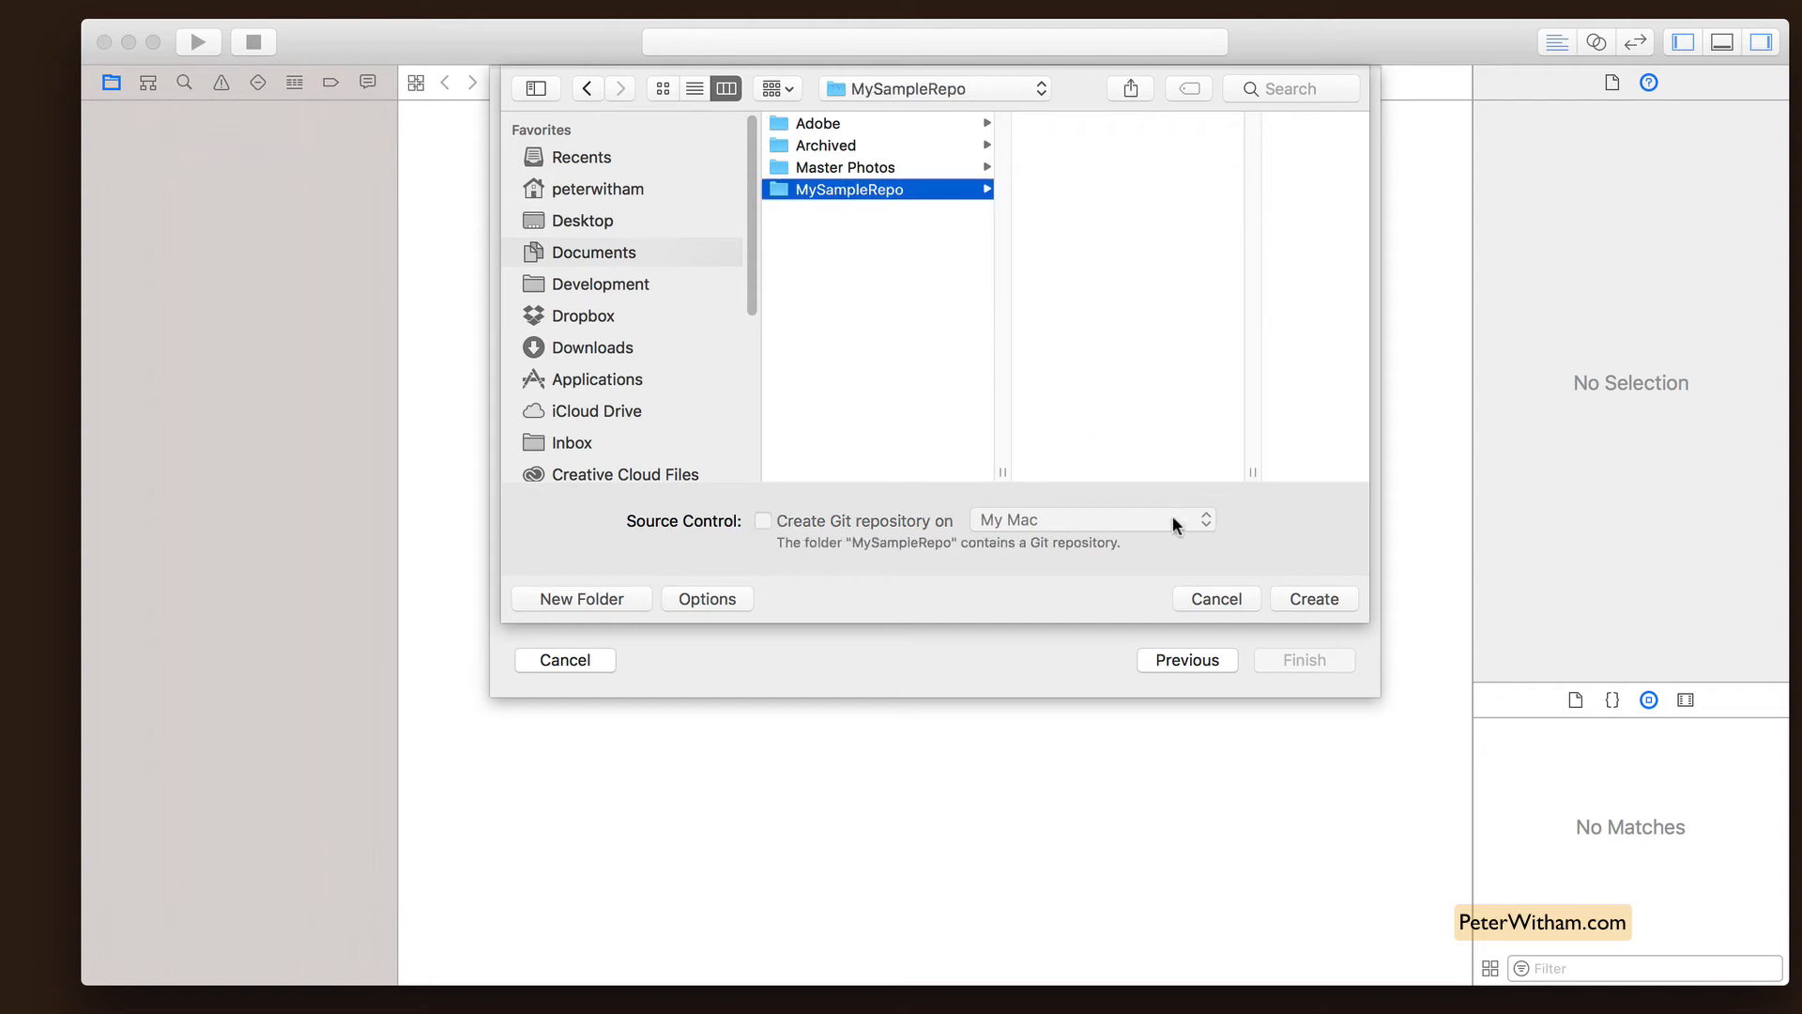
{"action": "left_click", "coordinate": [1314, 599]}
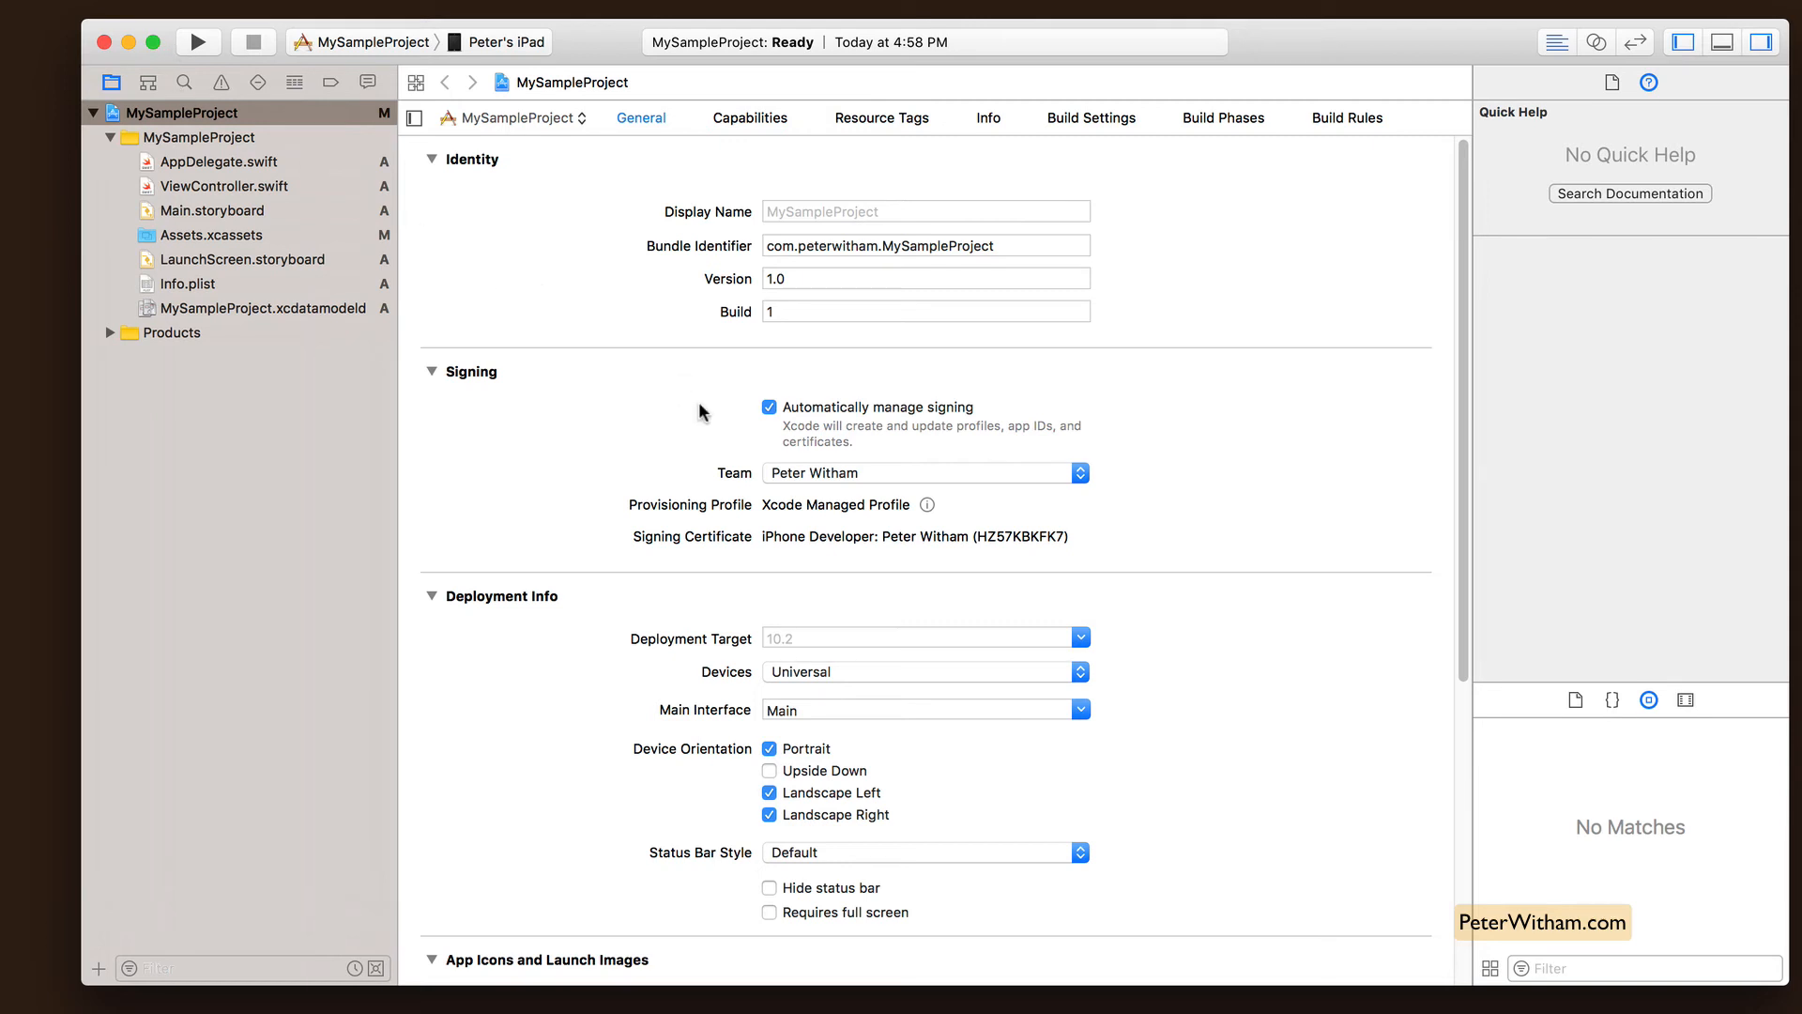
- Open the Source Control commit sheet listing the 10 new project files
{"action": "left_click", "coordinate": [197, 42]}
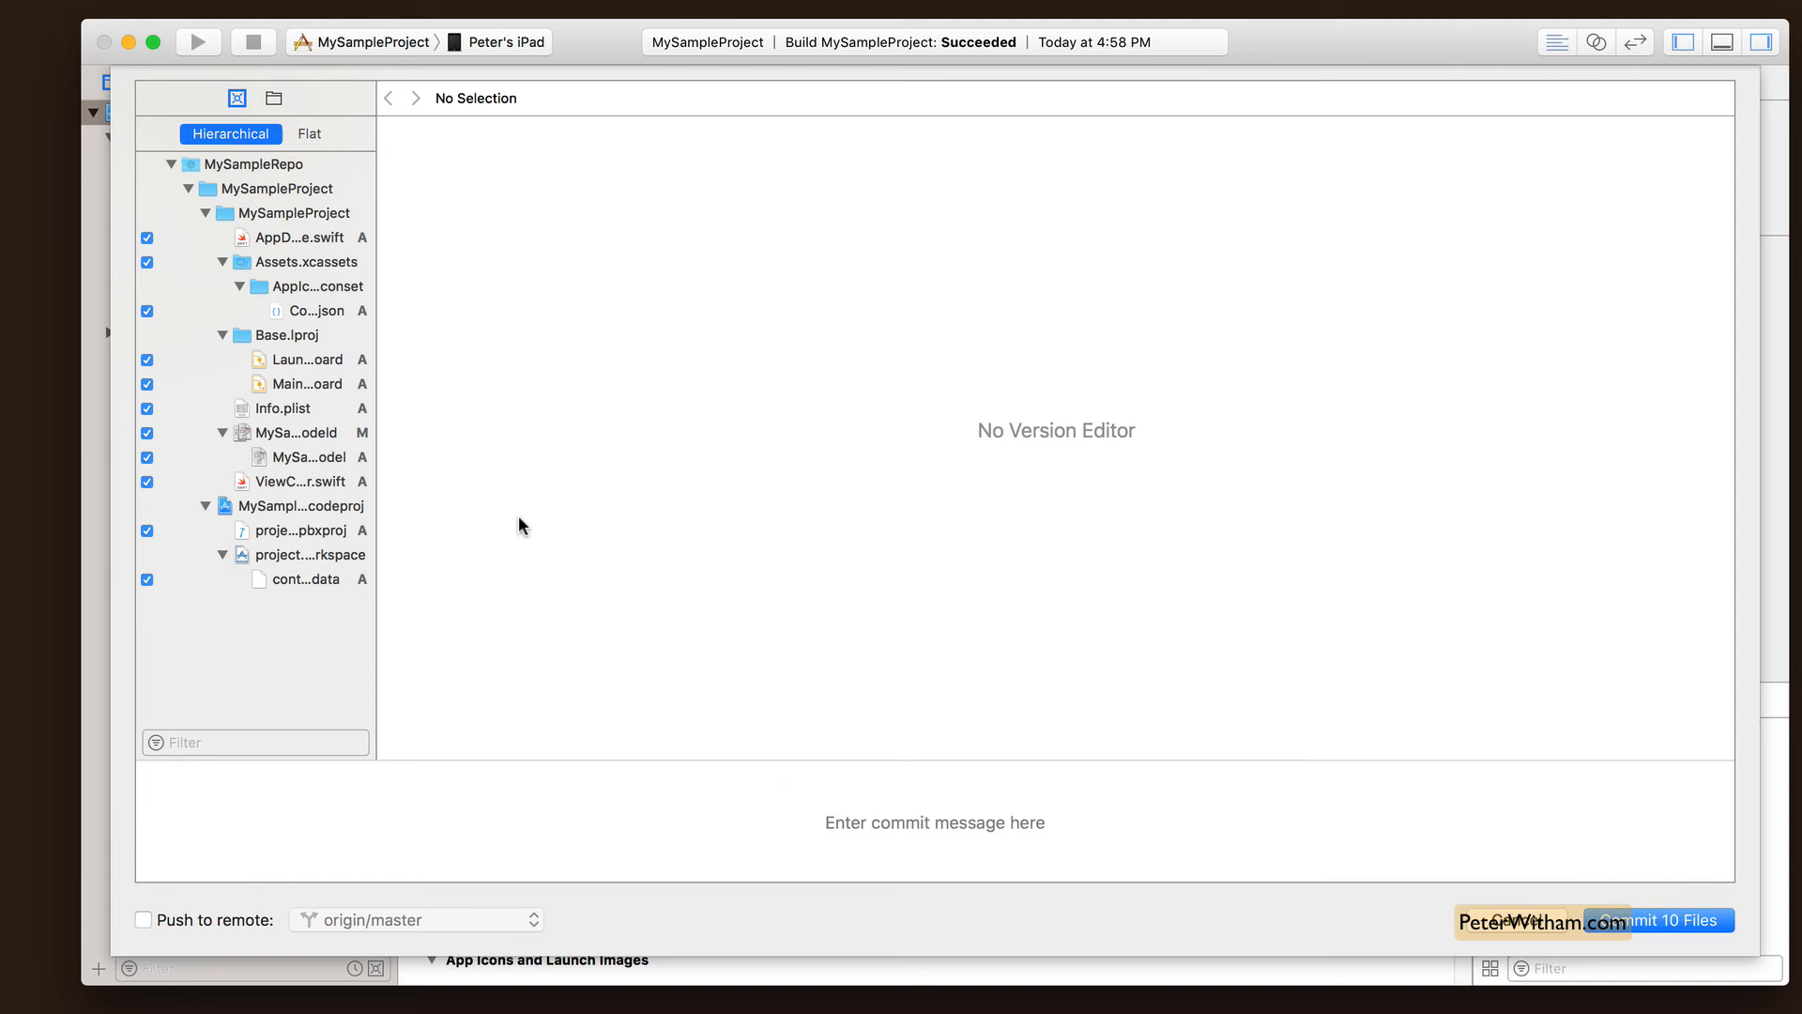
- Commit 10 files as 'My initial project setup.', push to origin/master, signing in as grfxguru
{"action": "left_click", "coordinate": [559, 785]}
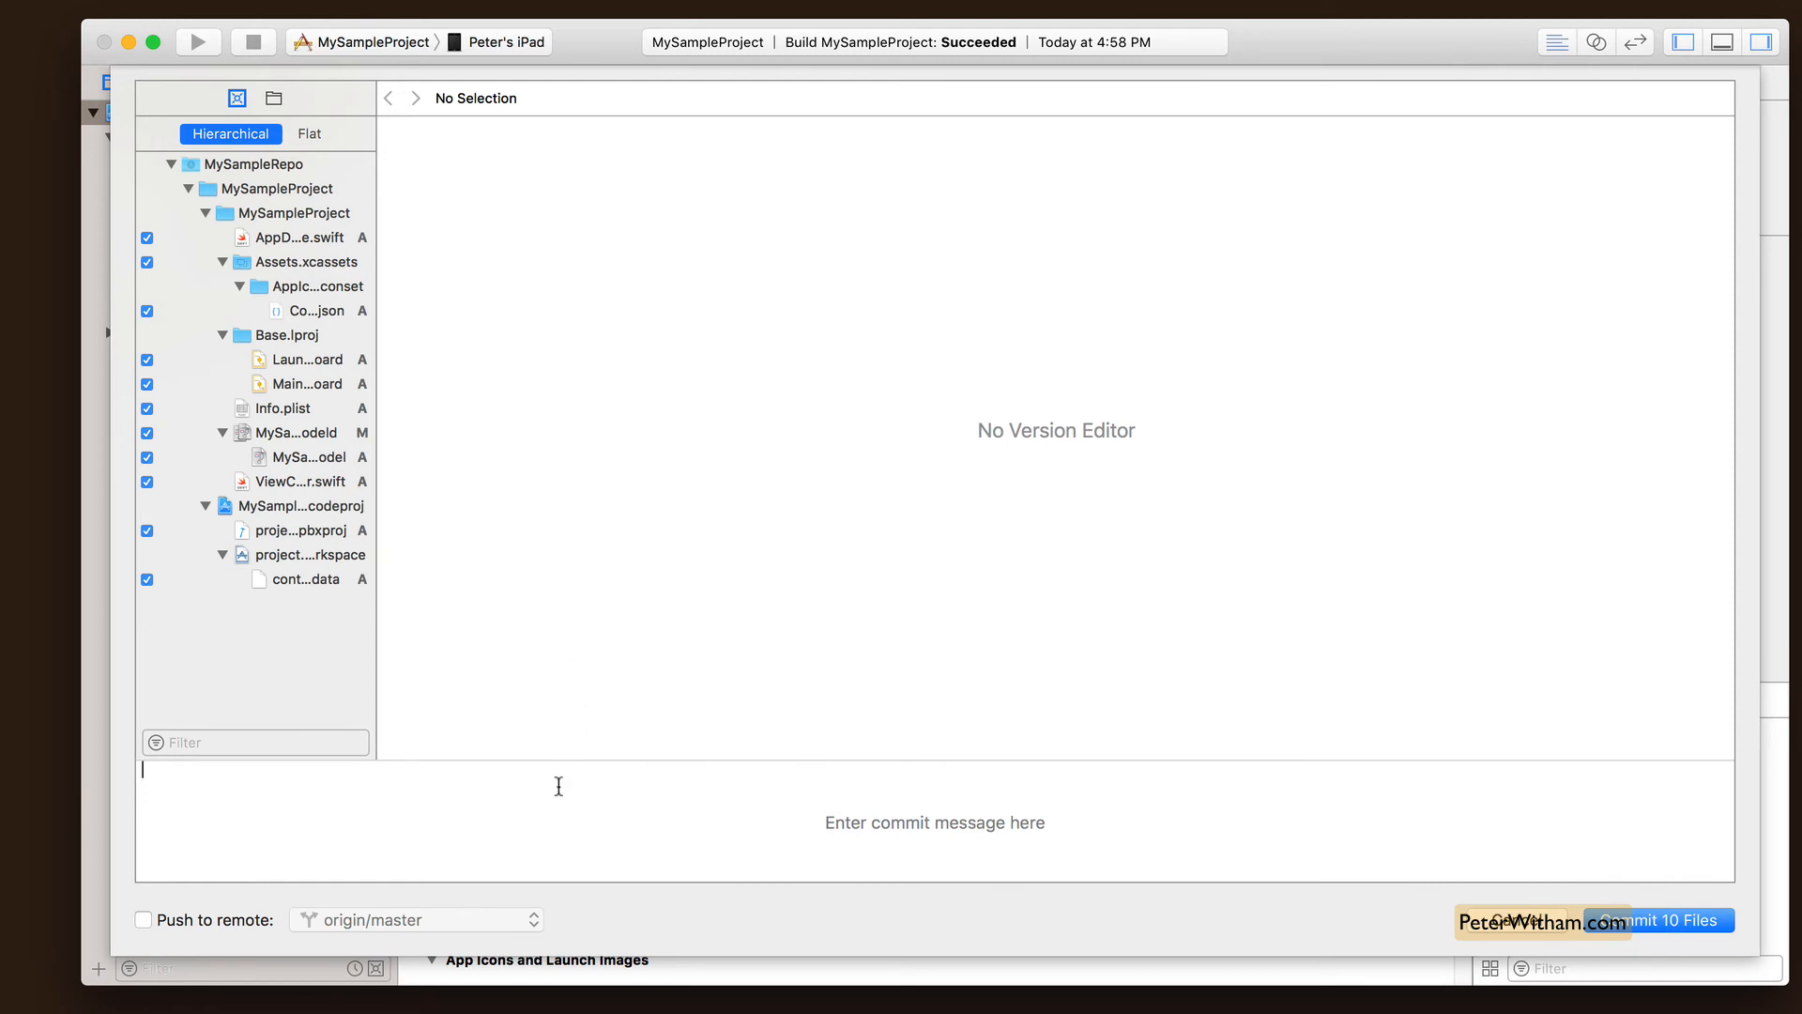
{"action": "type", "text": "My initial"}
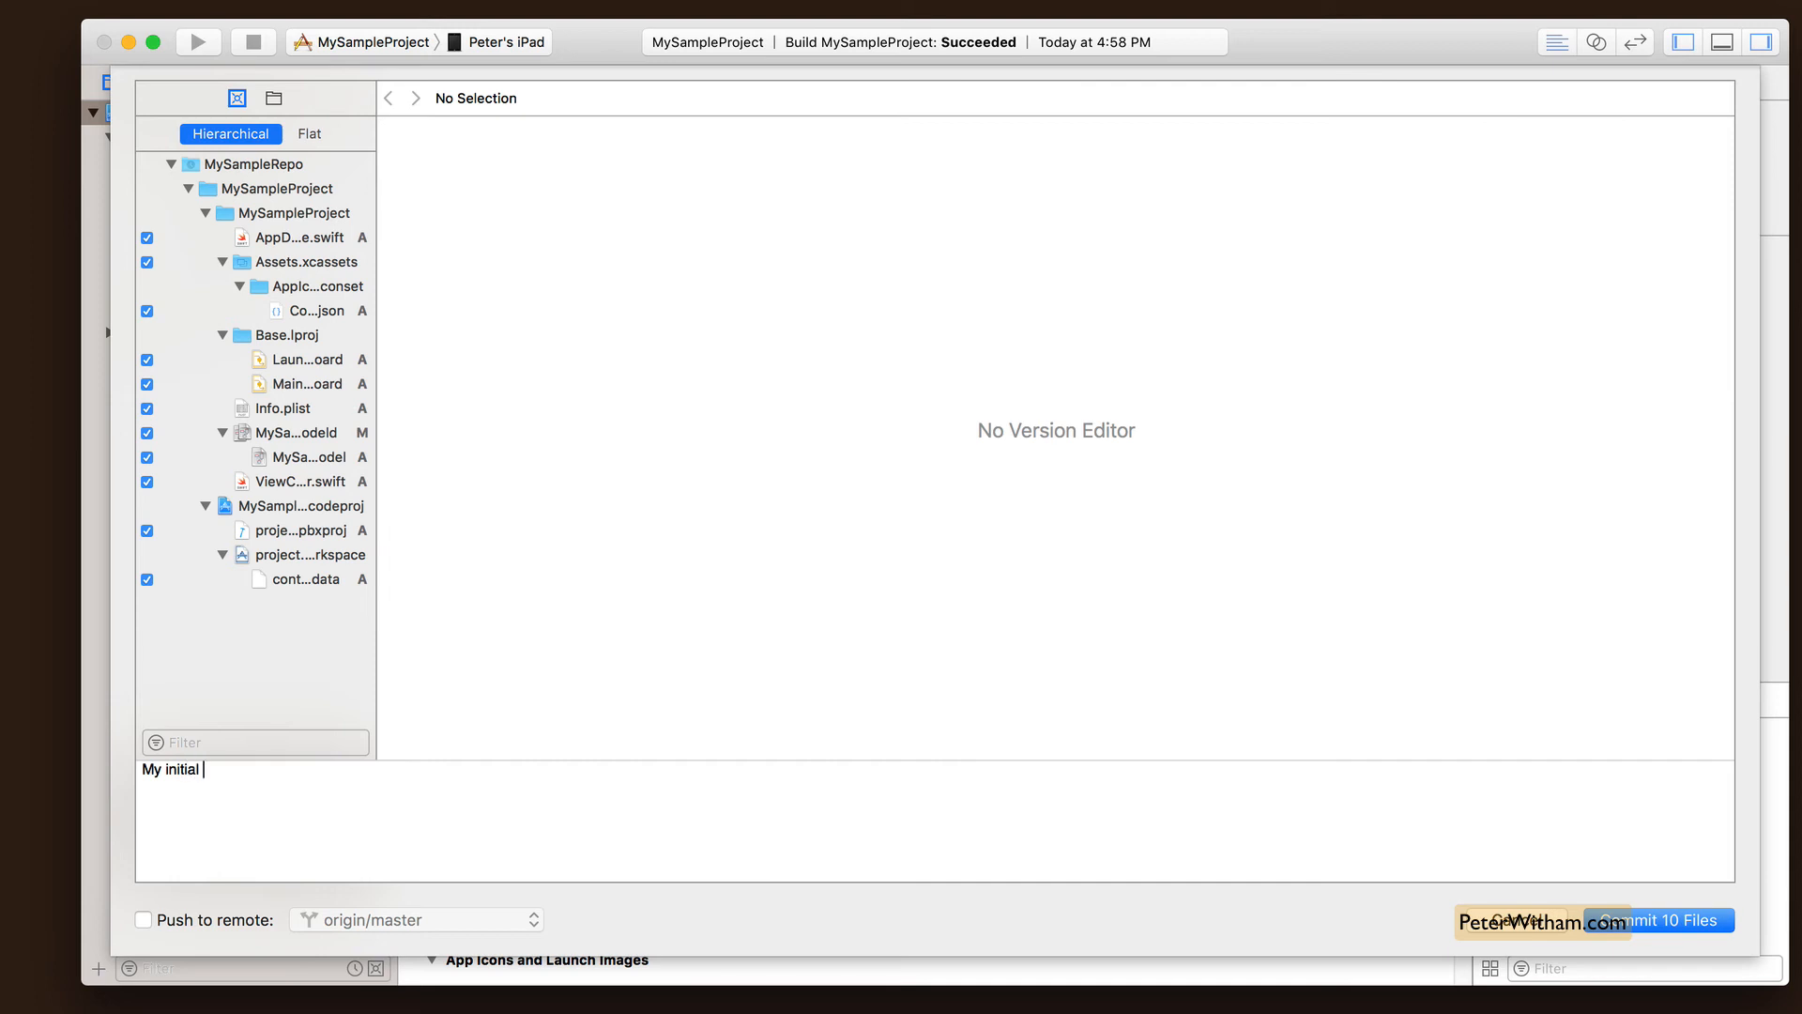
{"action": "type", "text": "project setup."}
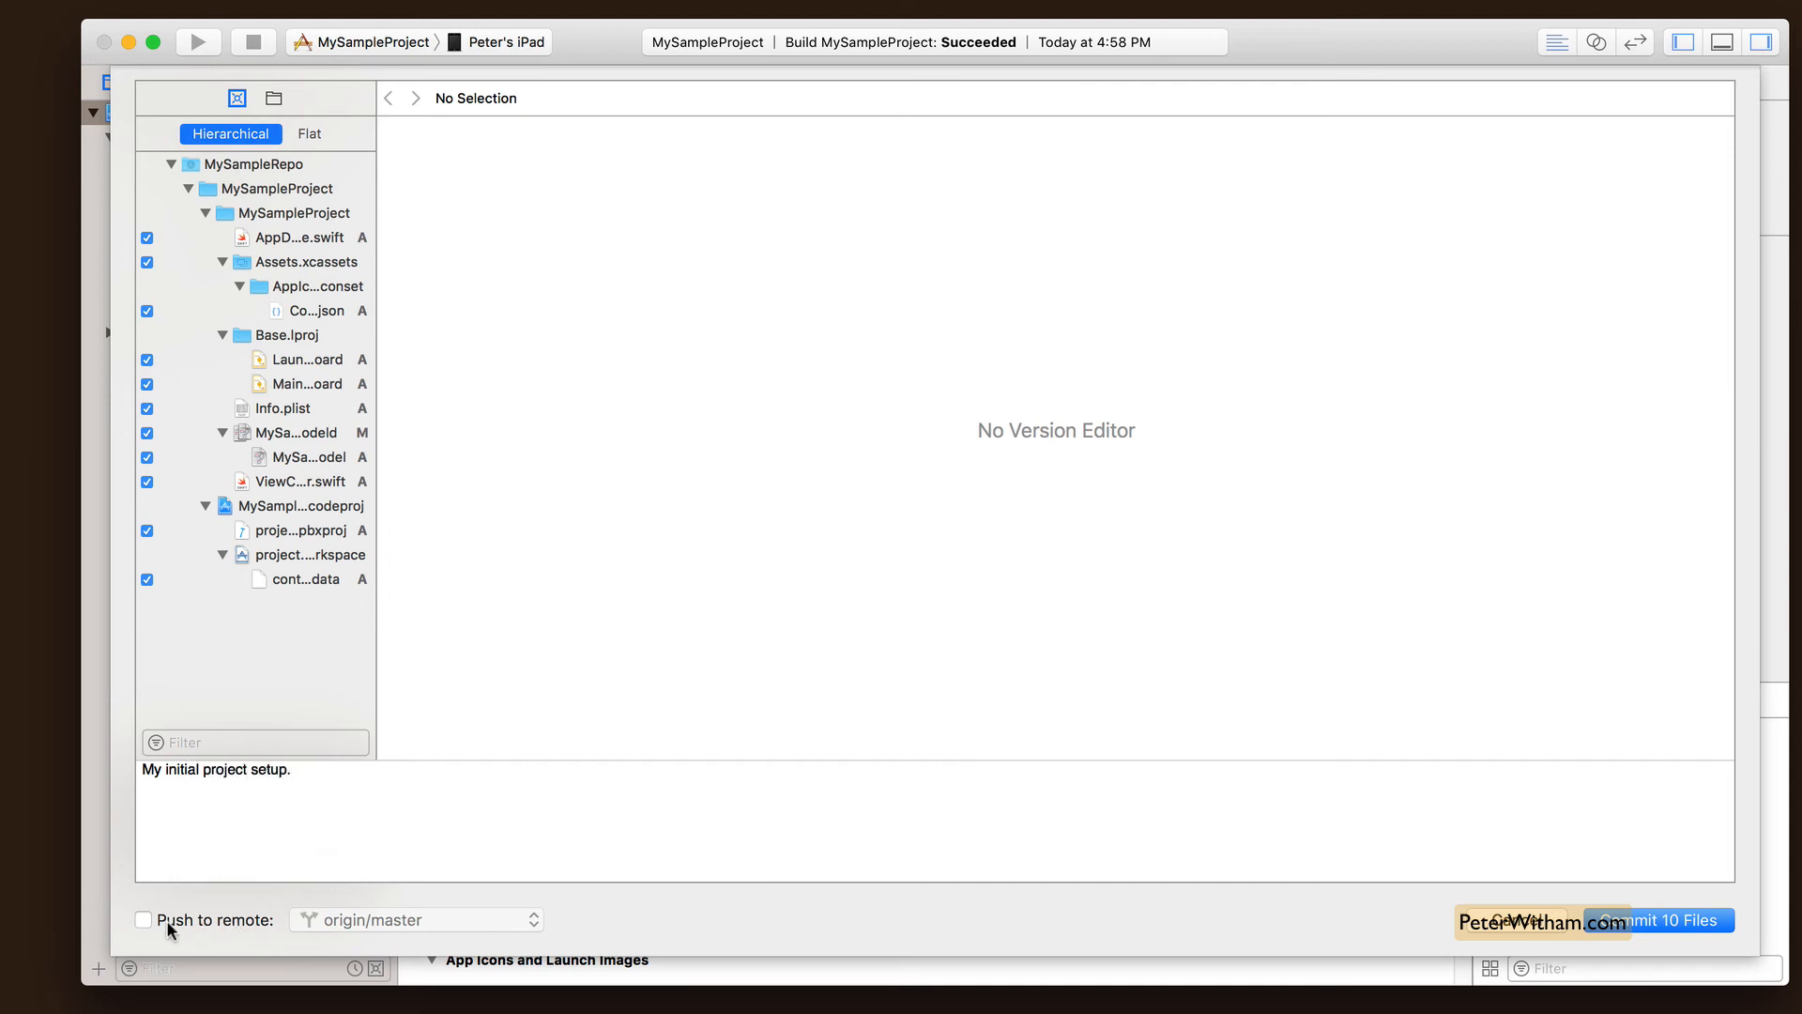
{"action": "left_click", "coordinate": [142, 920]}
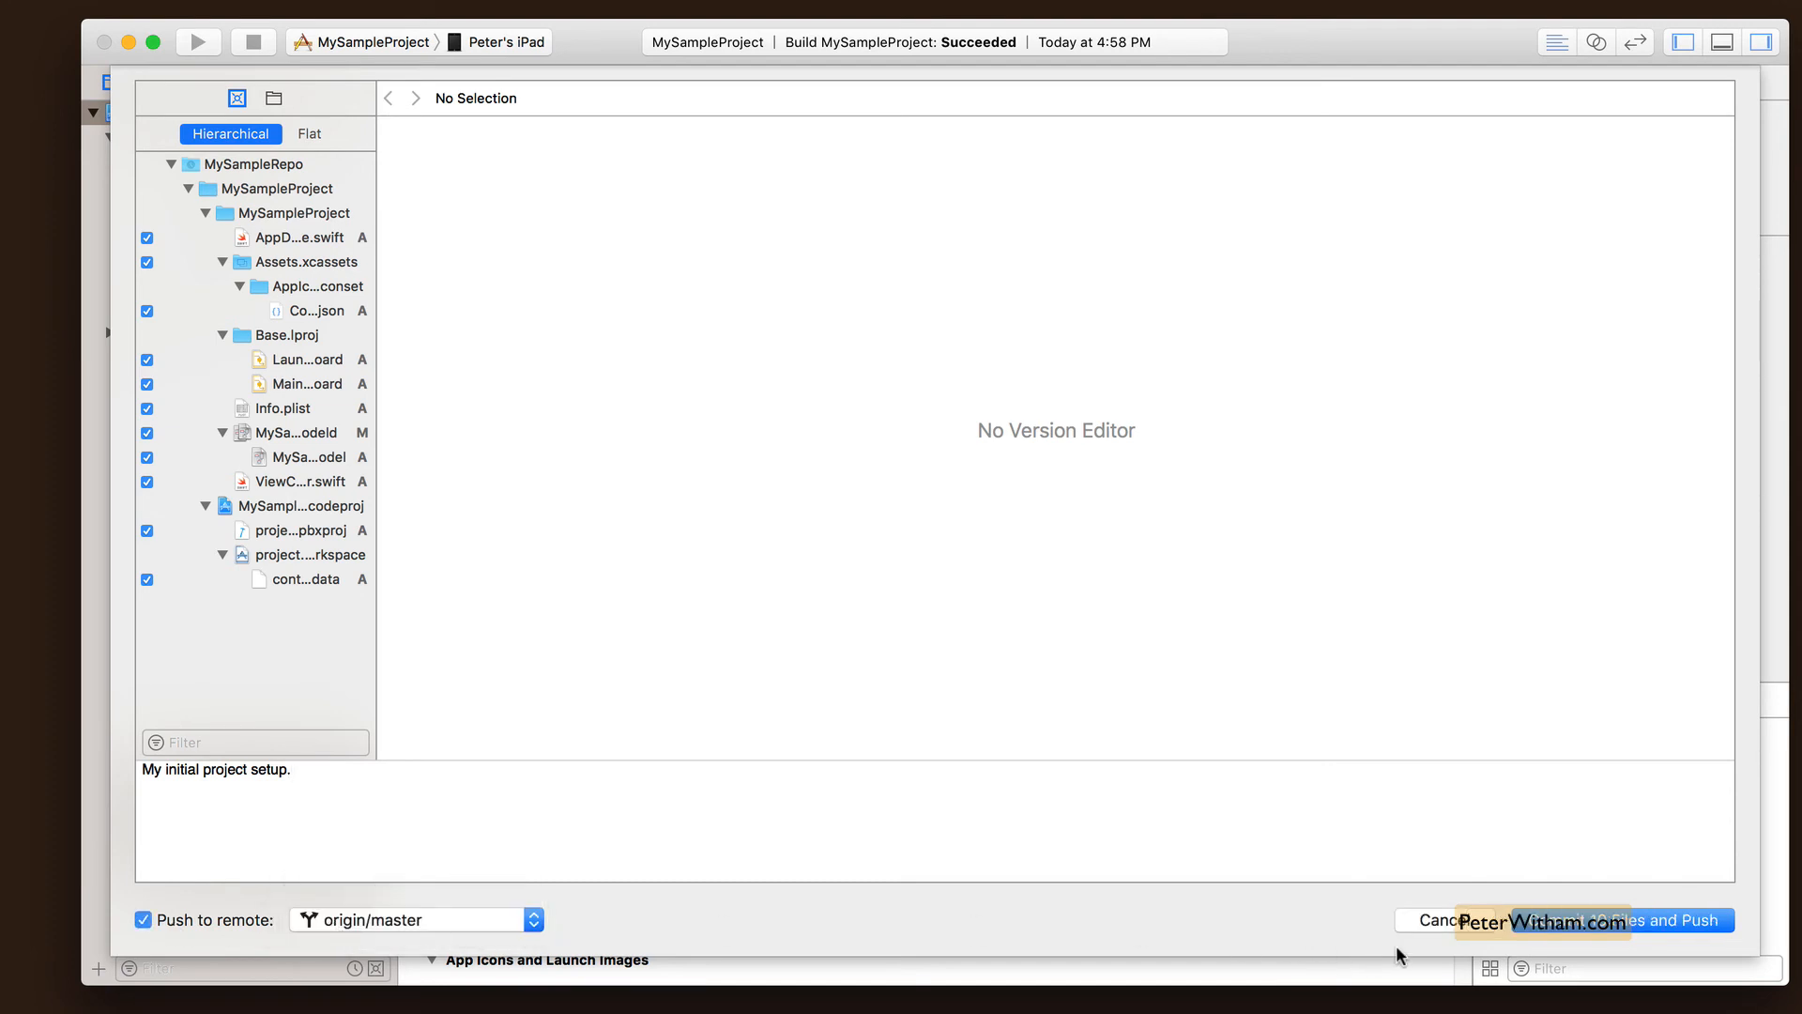
{"action": "left_click", "coordinate": [1676, 920]}
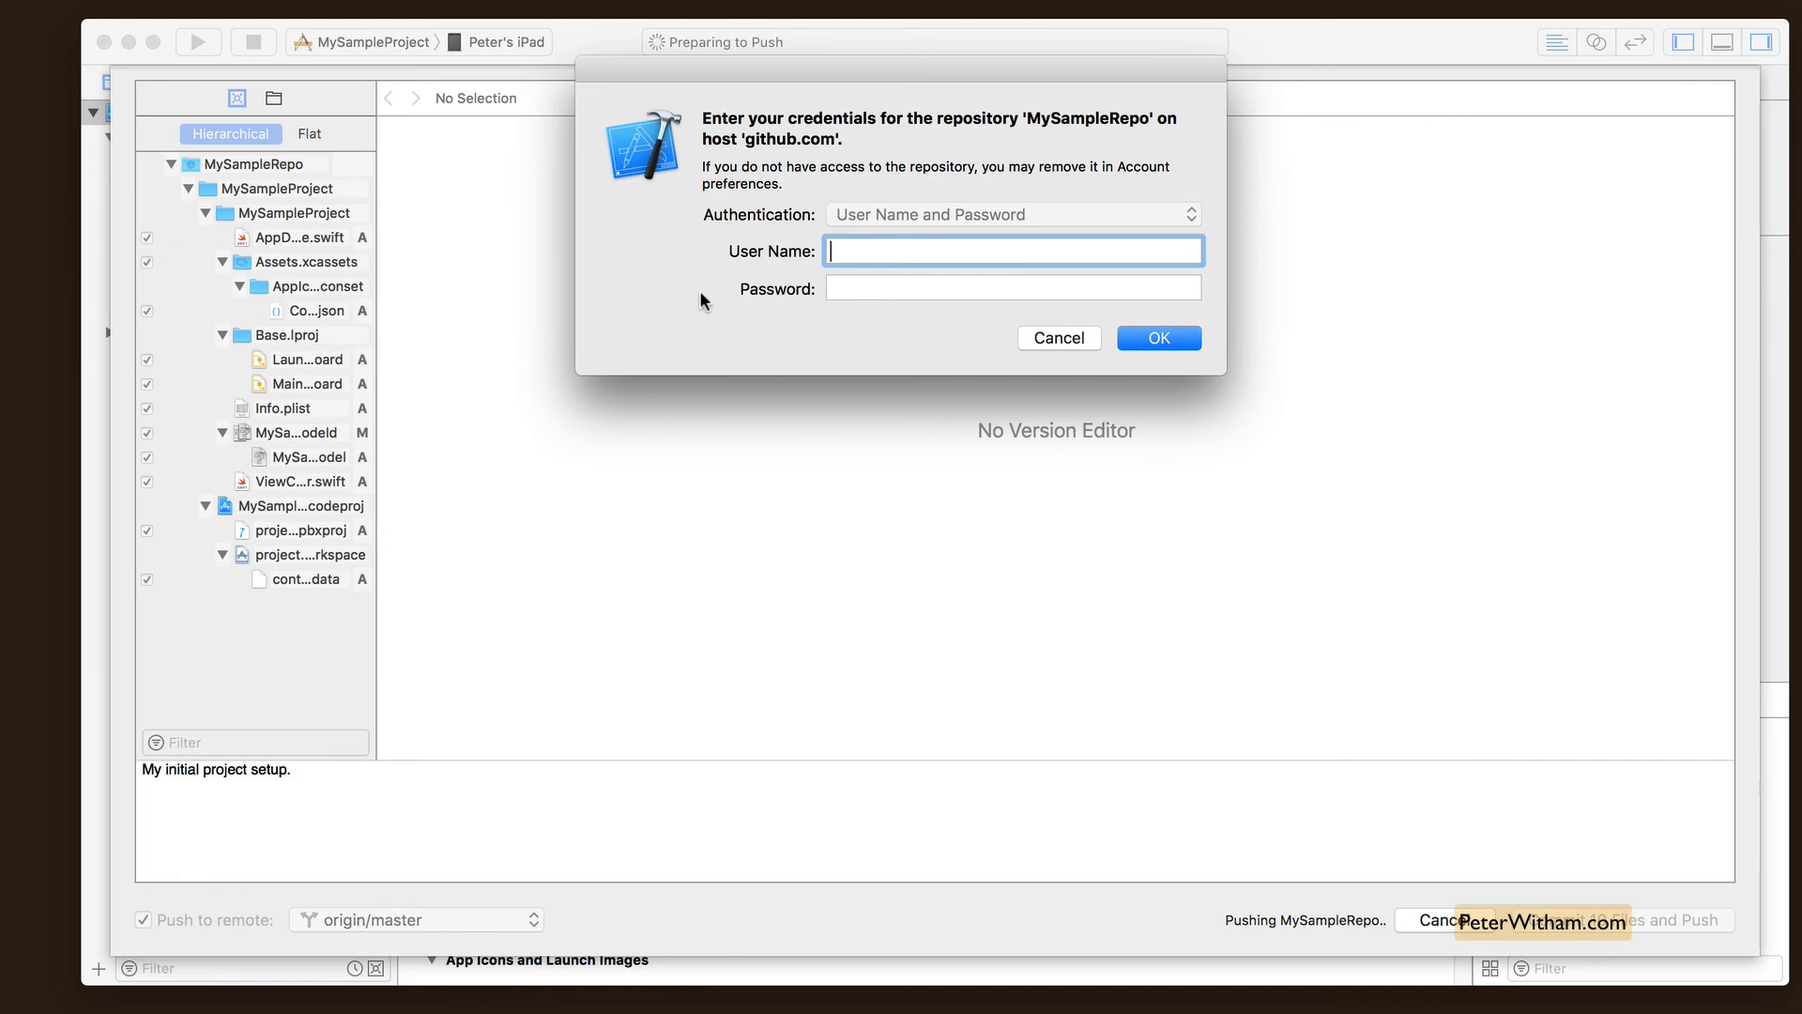
{"action": "mouse_move", "coordinate": [709, 272]}
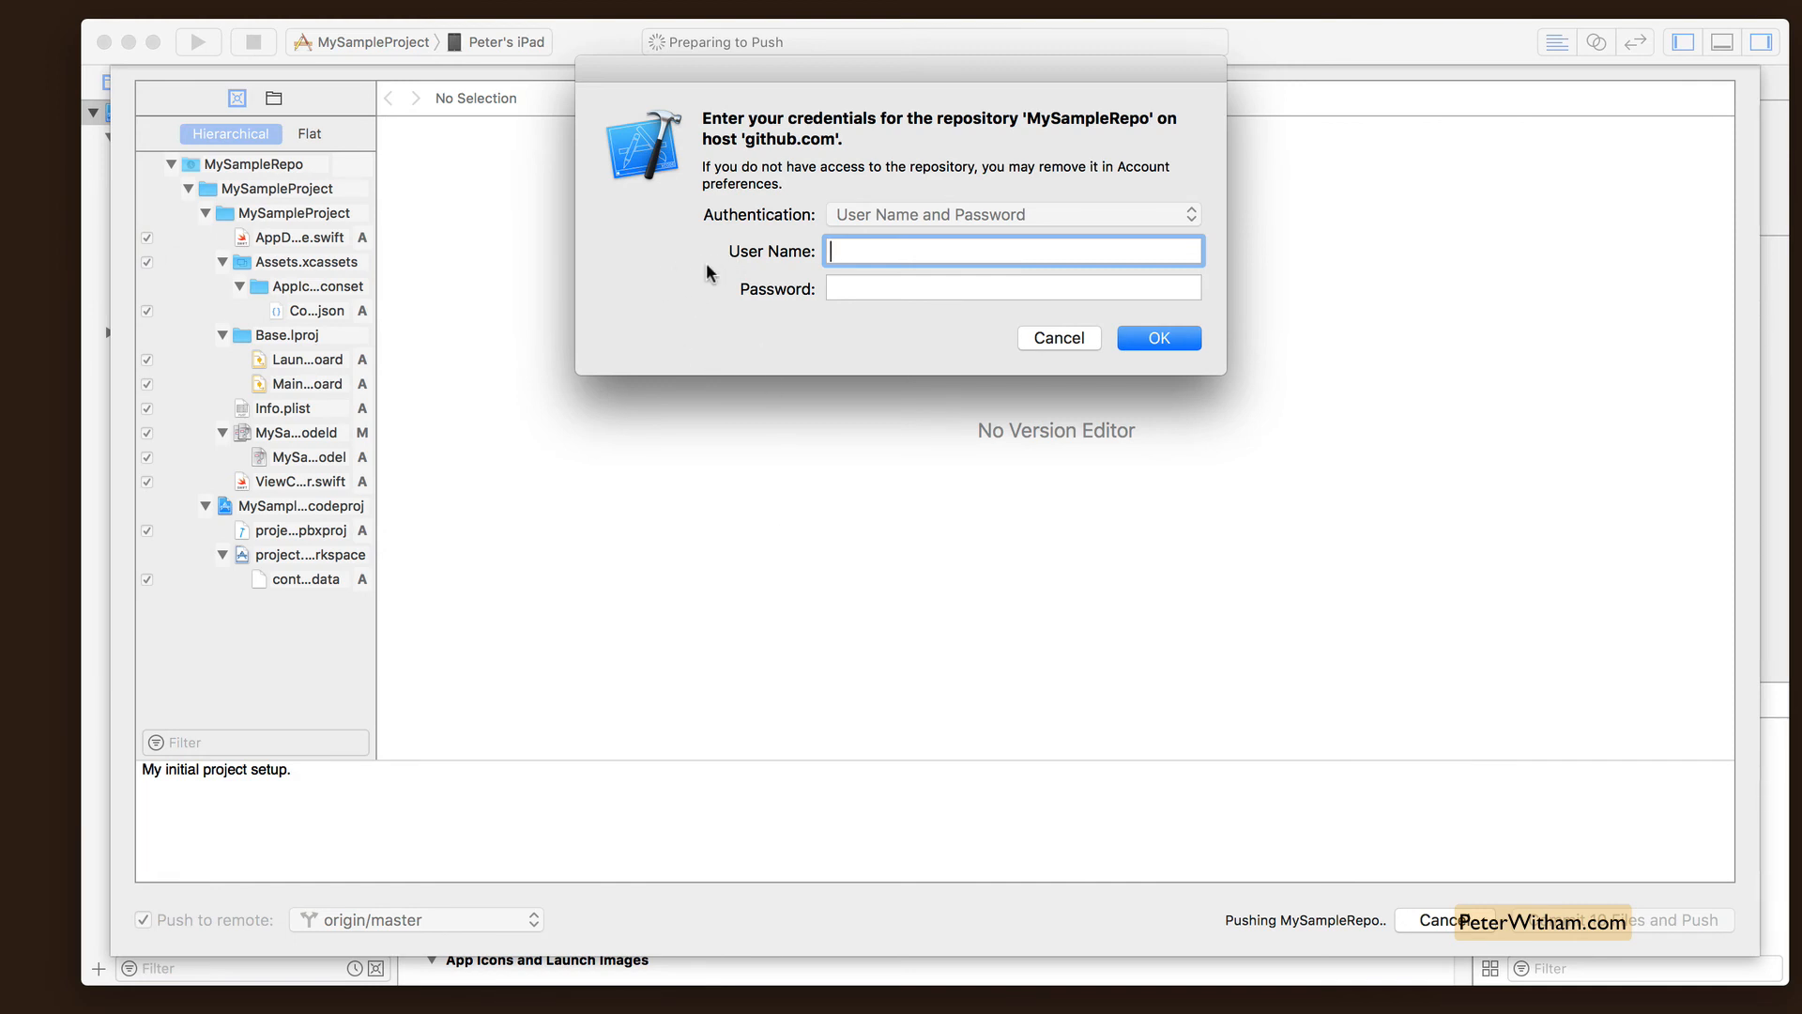
{"action": "type", "text": "grfxguru"}
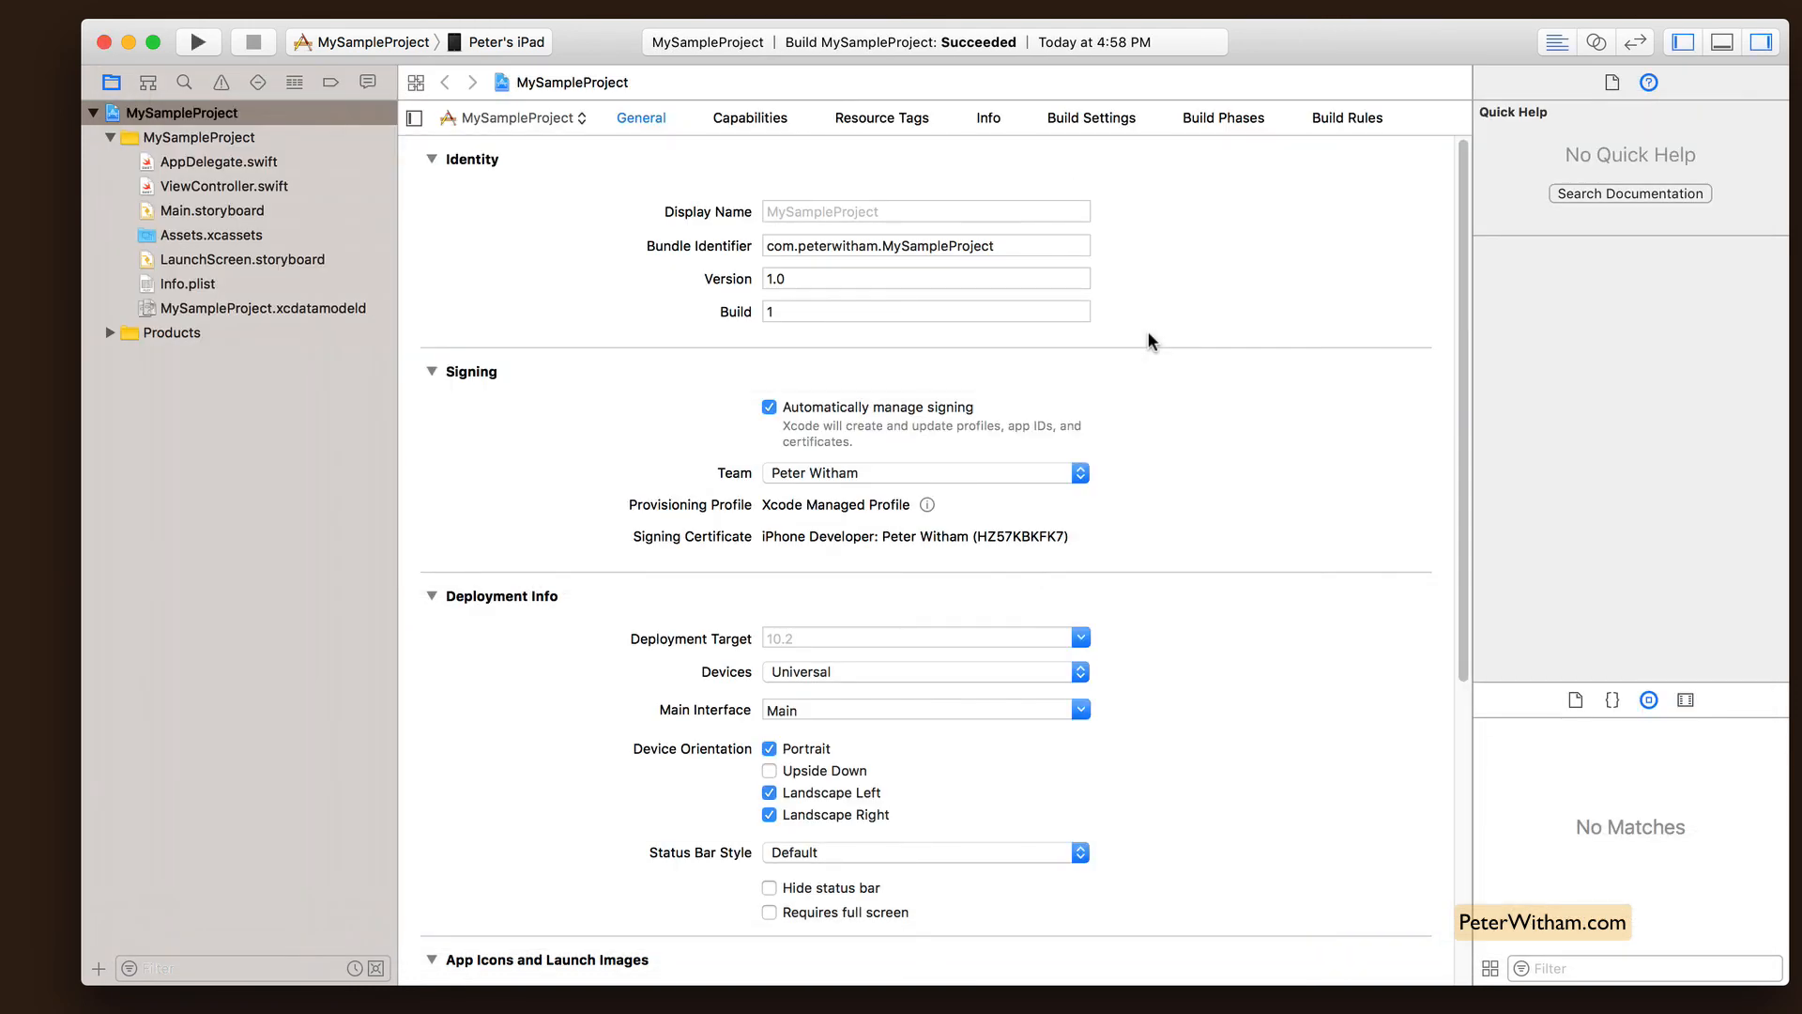
{"action": "mouse_move", "coordinate": [339, 227]}
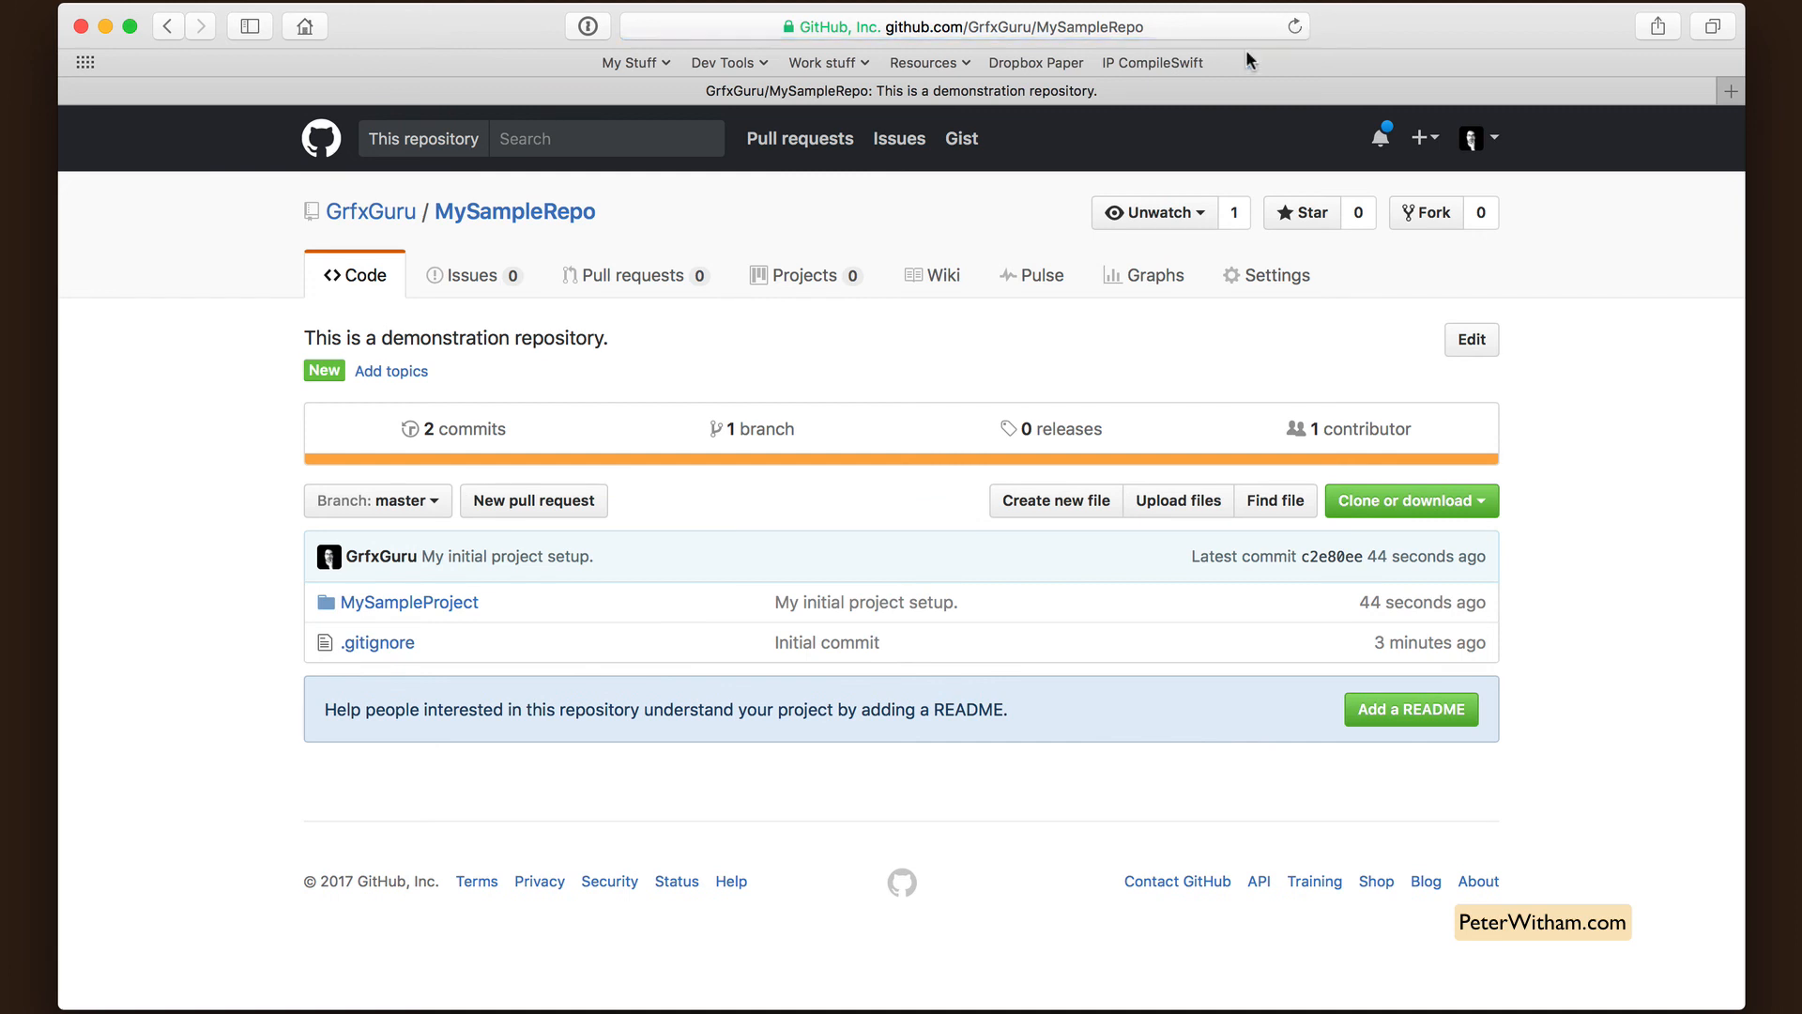
{"action": "mouse_move", "coordinate": [393, 606]}
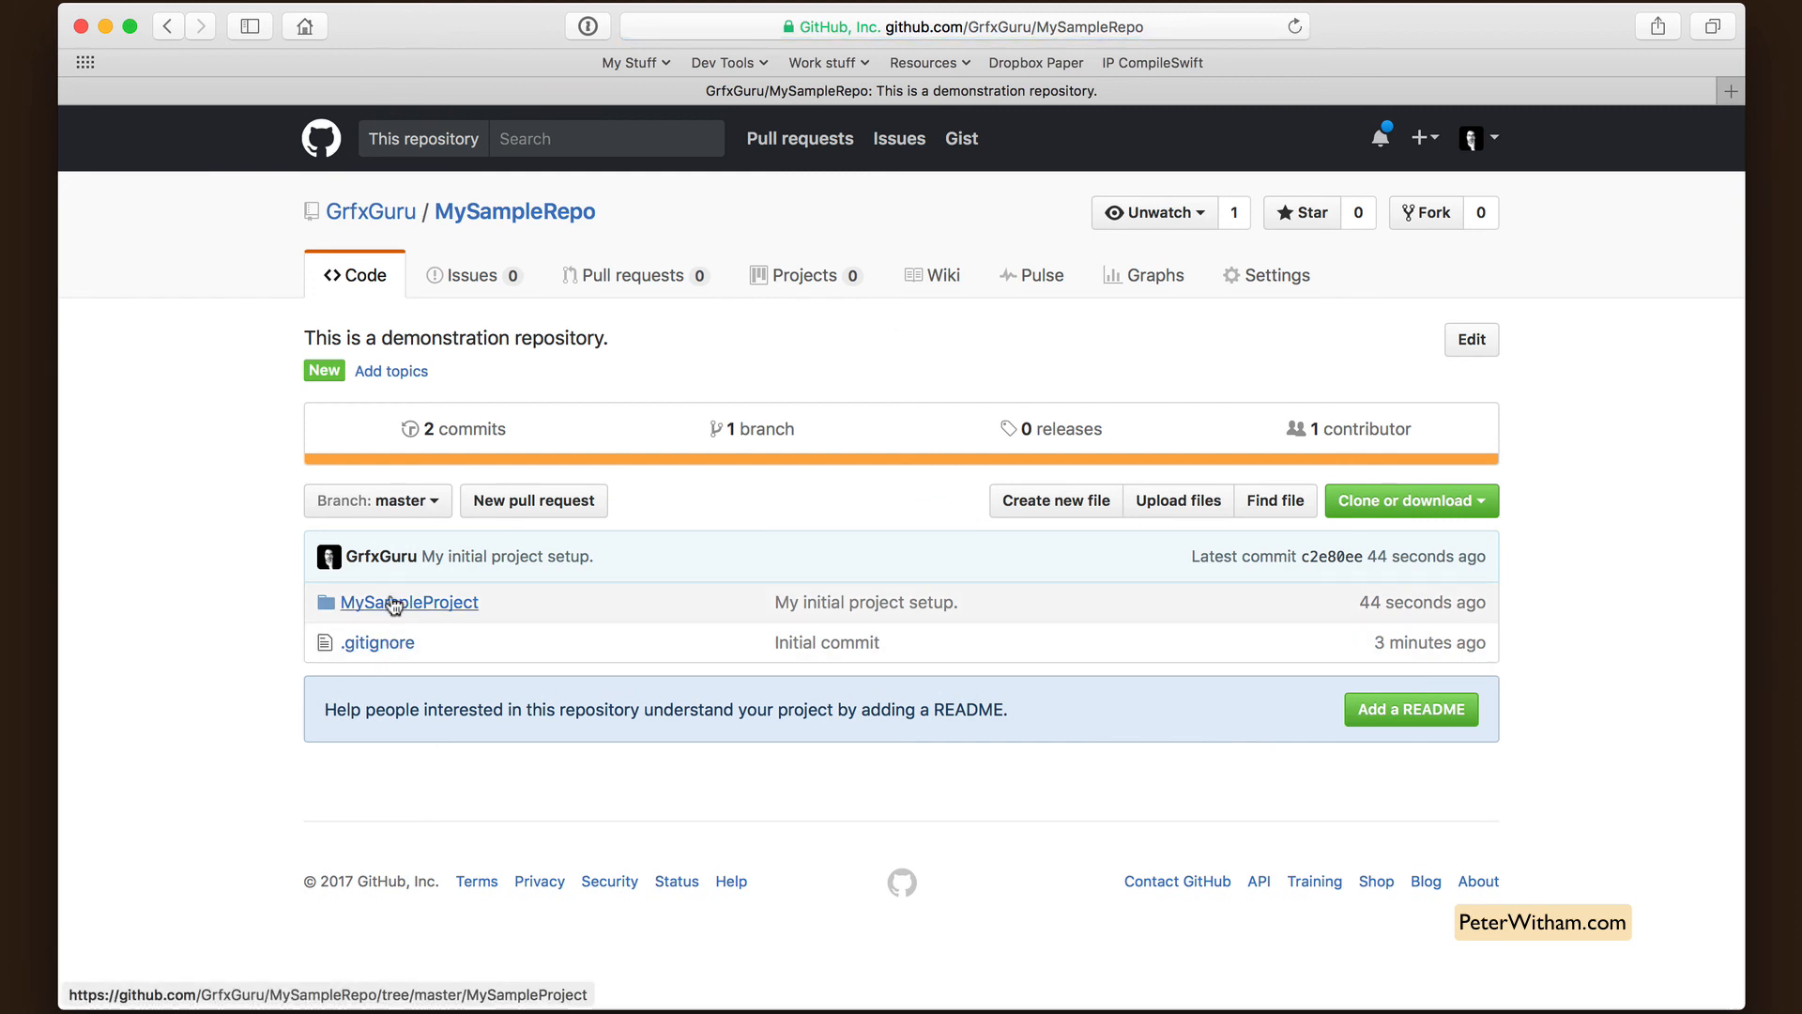
{"action": "mouse_move", "coordinate": [395, 603]}
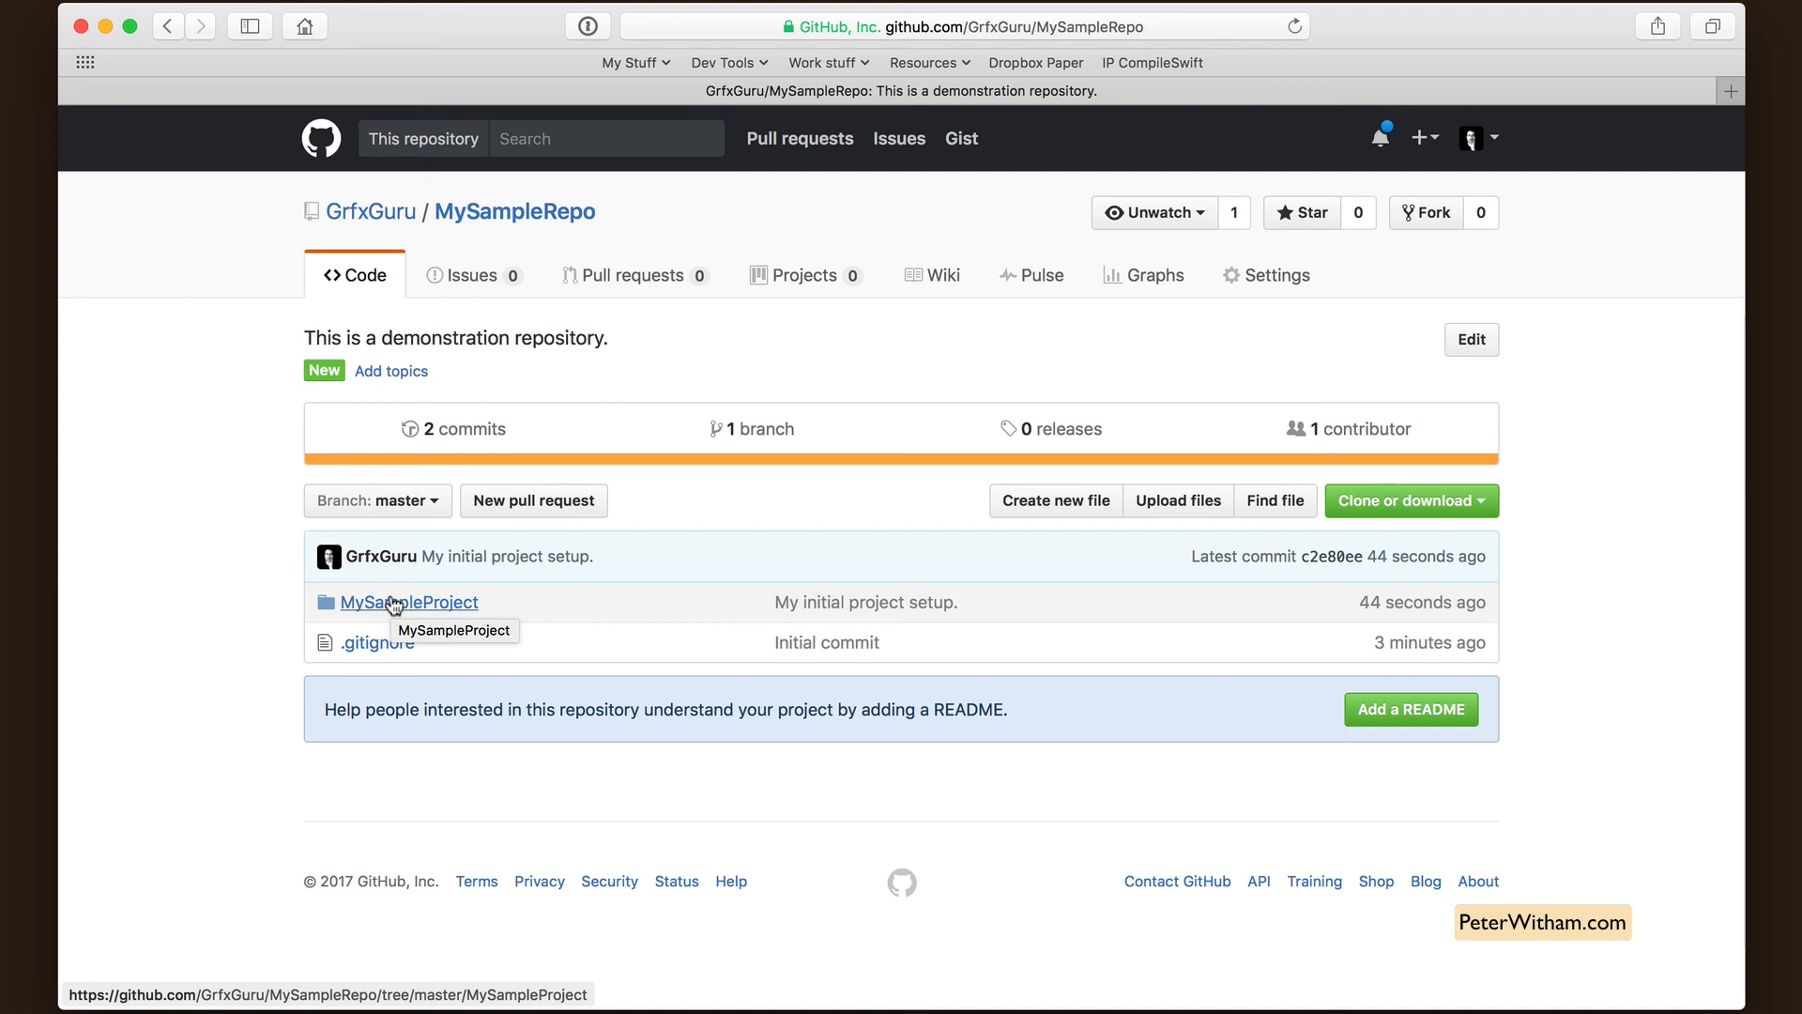
- Open the MySampleProject folder on GitHub to view MySampleProject.xcodeproj and its subfolder
{"action": "left_click", "coordinate": [409, 602]}
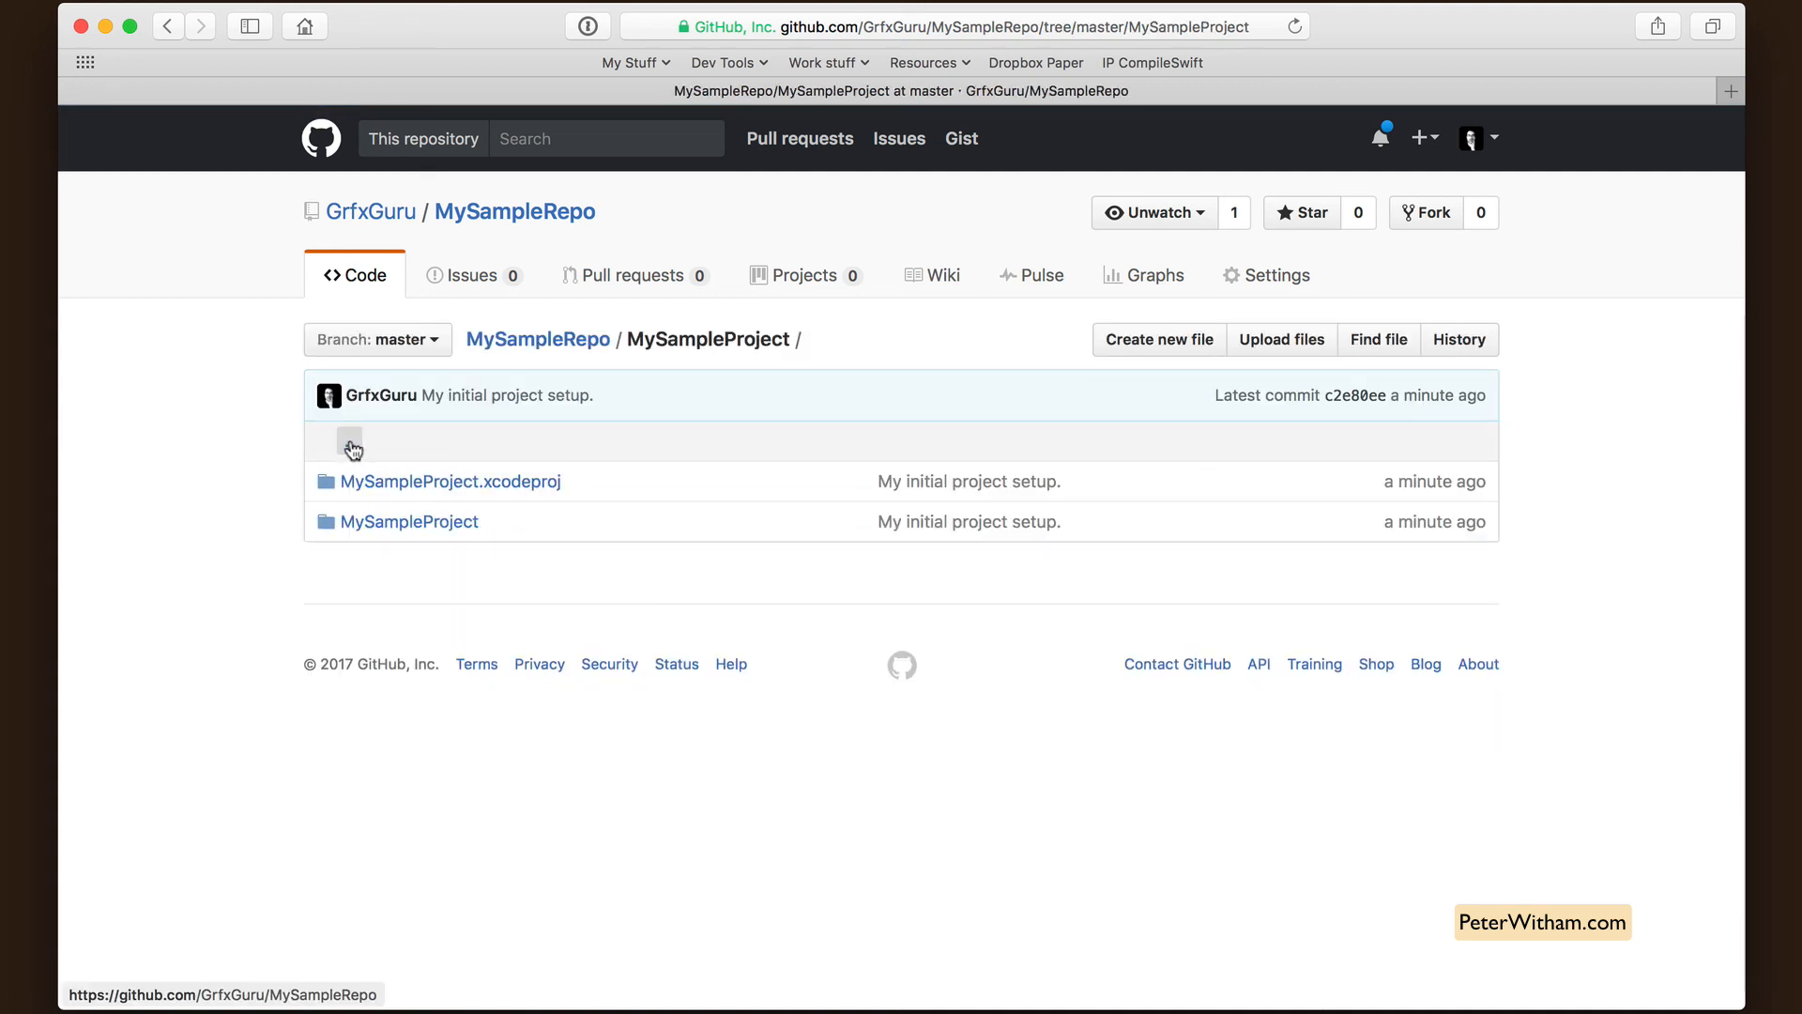